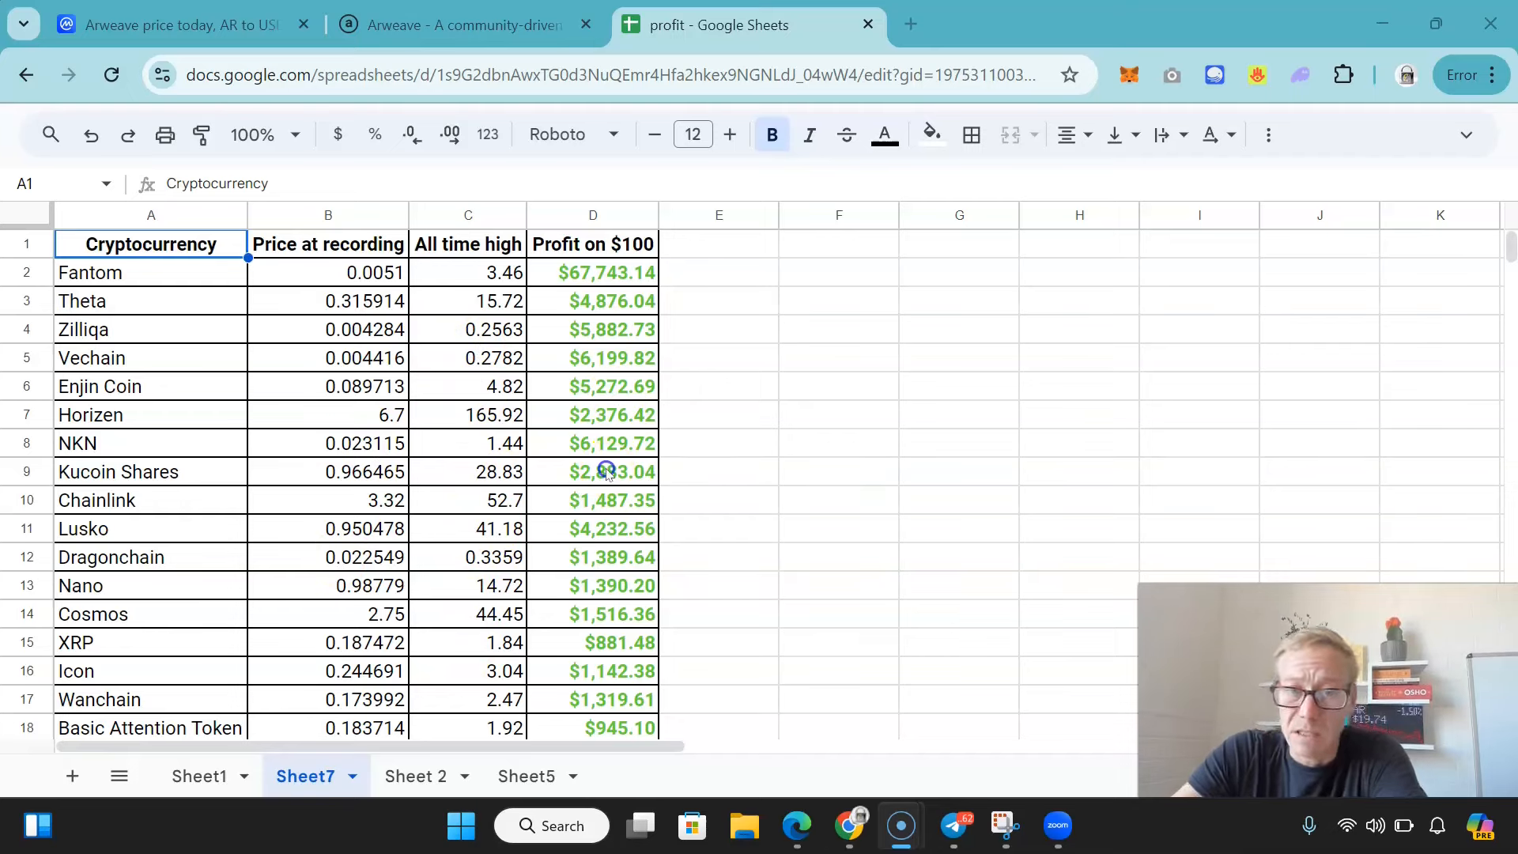
- Scroll Sheet7 to row 29 to show the $123,765.17 Total profit SUM in column D
click(604, 471)
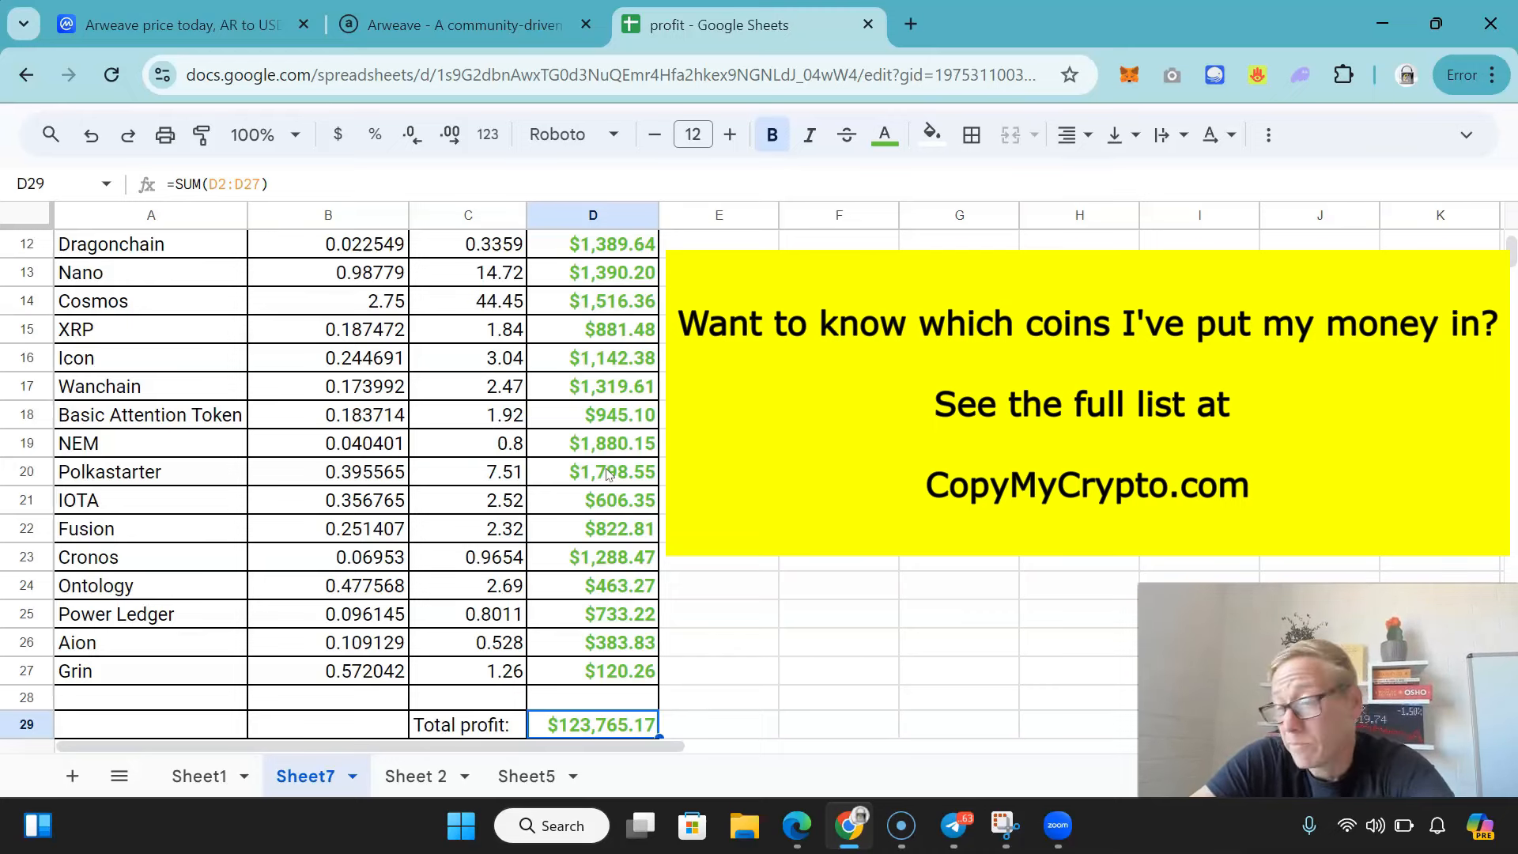
mouse_move(556, 414)
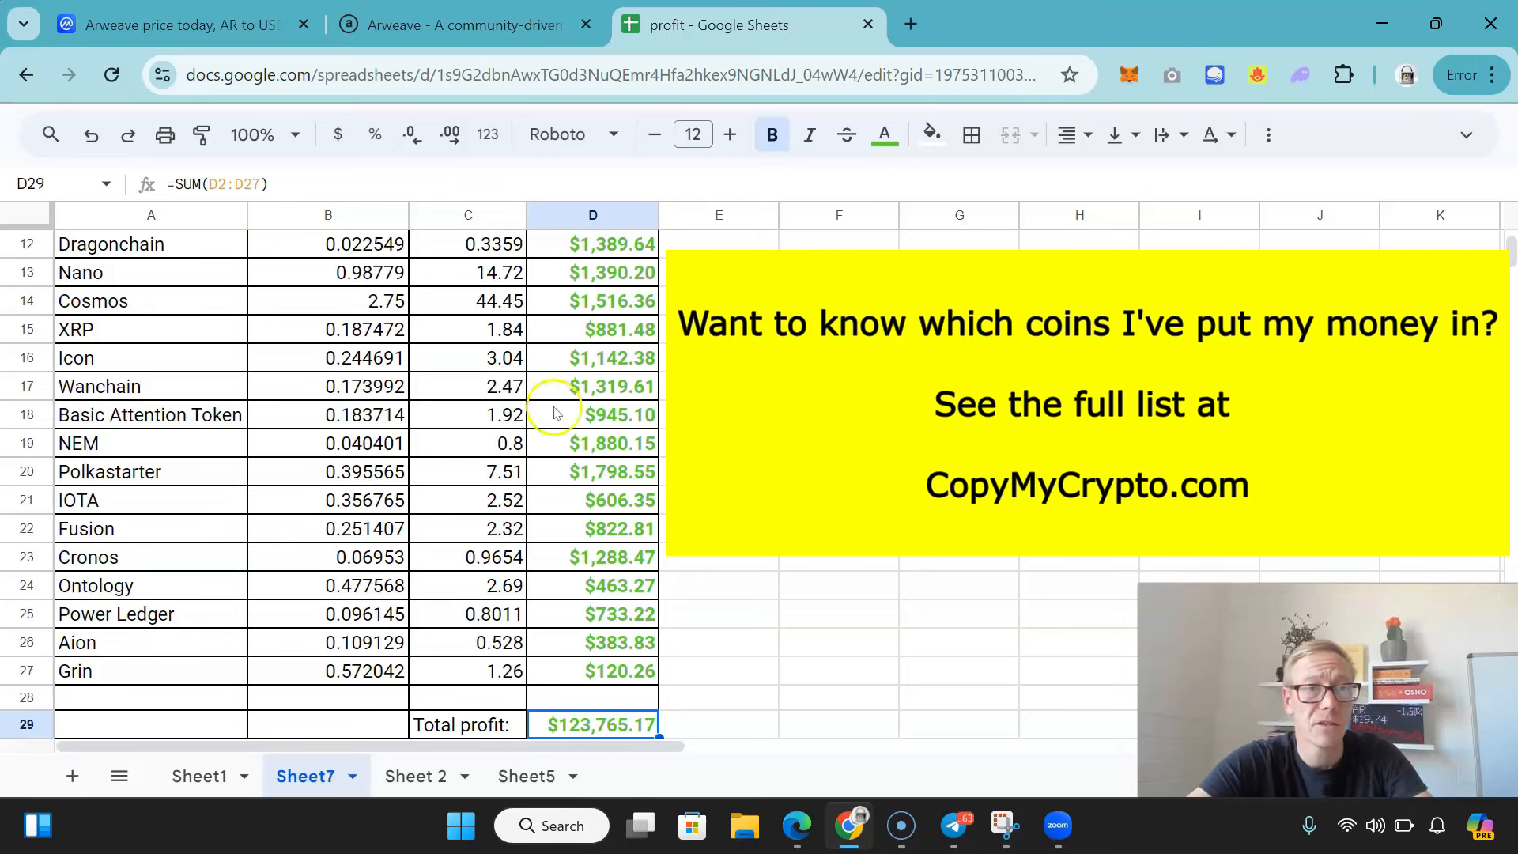
- Switch to the CoinMarketCap Arweave tab showing the $19.75 price and all-time chart
click(158, 24)
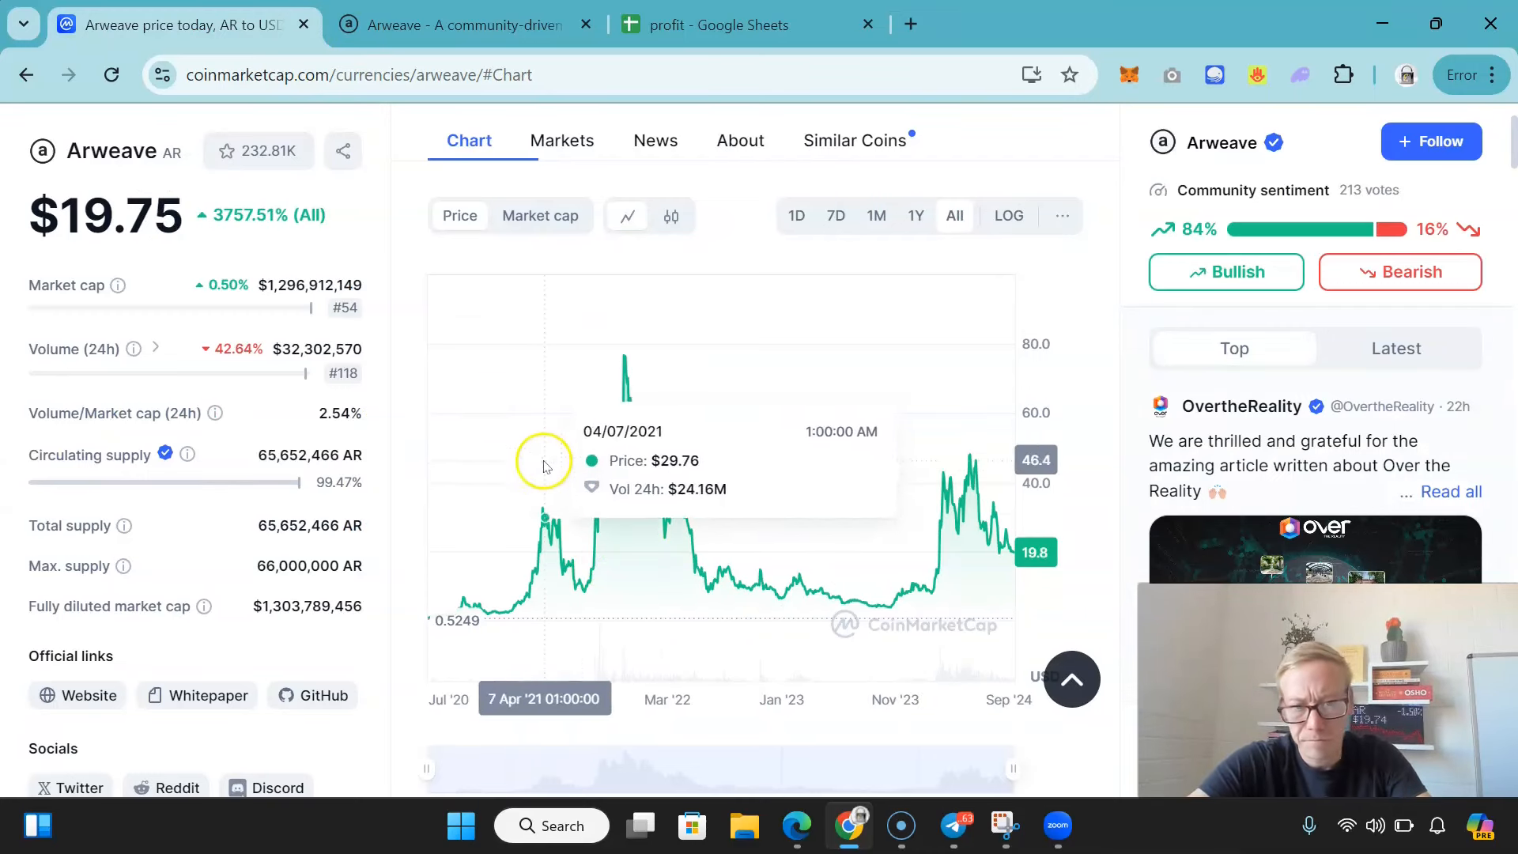
mouse_move(468, 480)
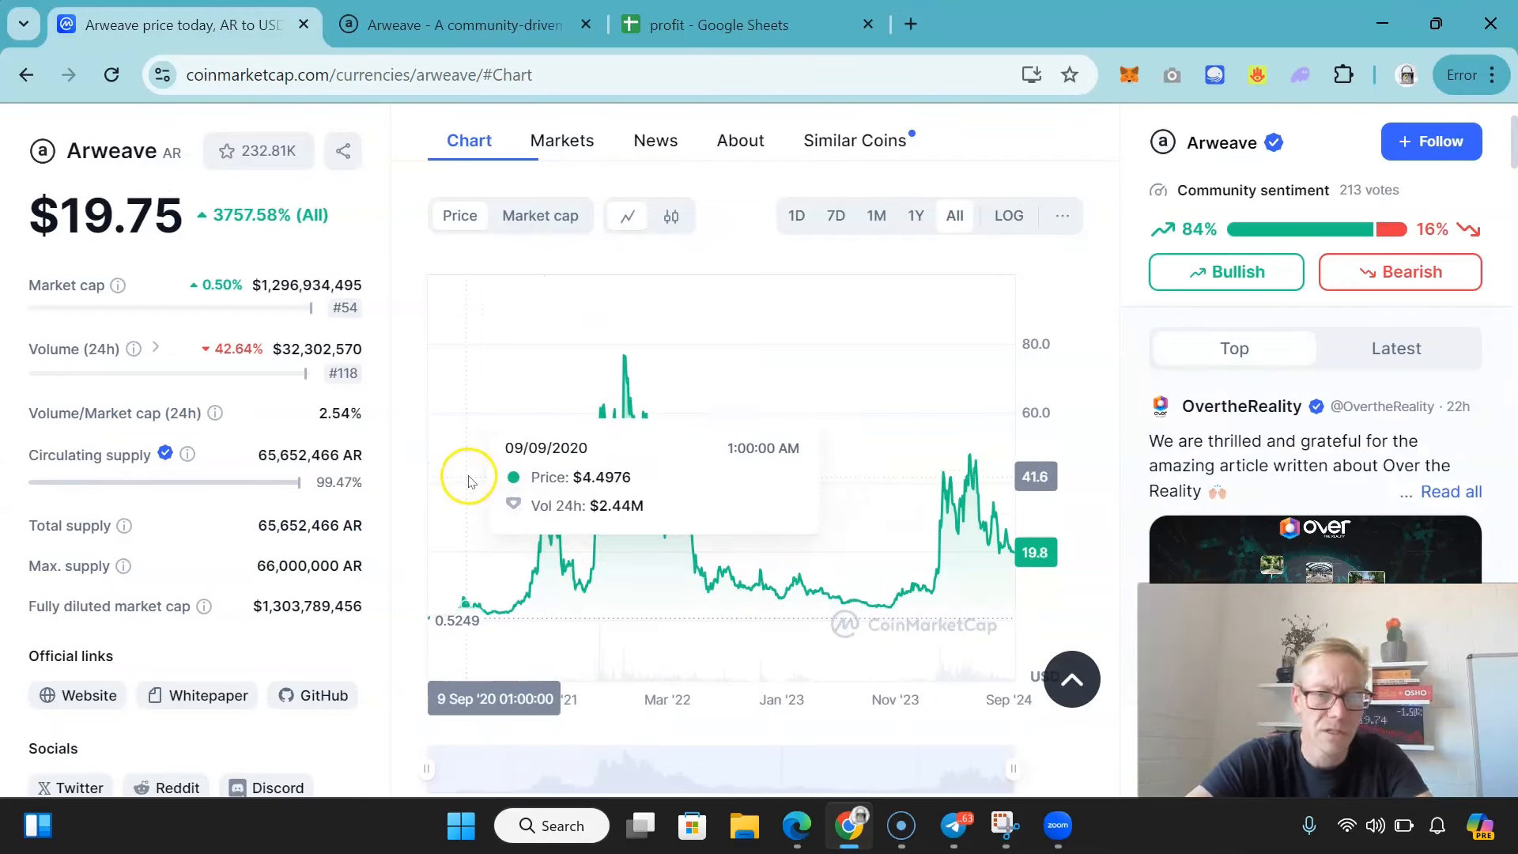
mouse_move(512, 483)
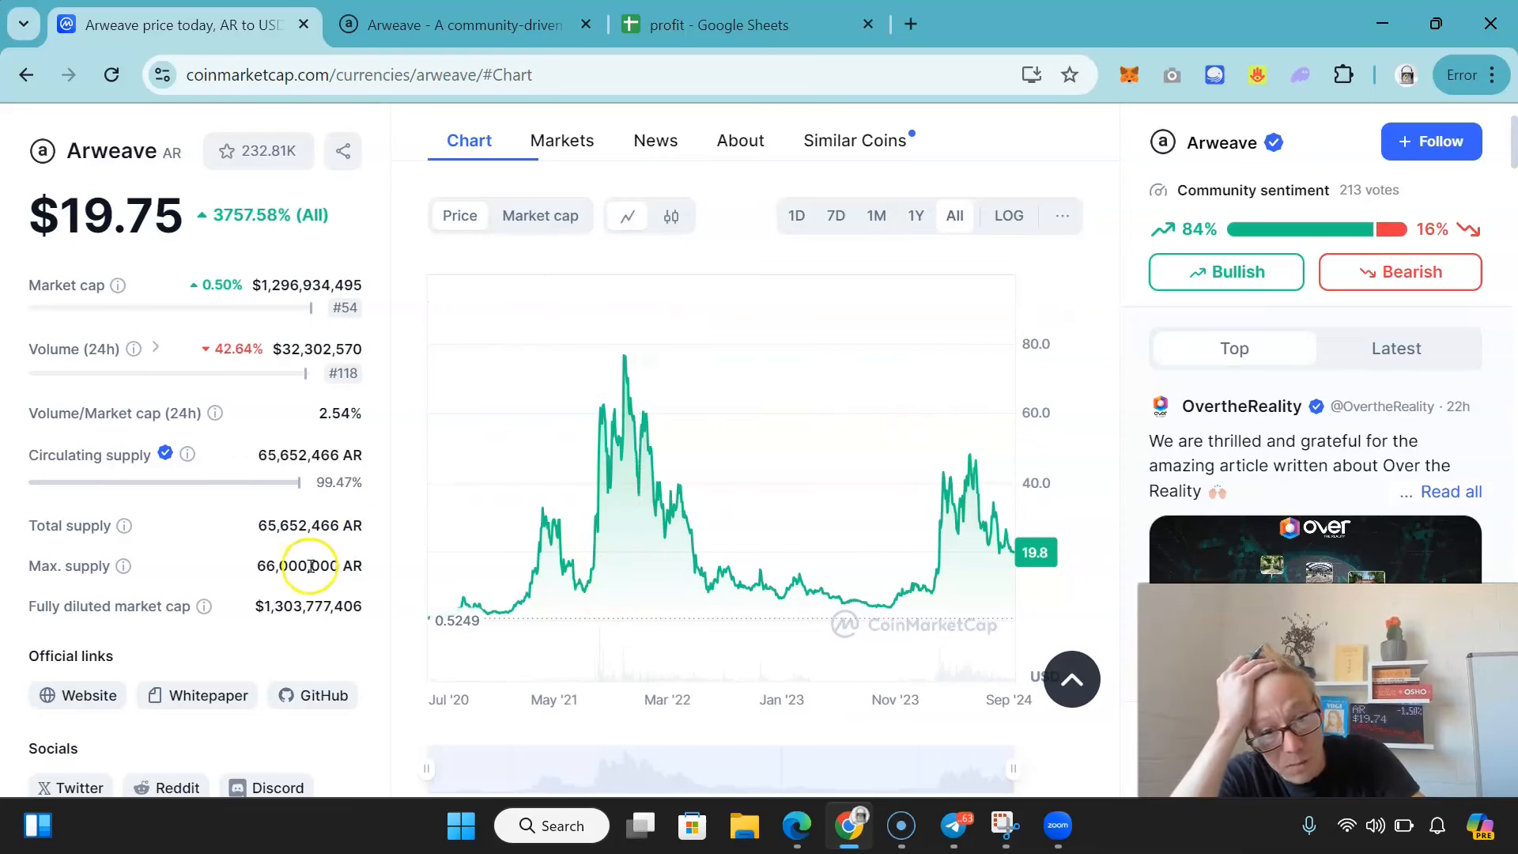
mouse_move(501, 609)
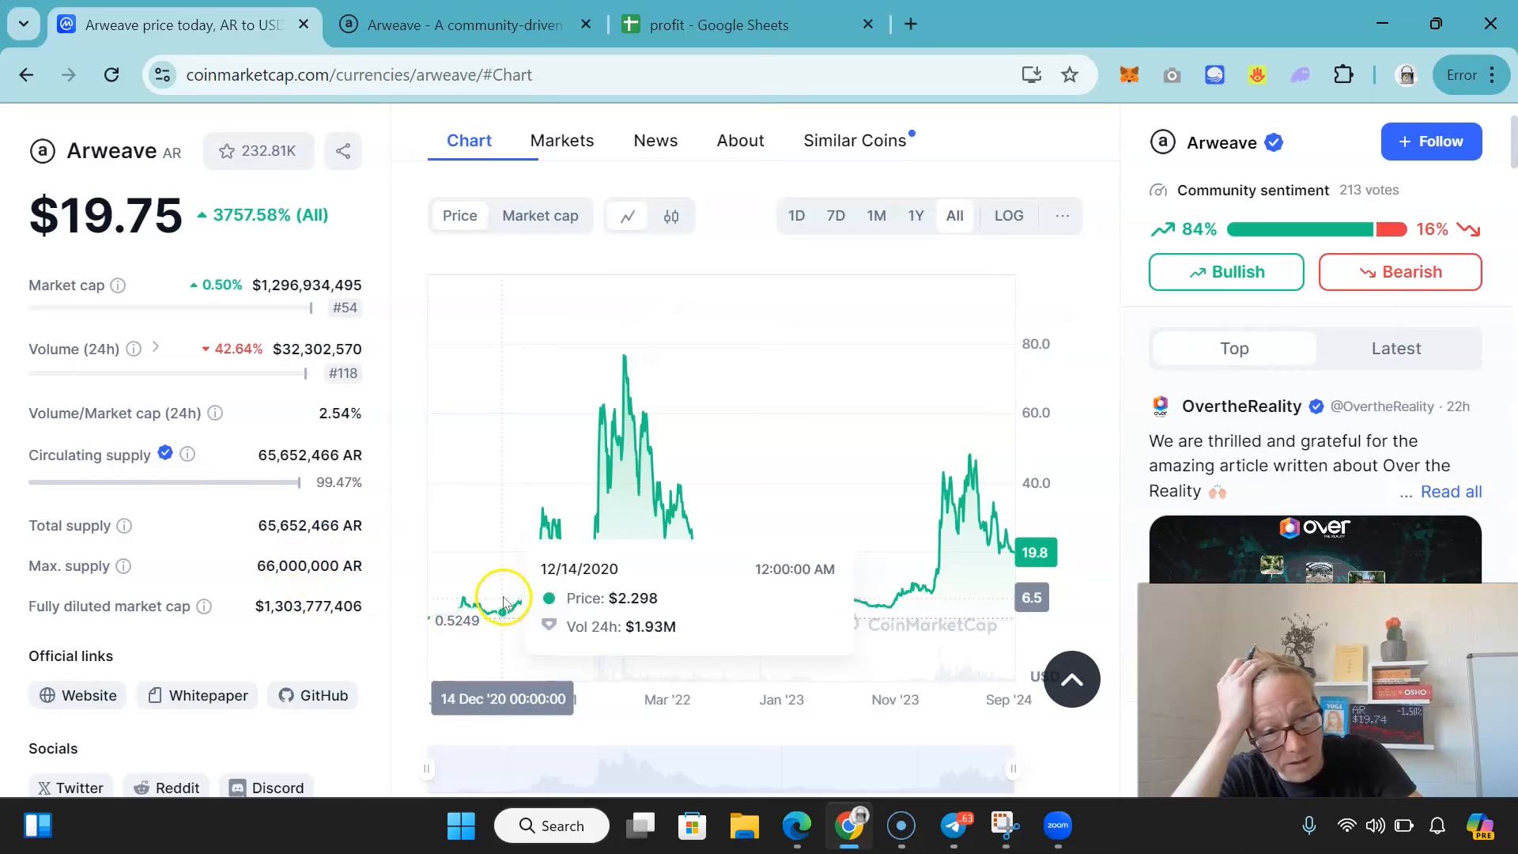
mouse_move(527, 570)
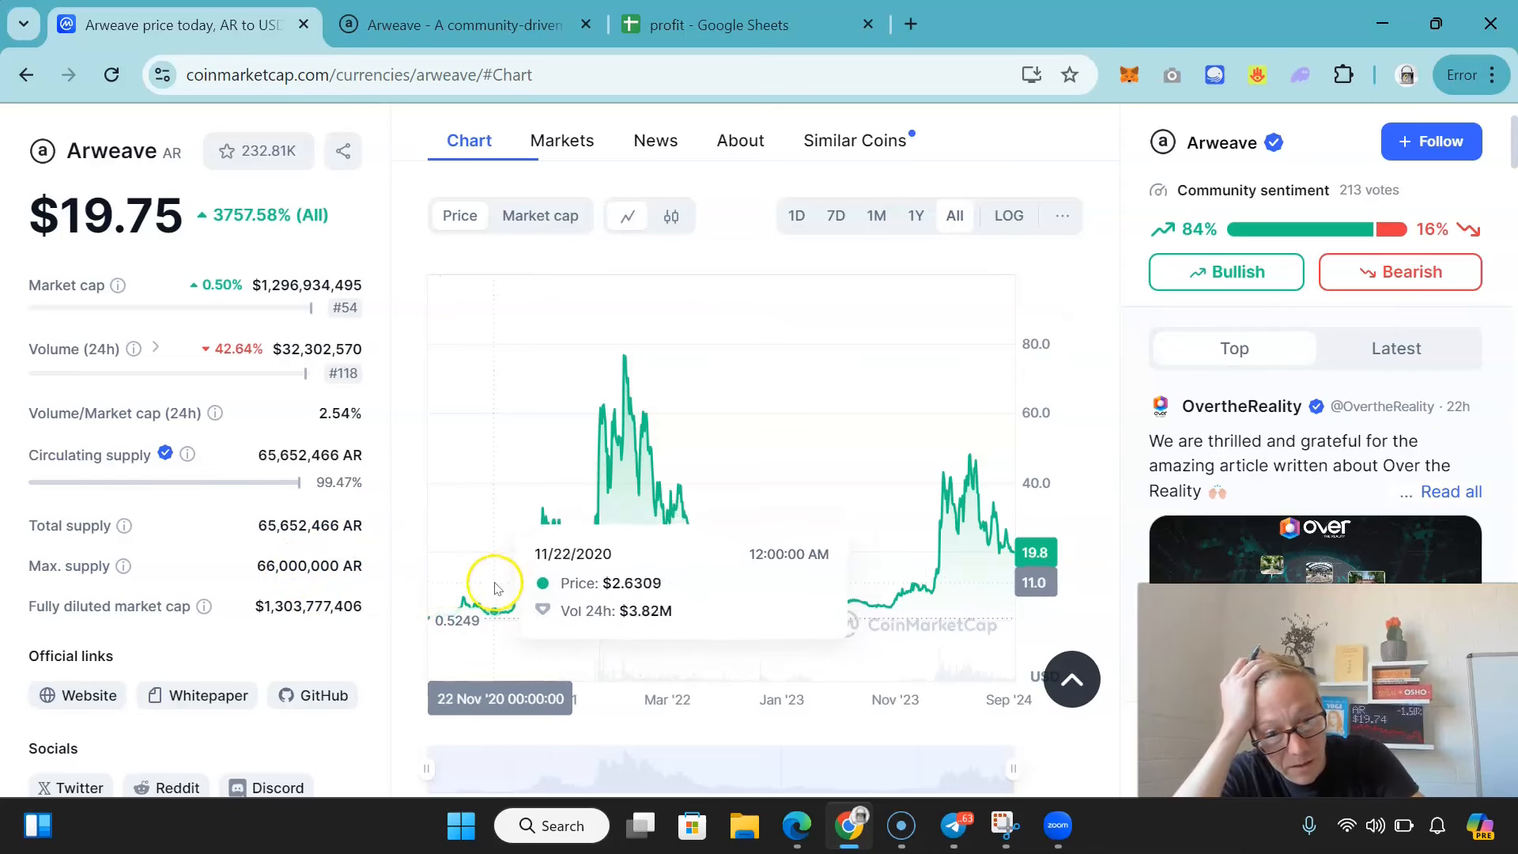
mouse_move(503, 498)
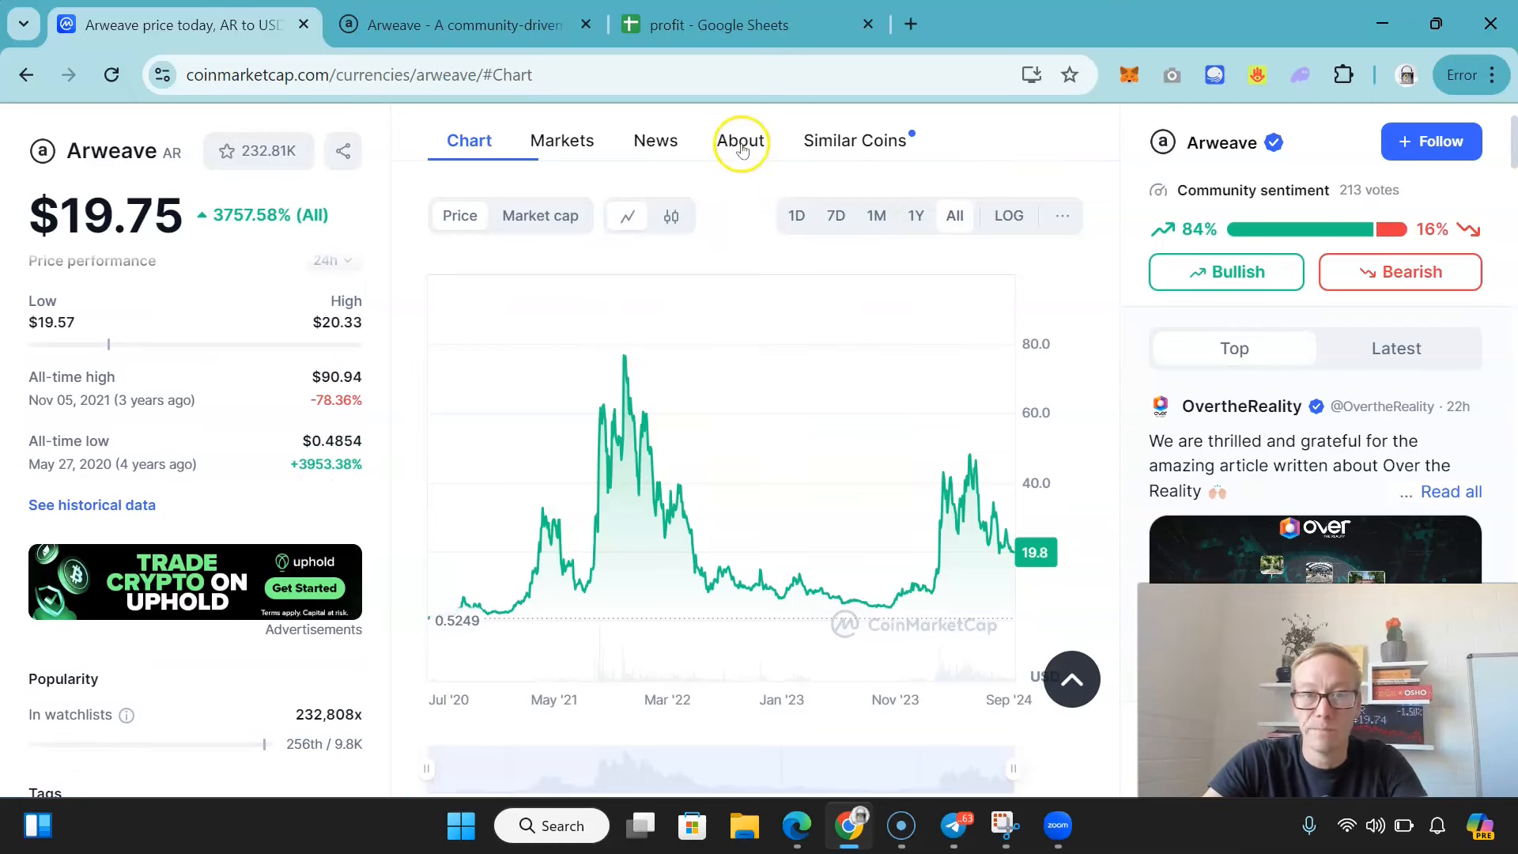
- Show Arweave's About section and skim the What Is Arweave description
click(741, 140)
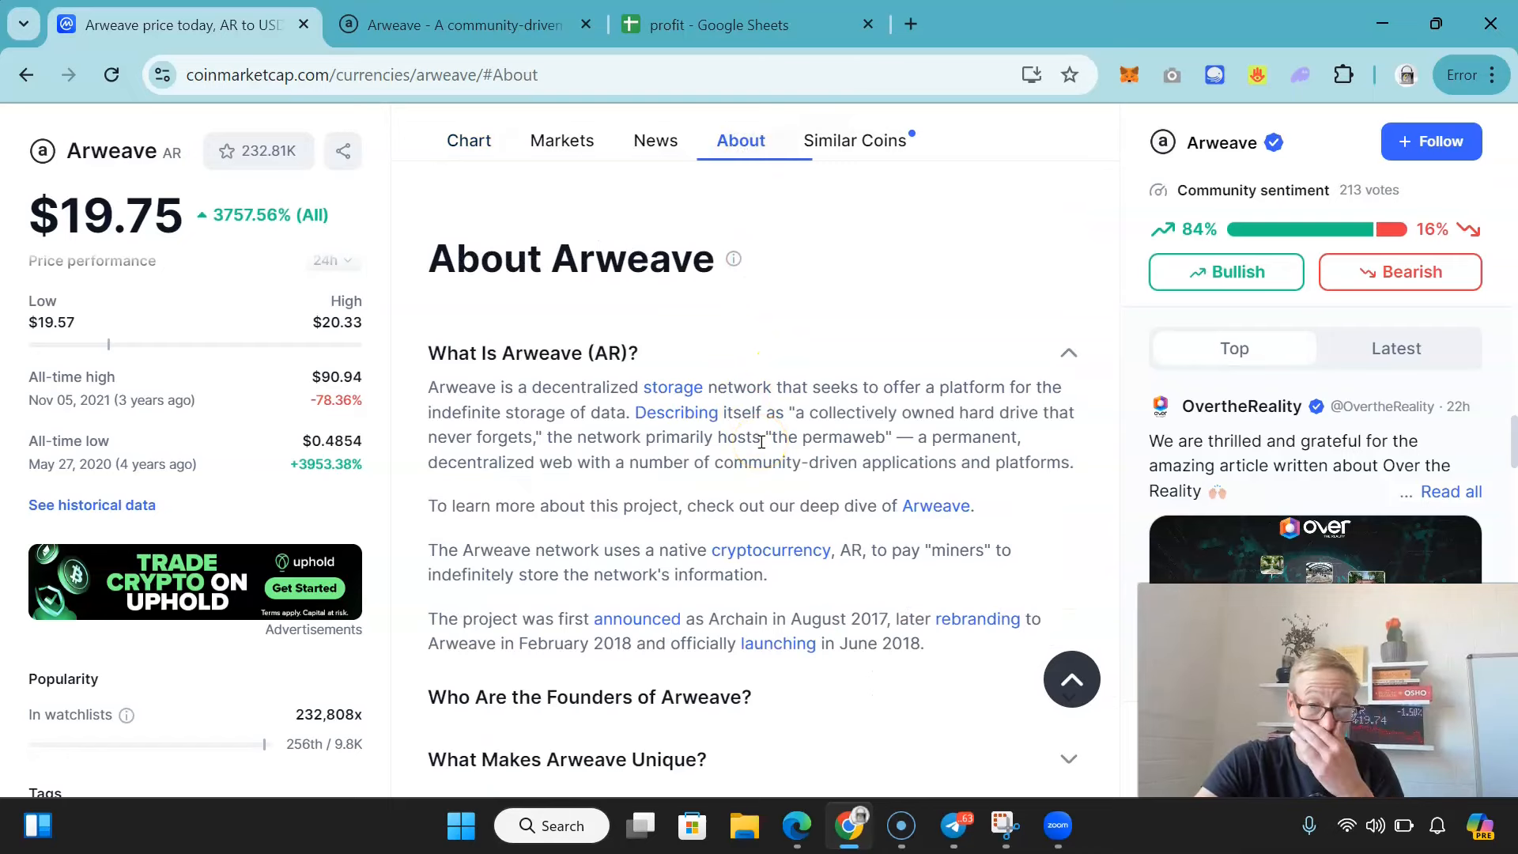
scroll(down, 3)
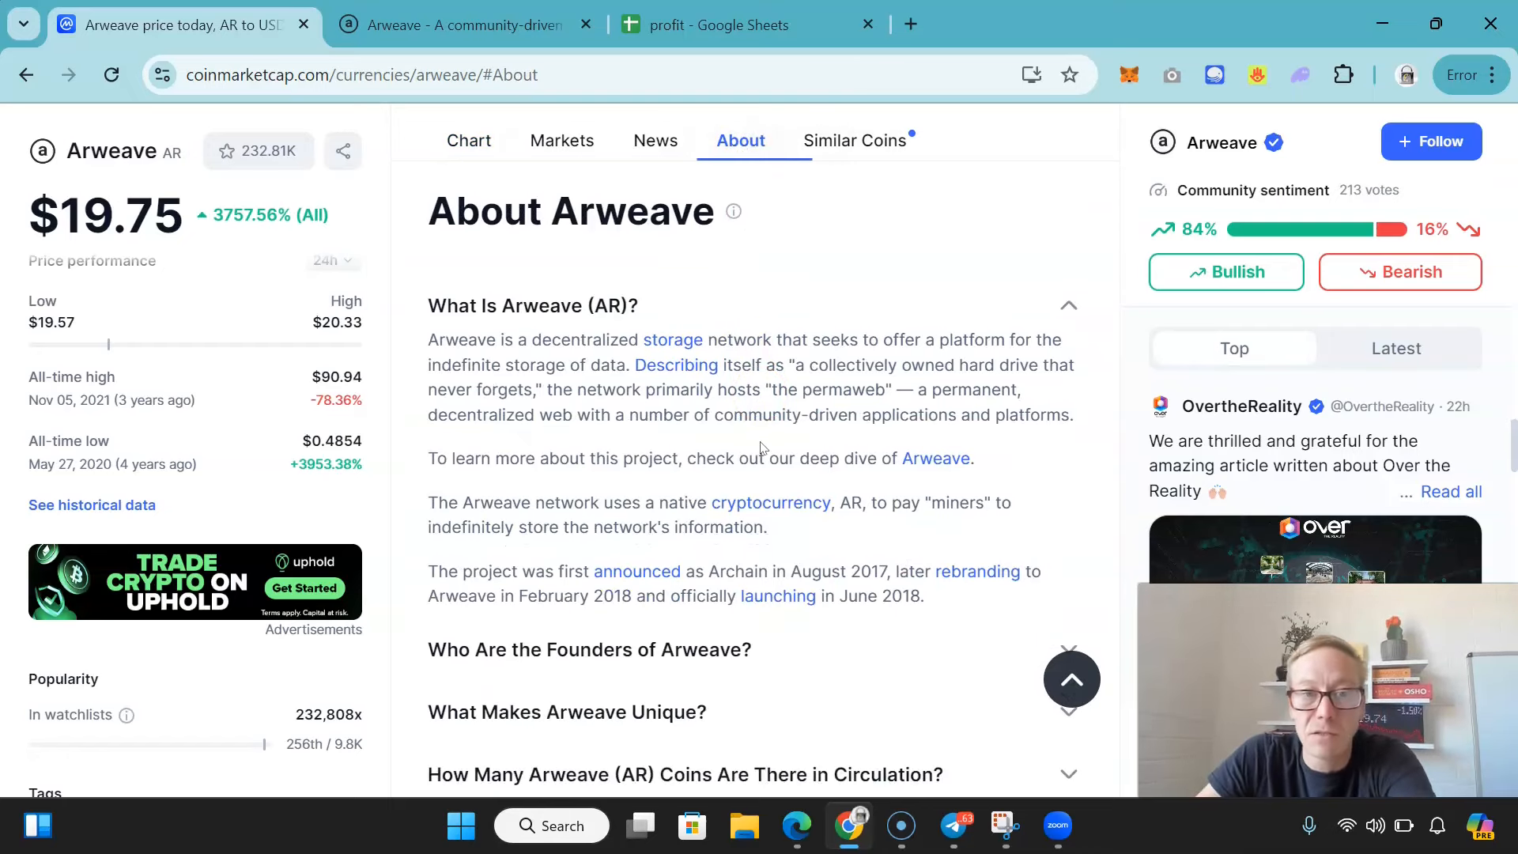
scroll(down, 3)
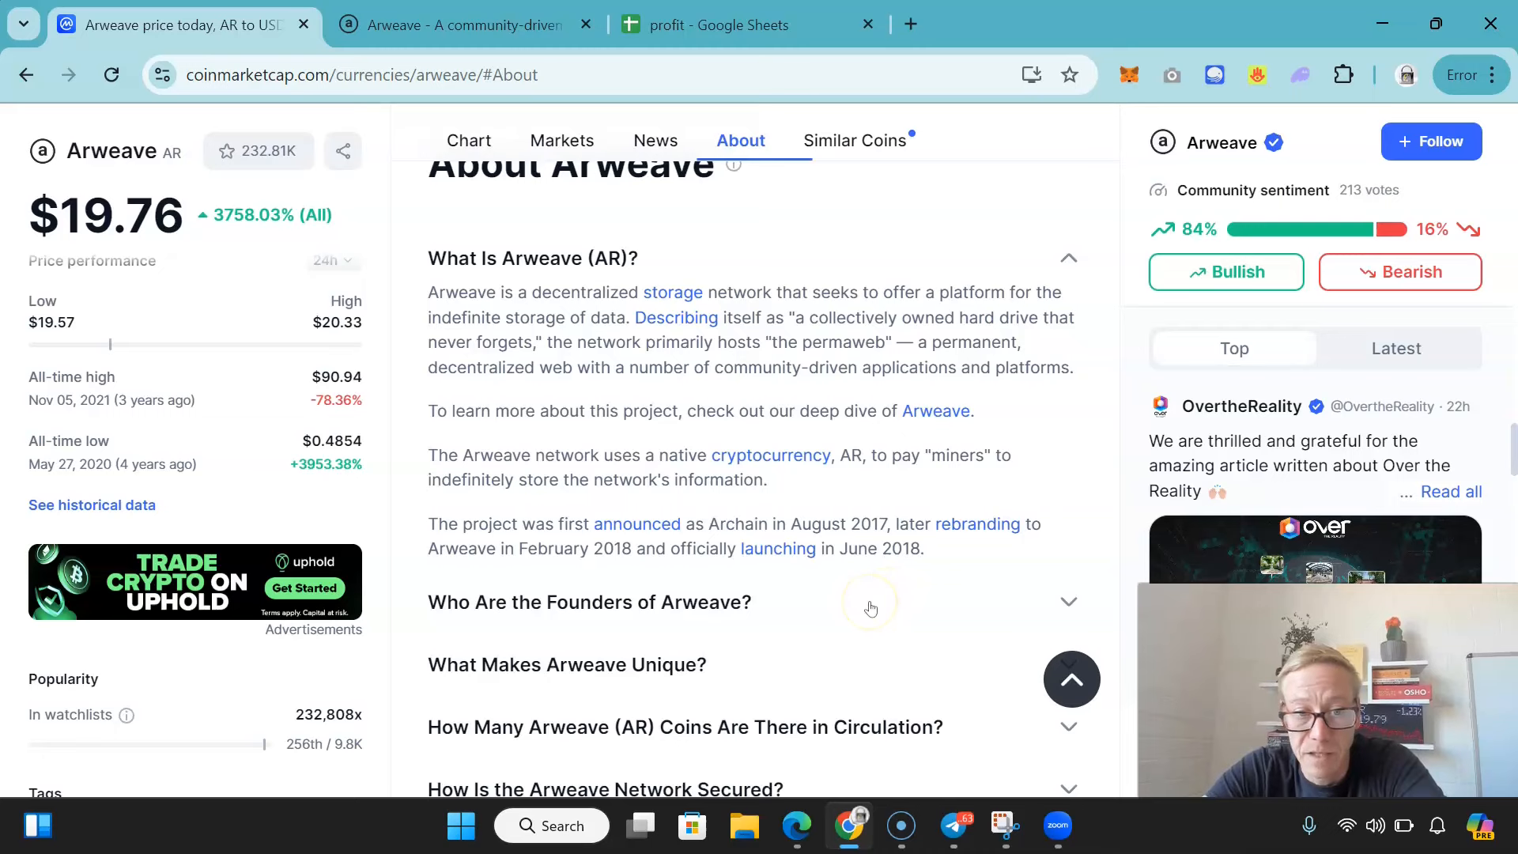
mouse_move(854, 615)
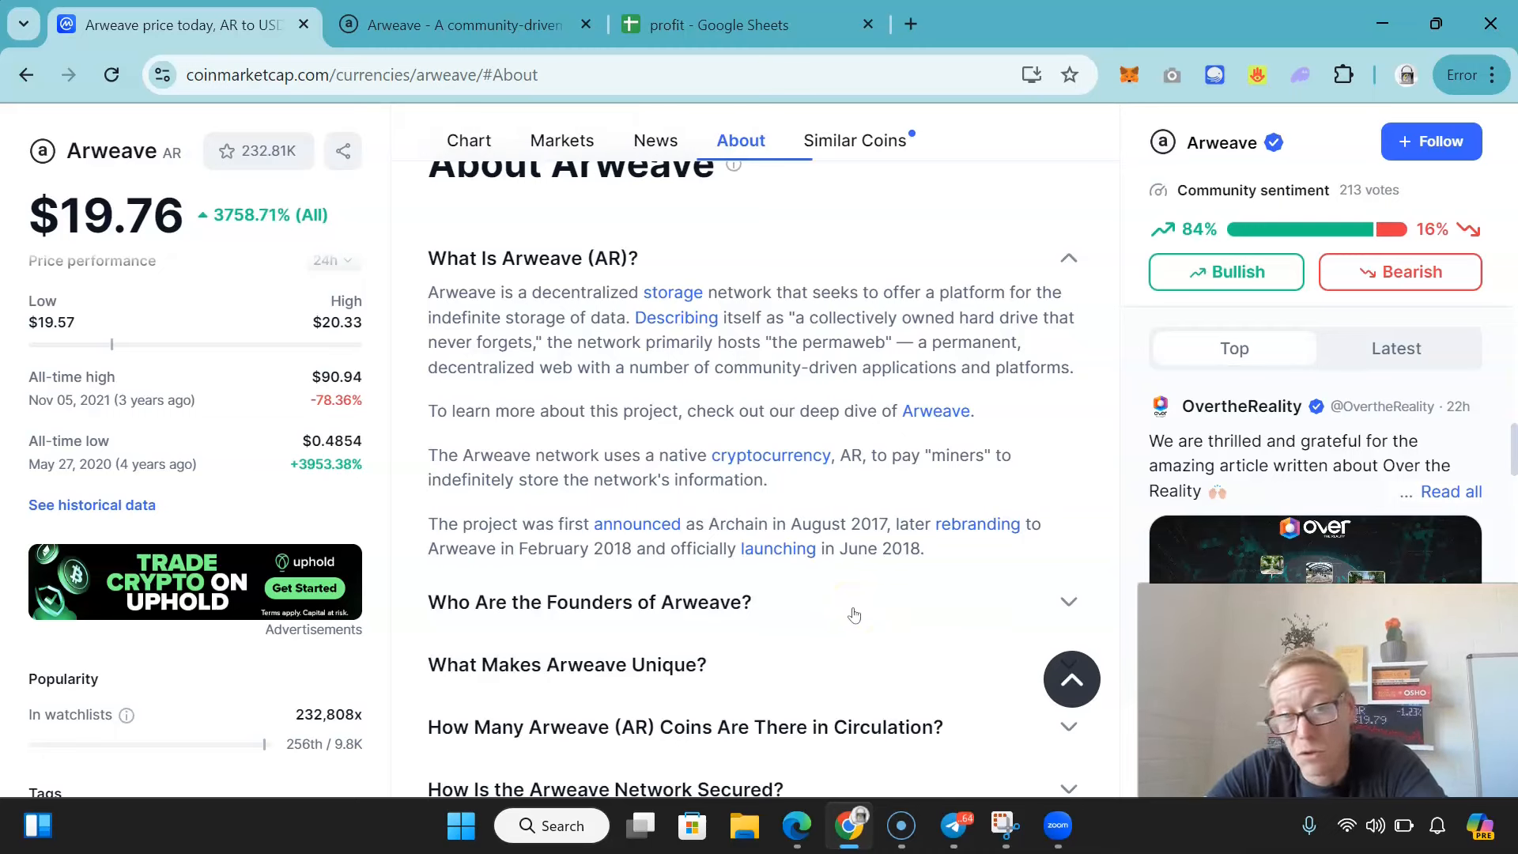
- Expand 'Who Are the Founders of Arweave?' and read through the rest of the FAQ
click(854, 611)
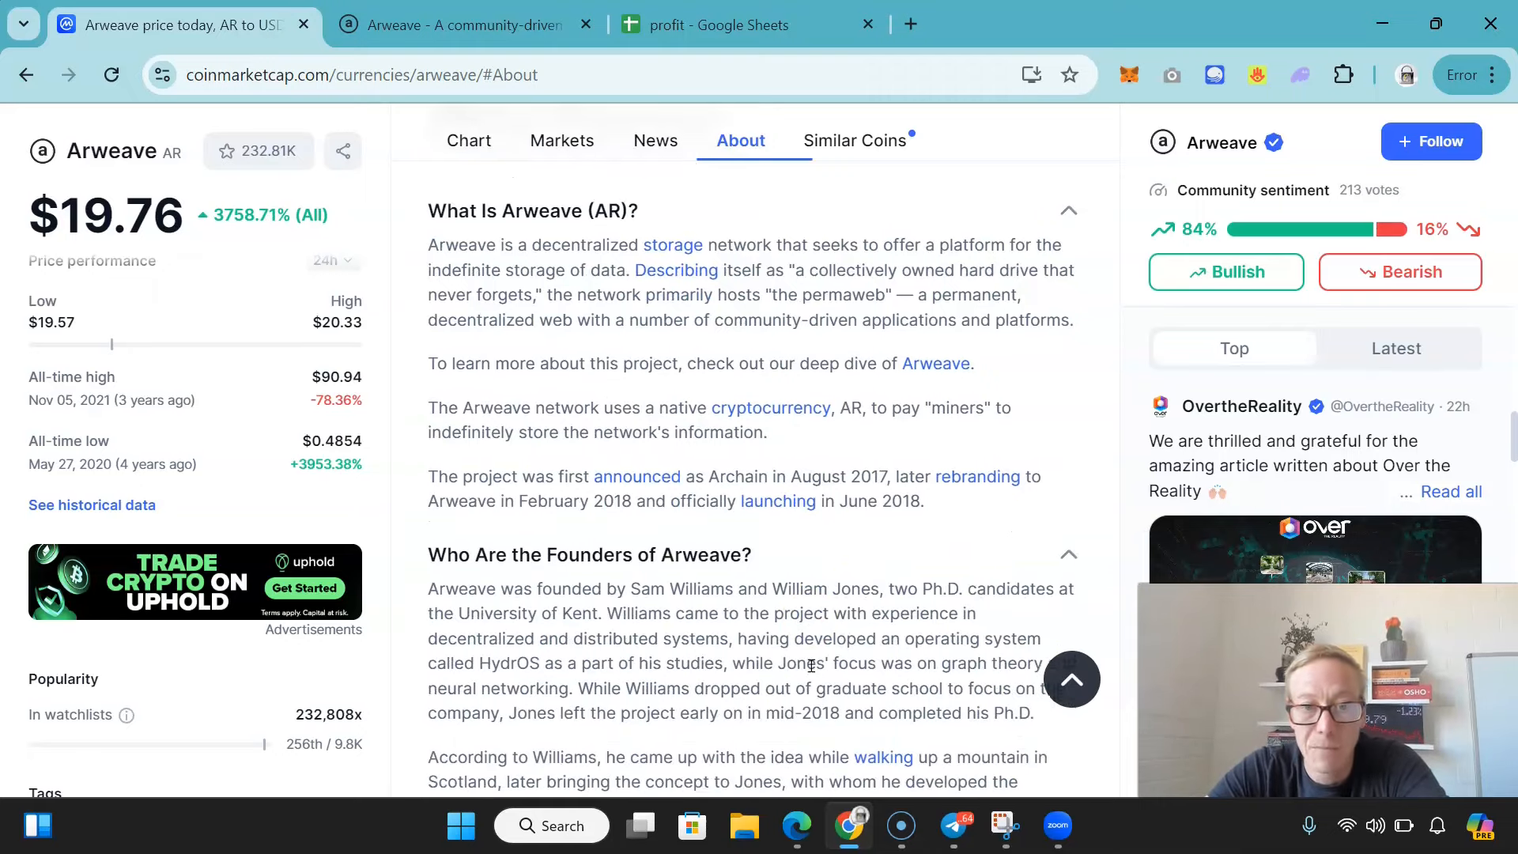
scroll(down, 3)
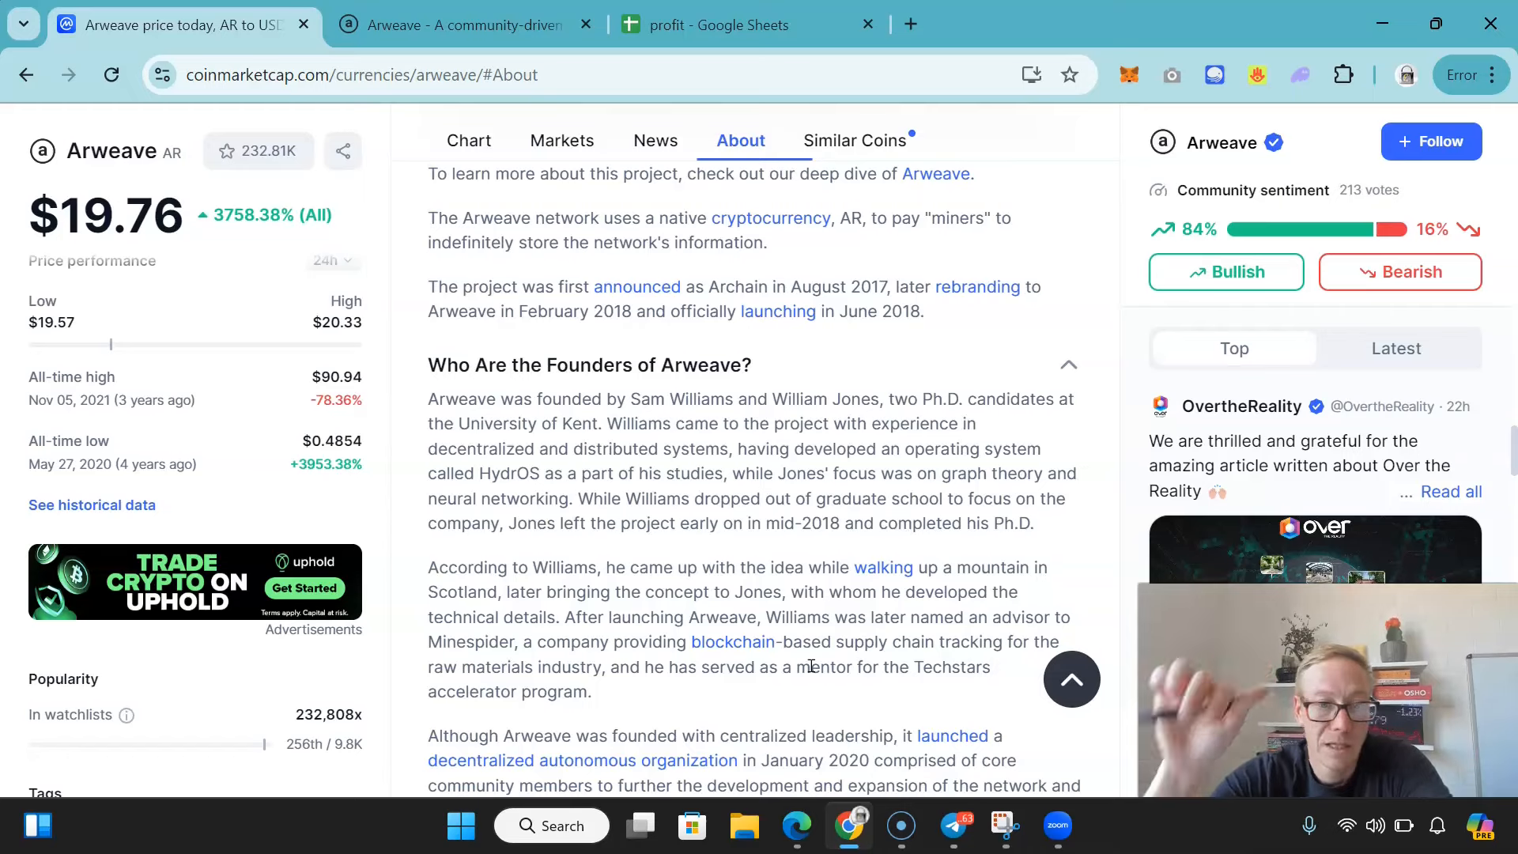
scroll(down, 3)
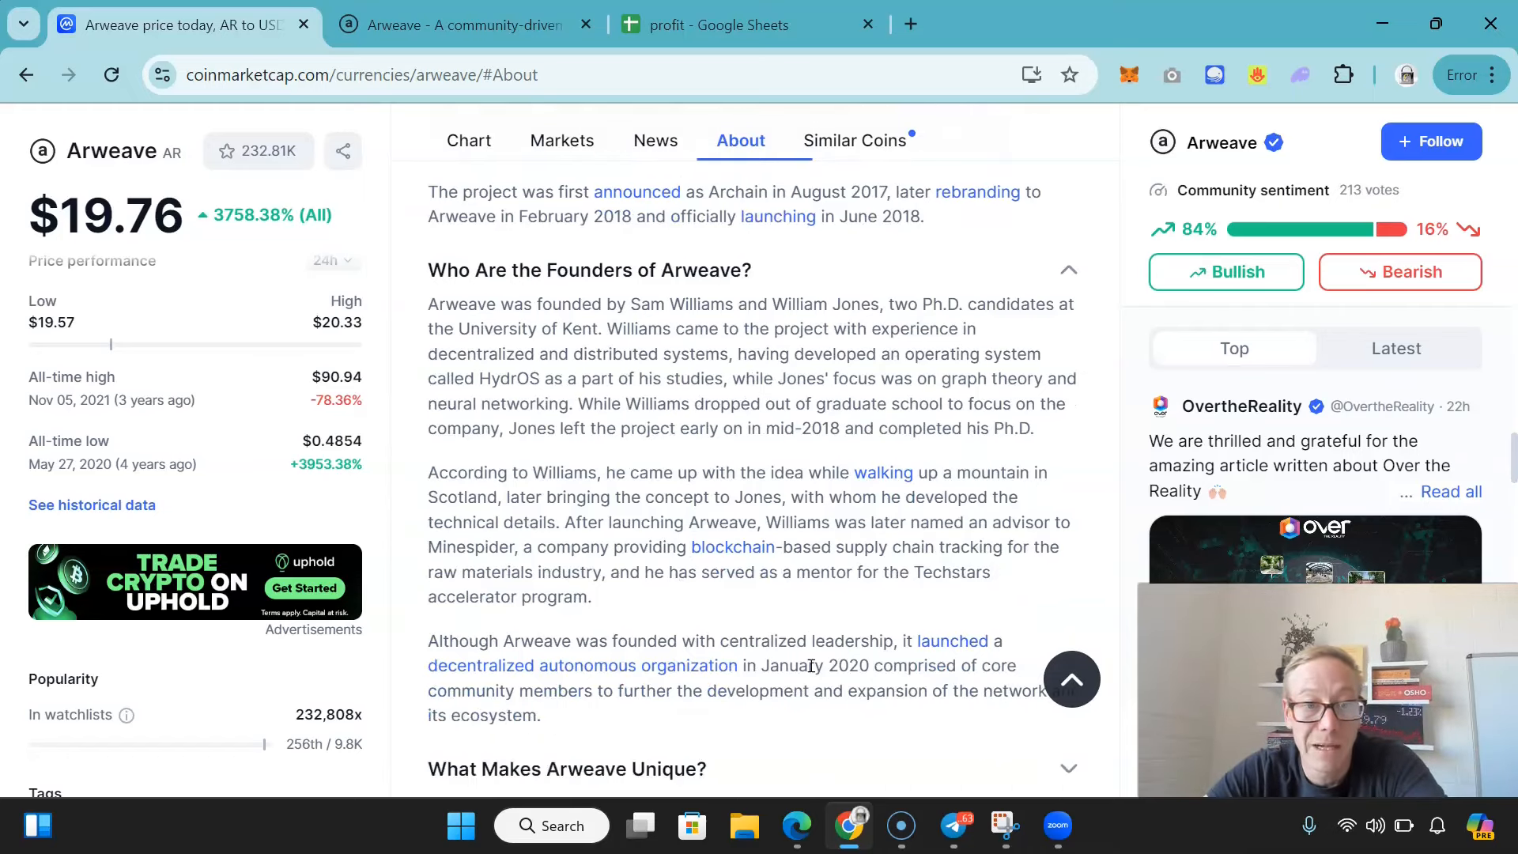
scroll(down, 3)
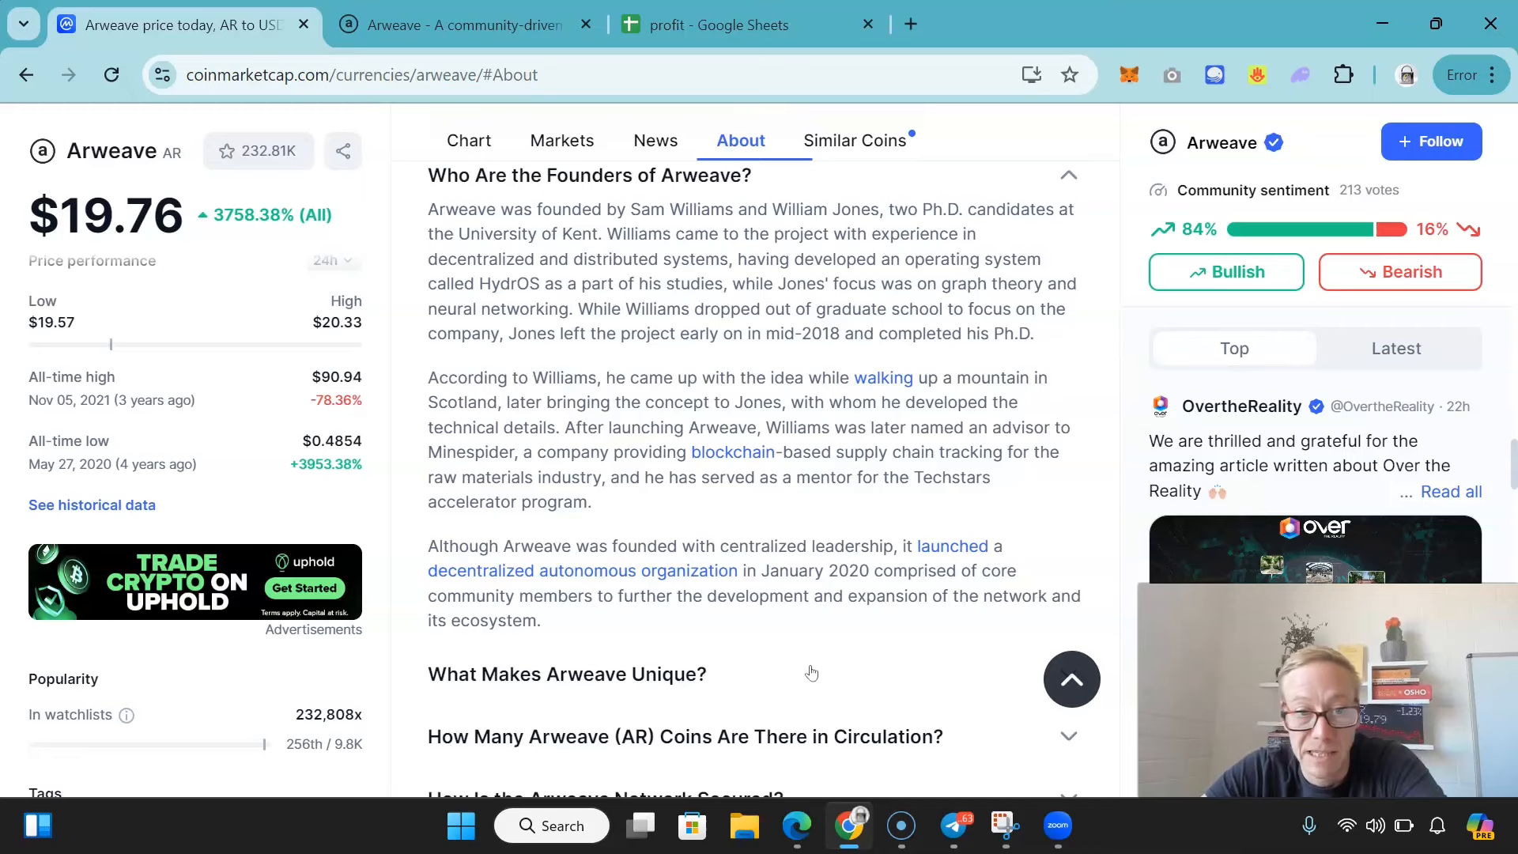
scroll(down, 3)
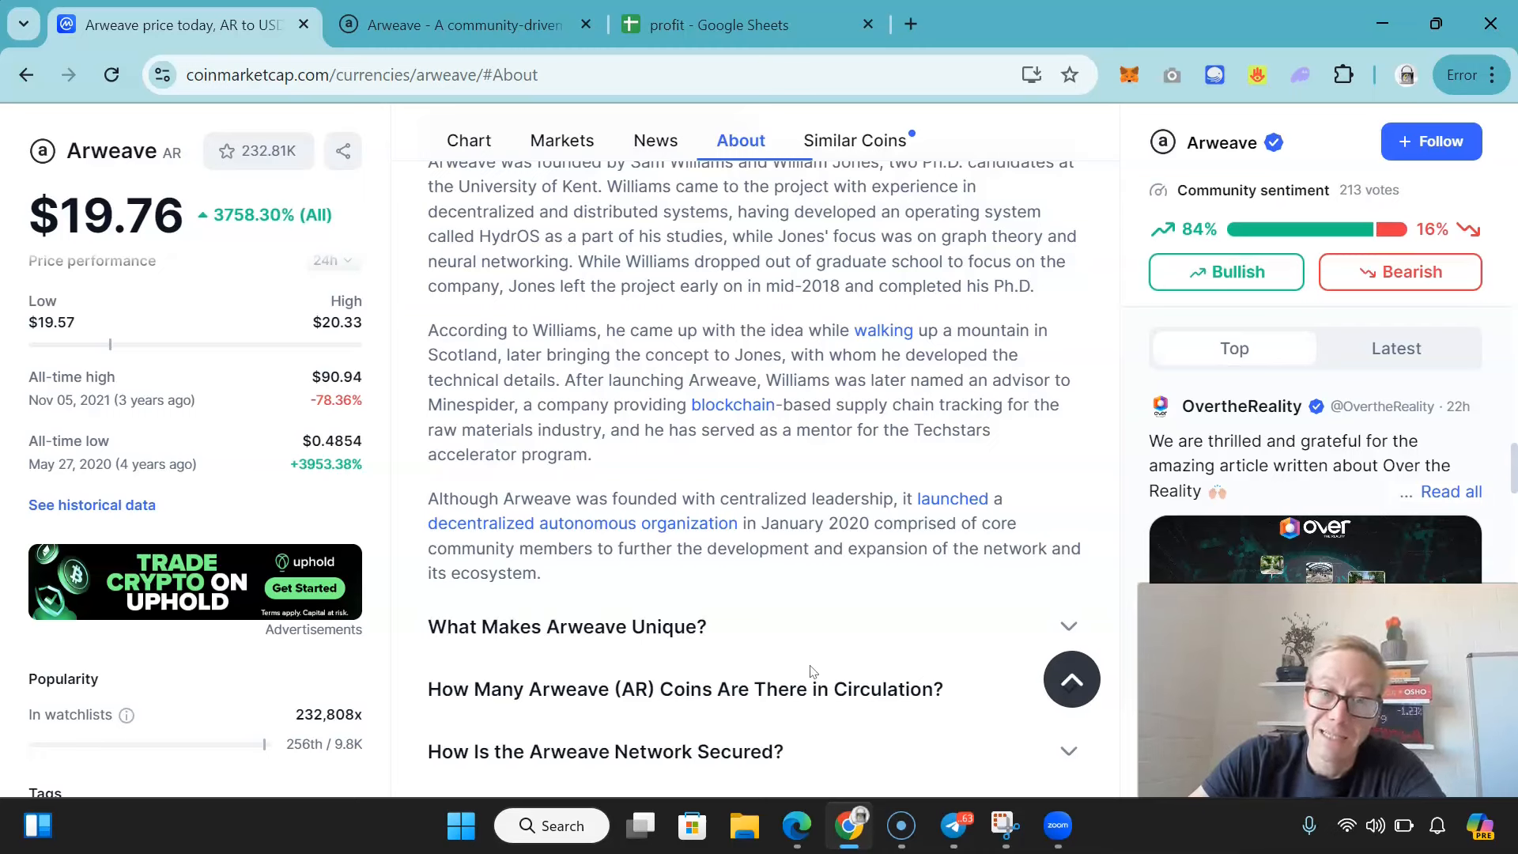
scroll(down, 3)
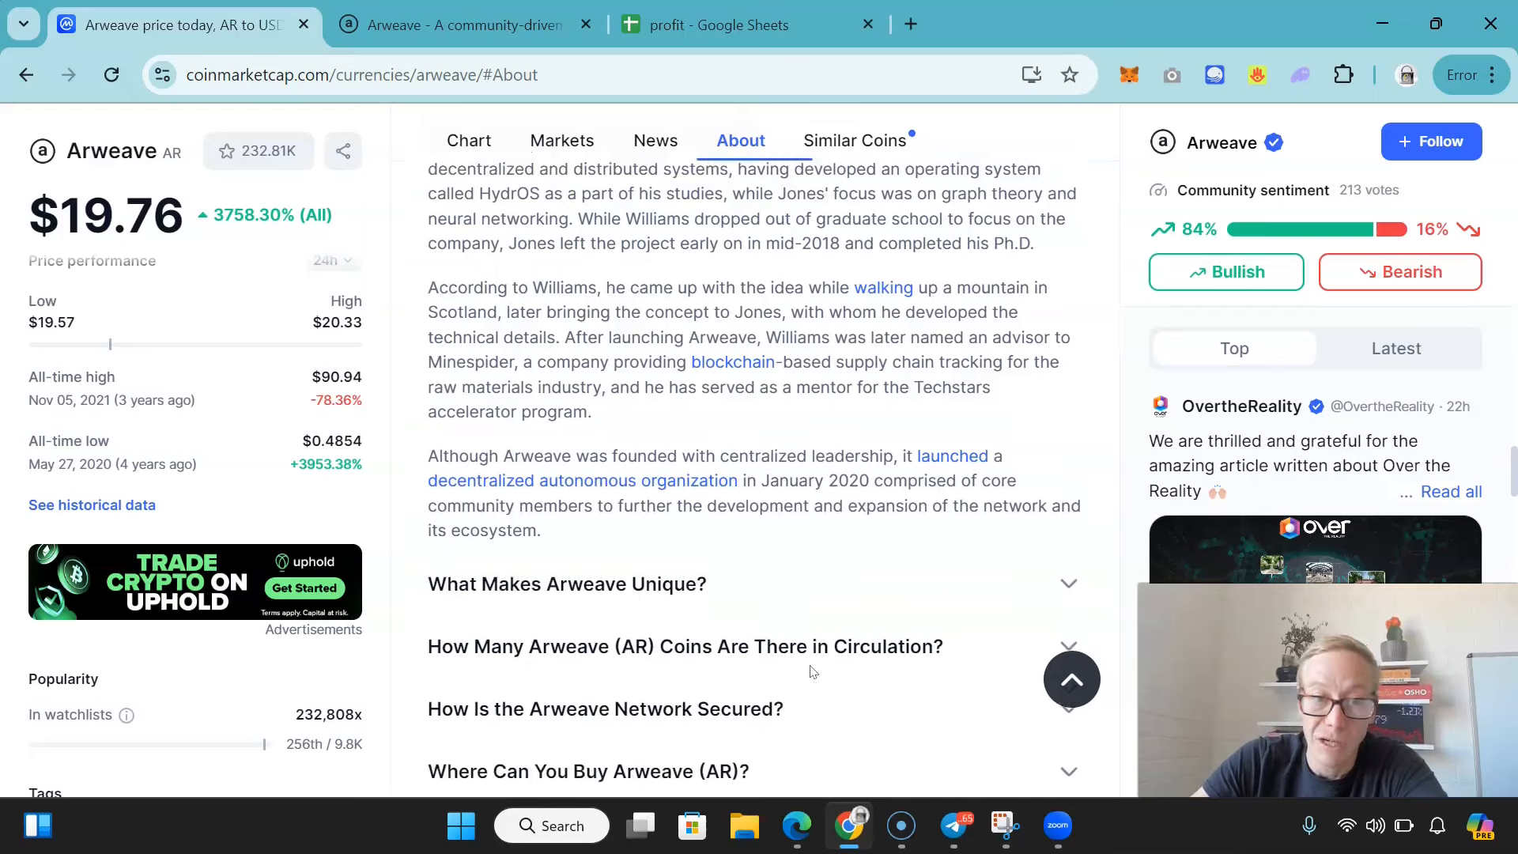
scroll(down, 3)
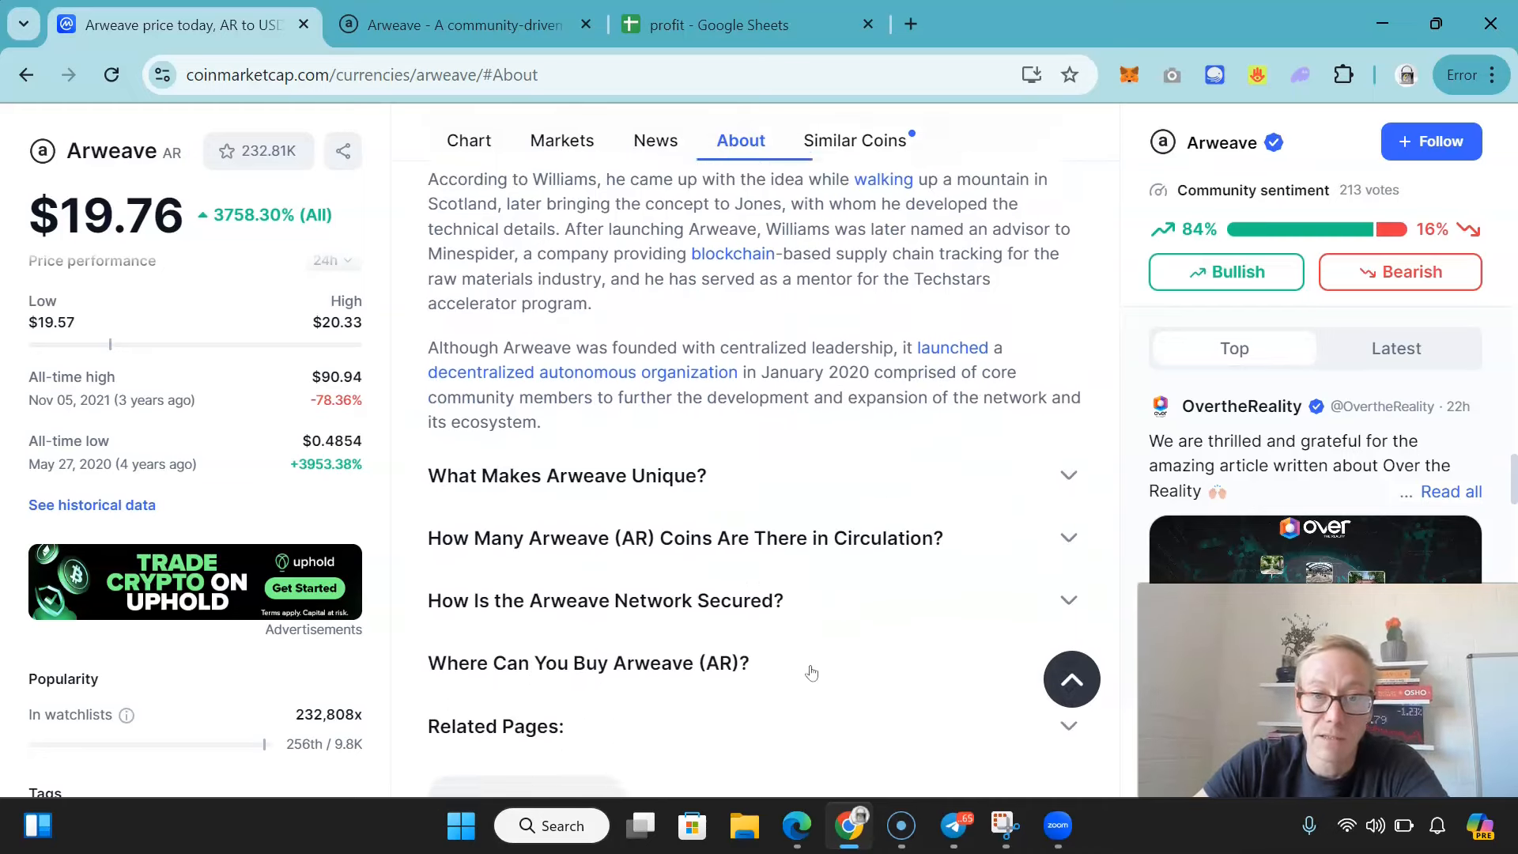
scroll(down, 3)
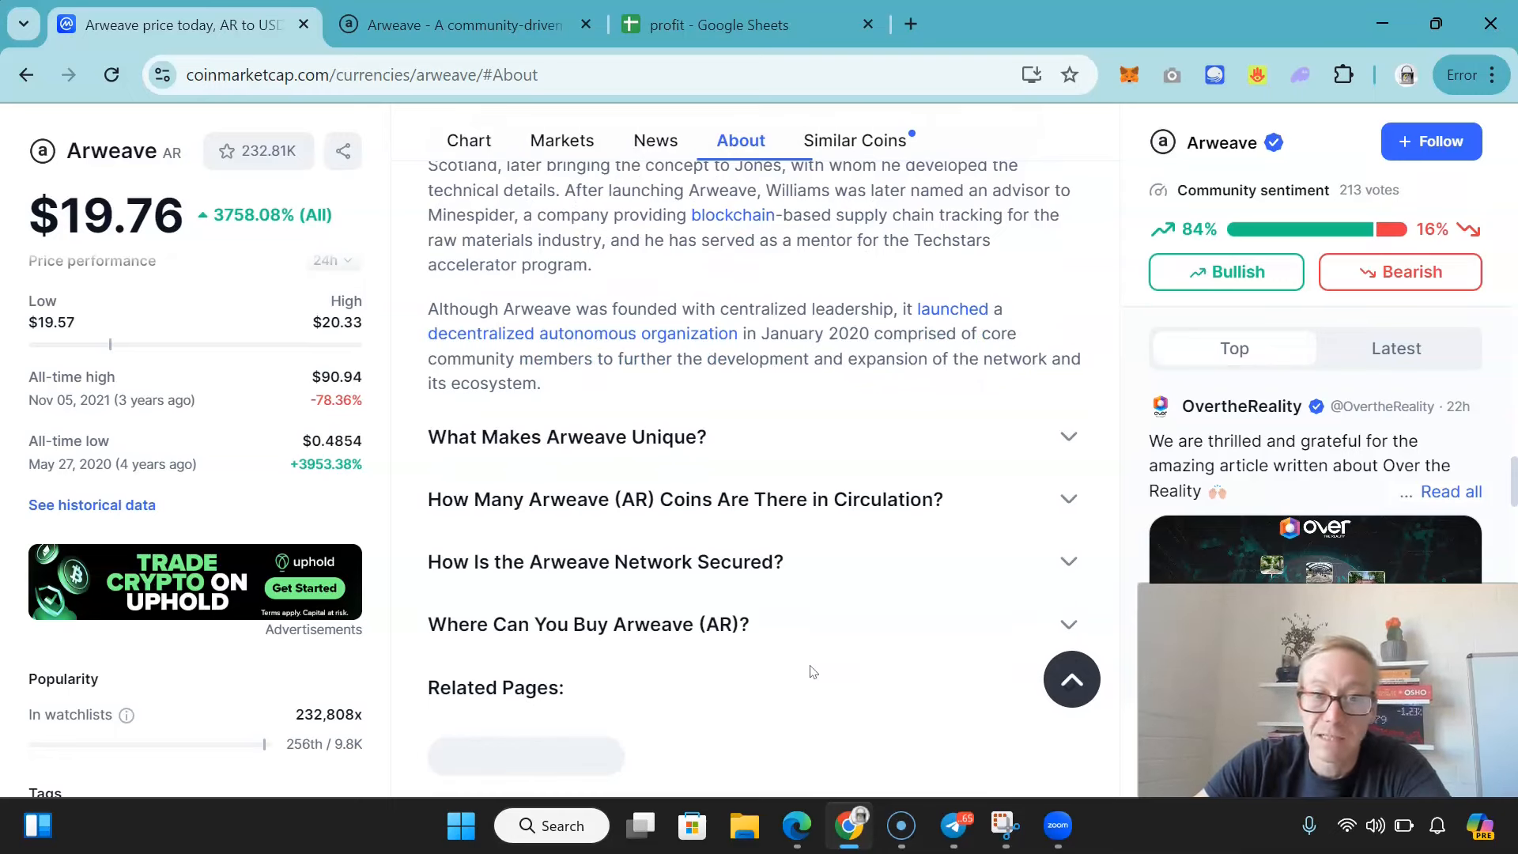
scroll(down, 3)
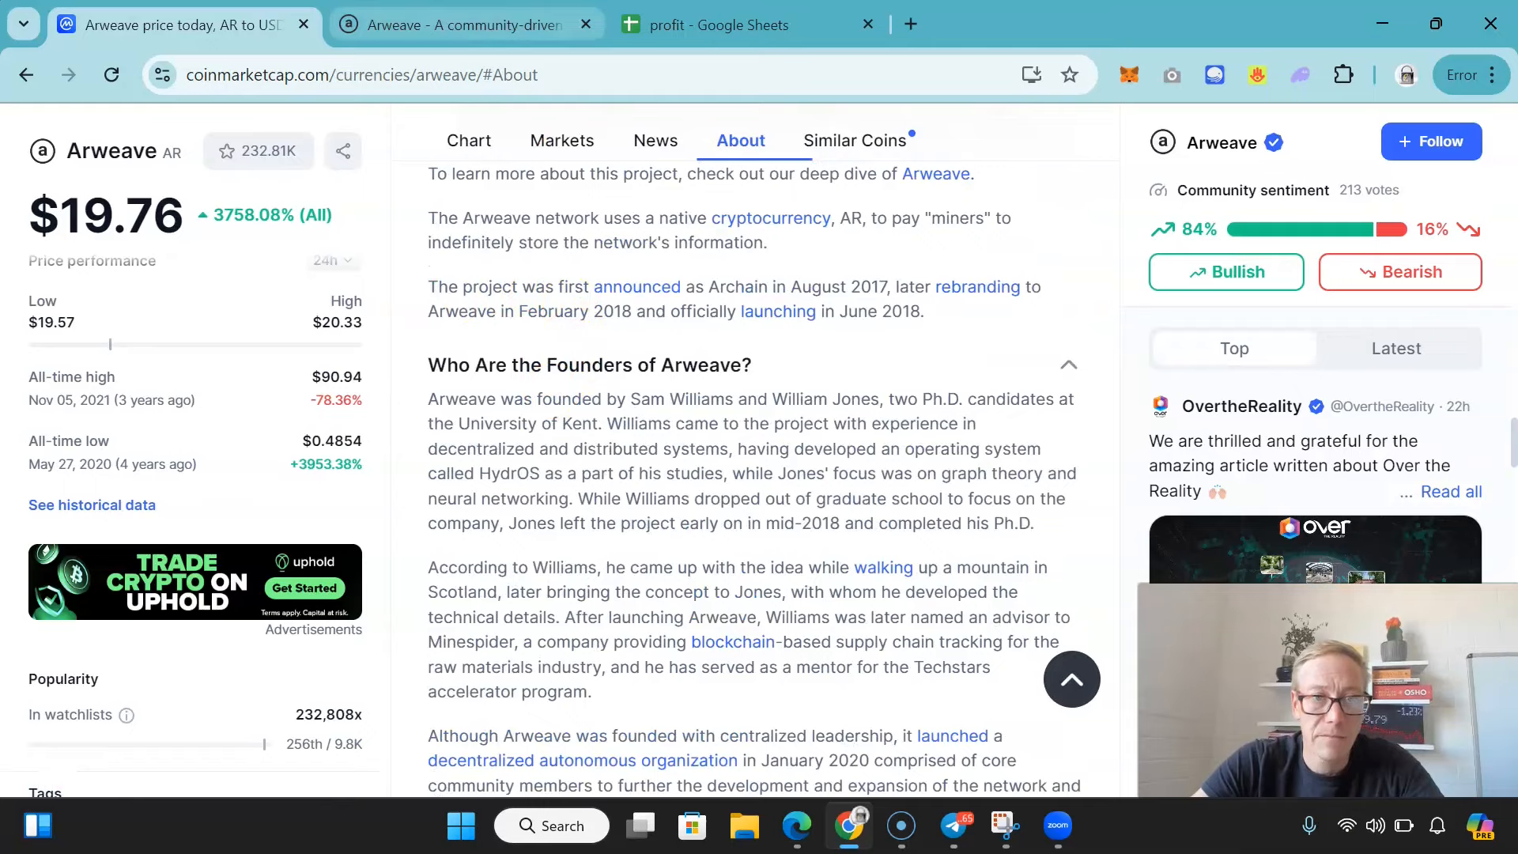
- Switch to arweave.org and read the Meet Arweave headline and opening introduction
click(464, 25)
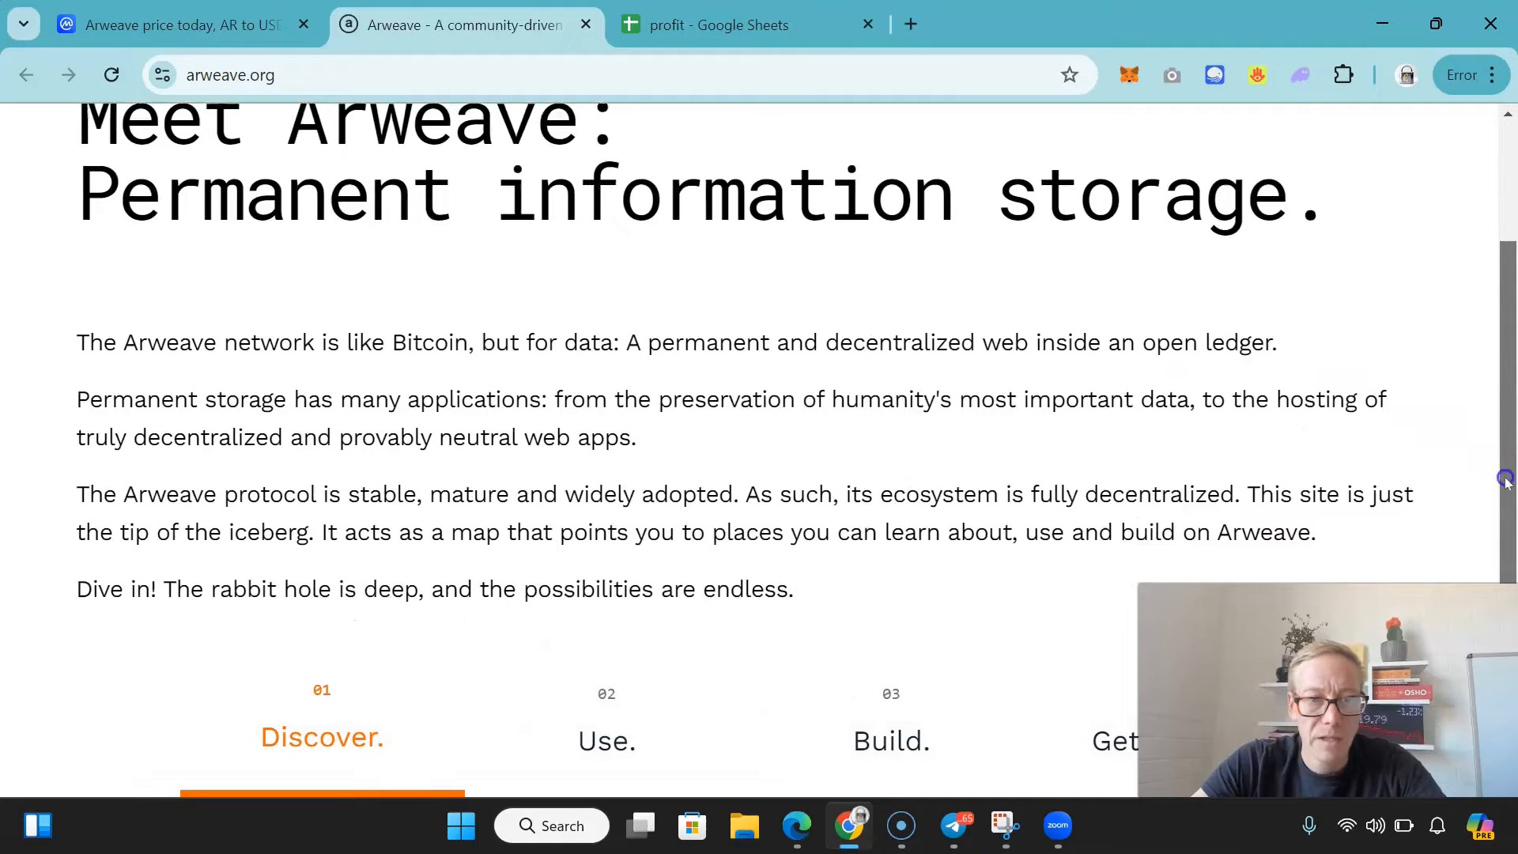
scroll(down, 3)
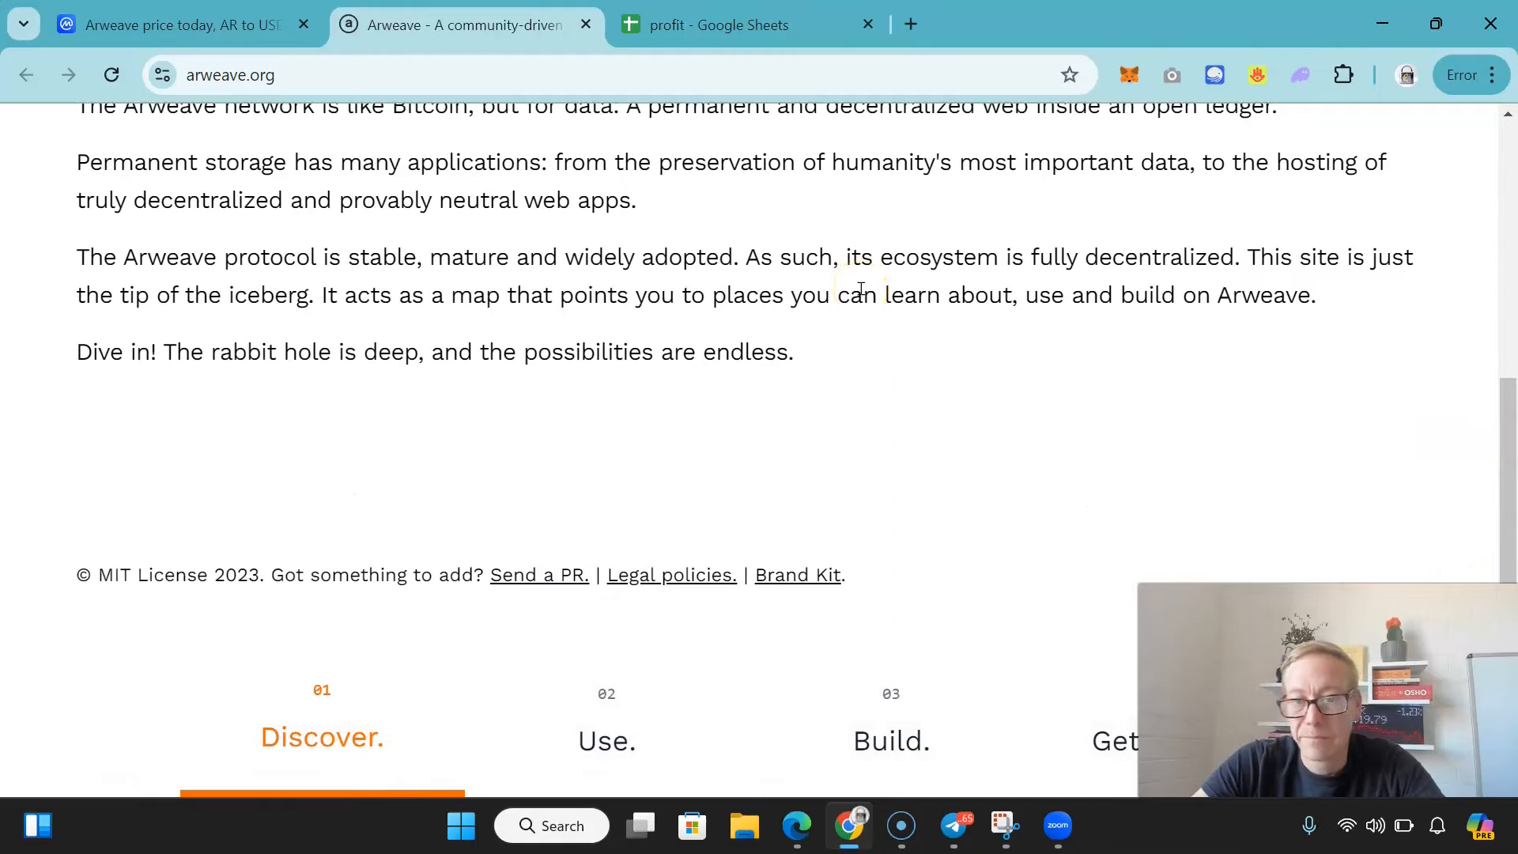
scroll(up, 3)
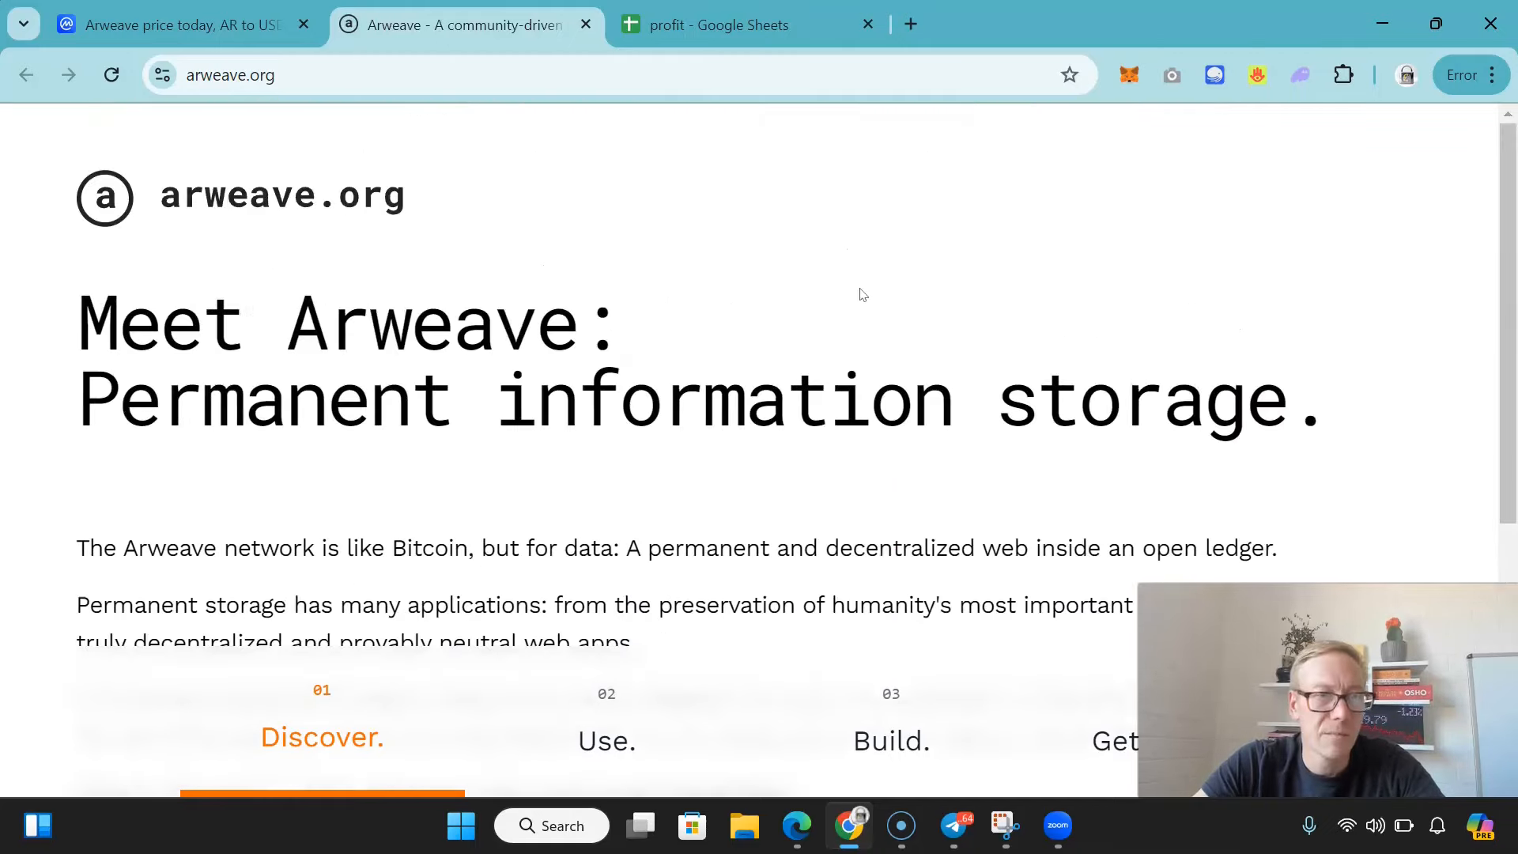
scroll(down, 3)
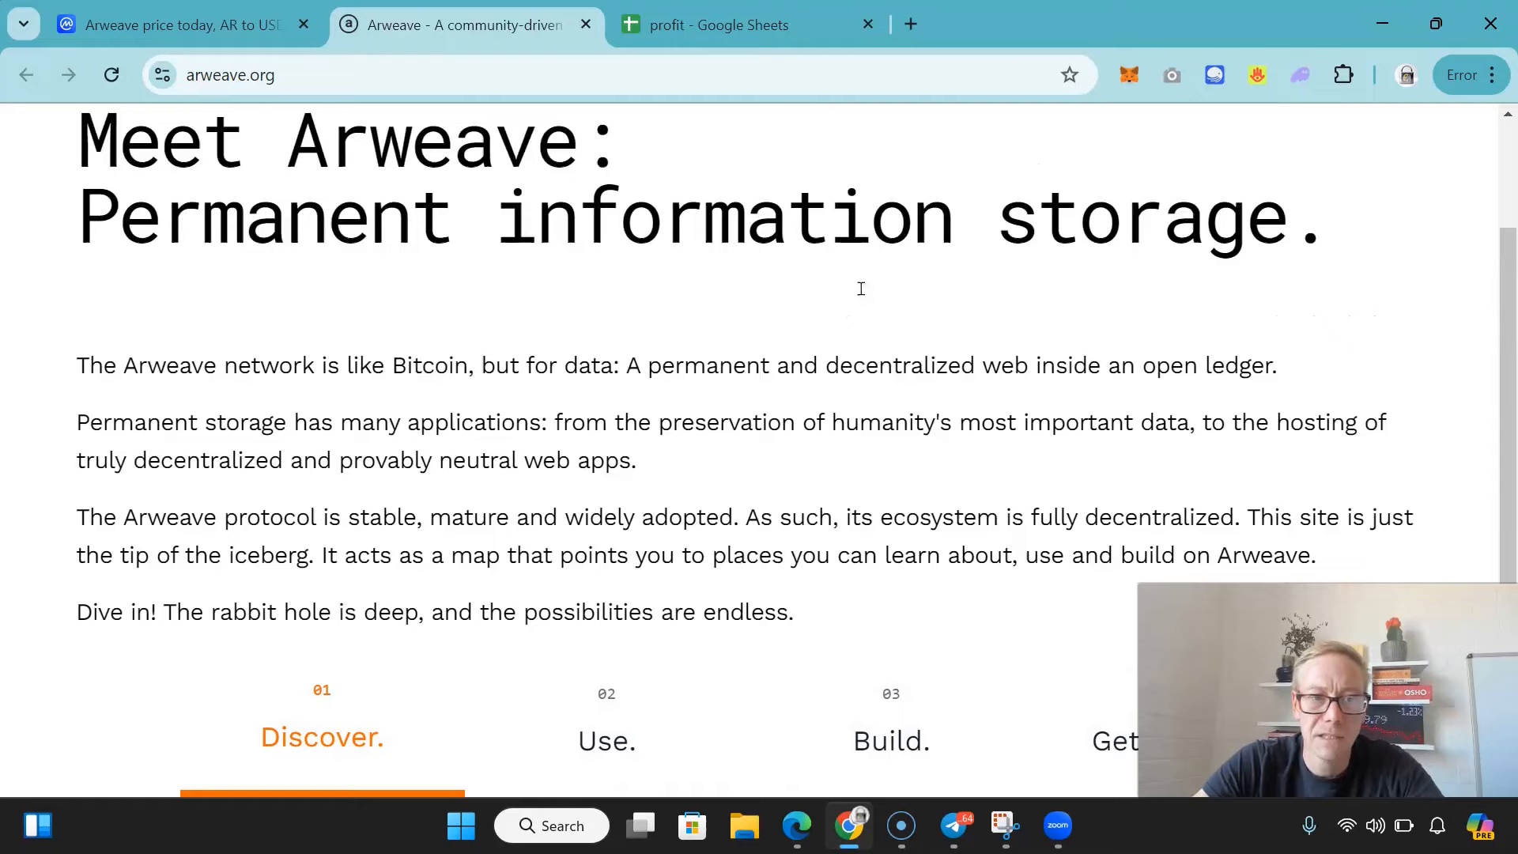
scroll(down, 3)
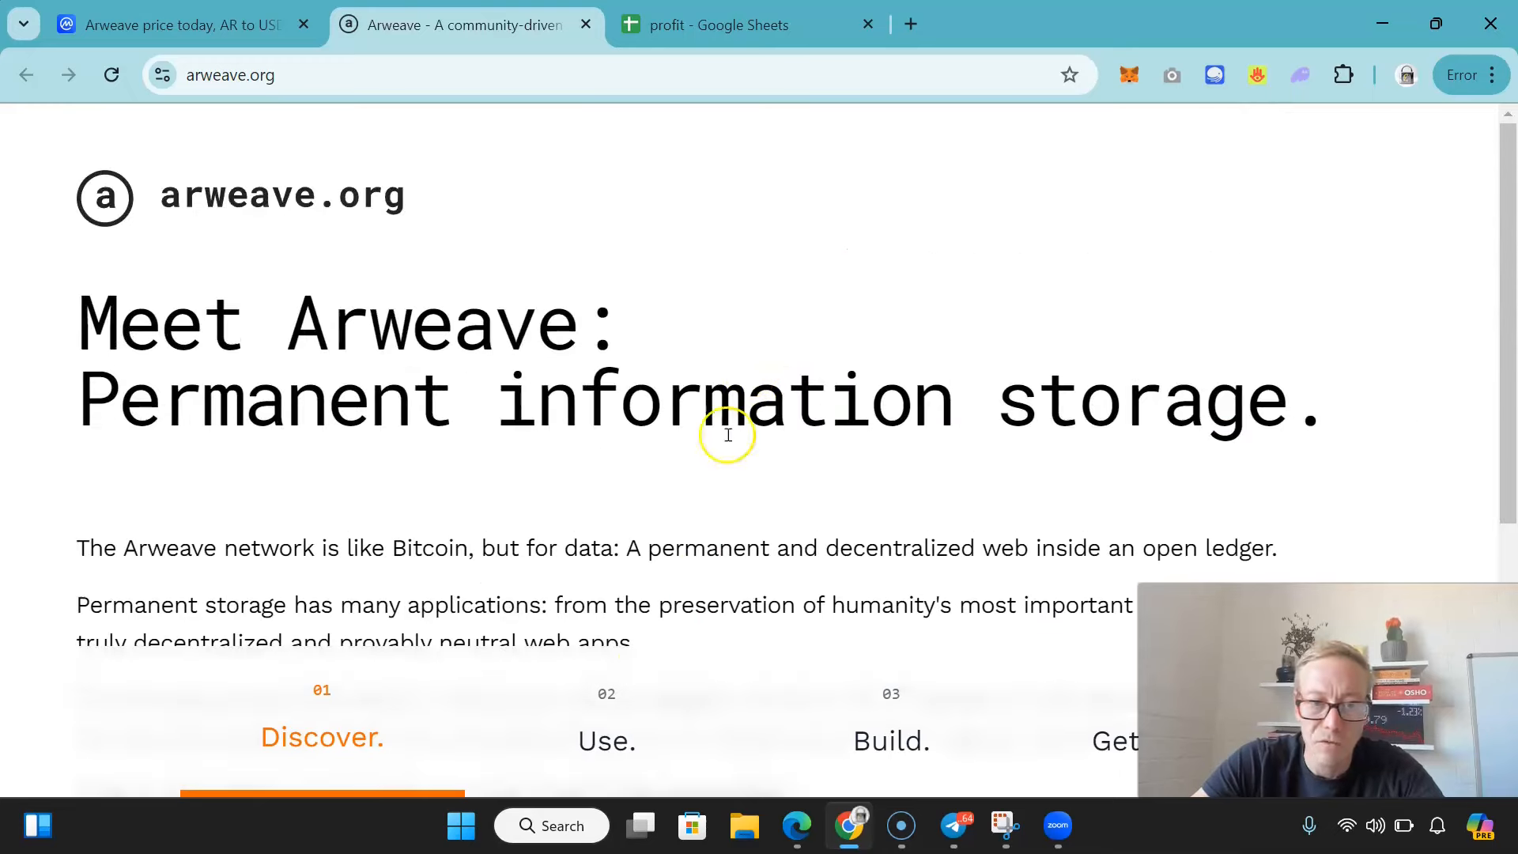
mouse_move(655, 555)
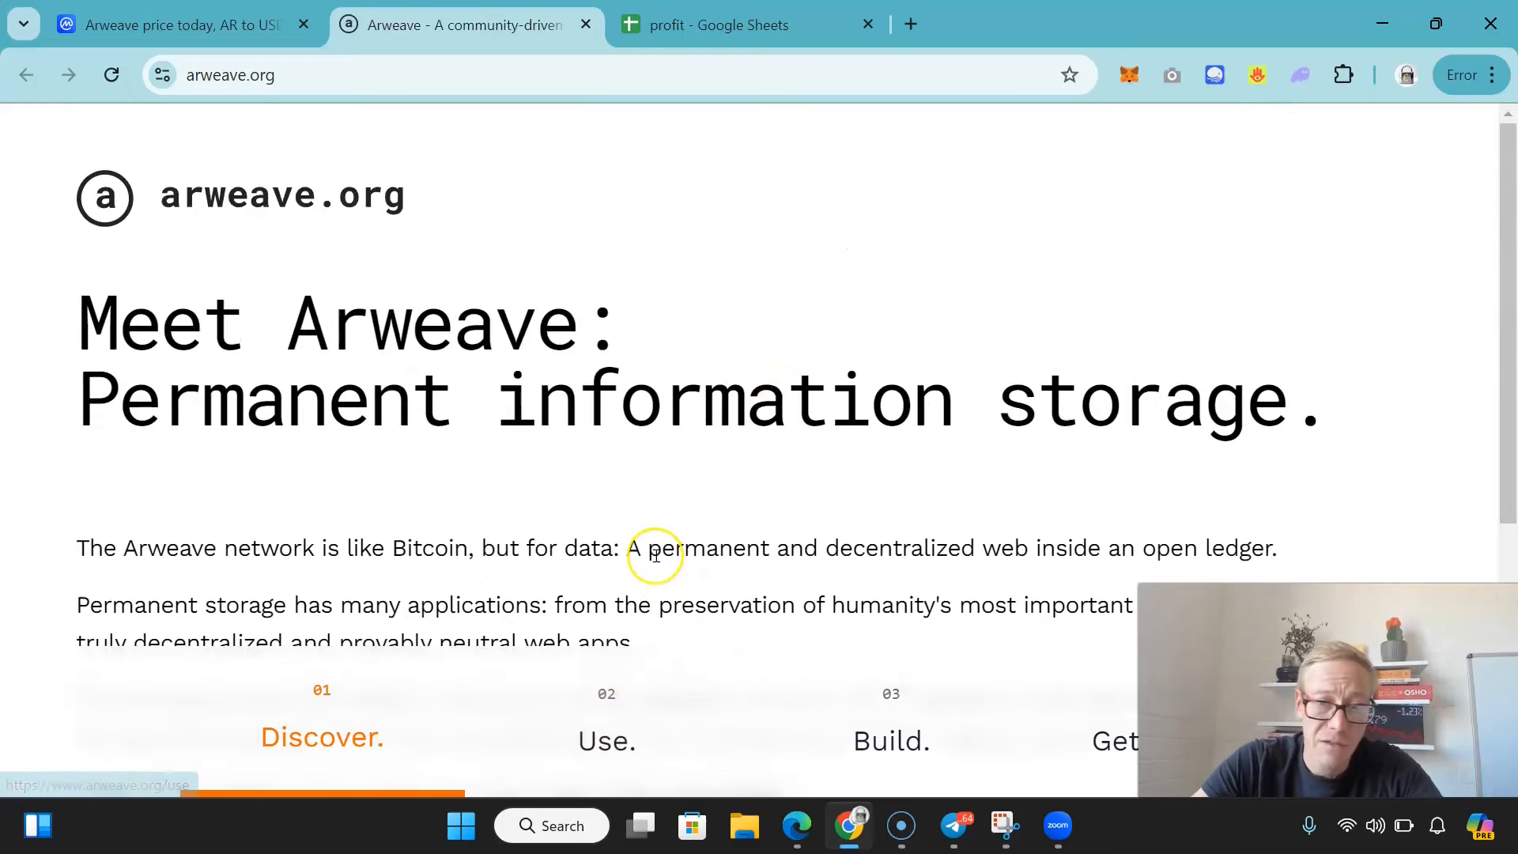
scroll(down, 3)
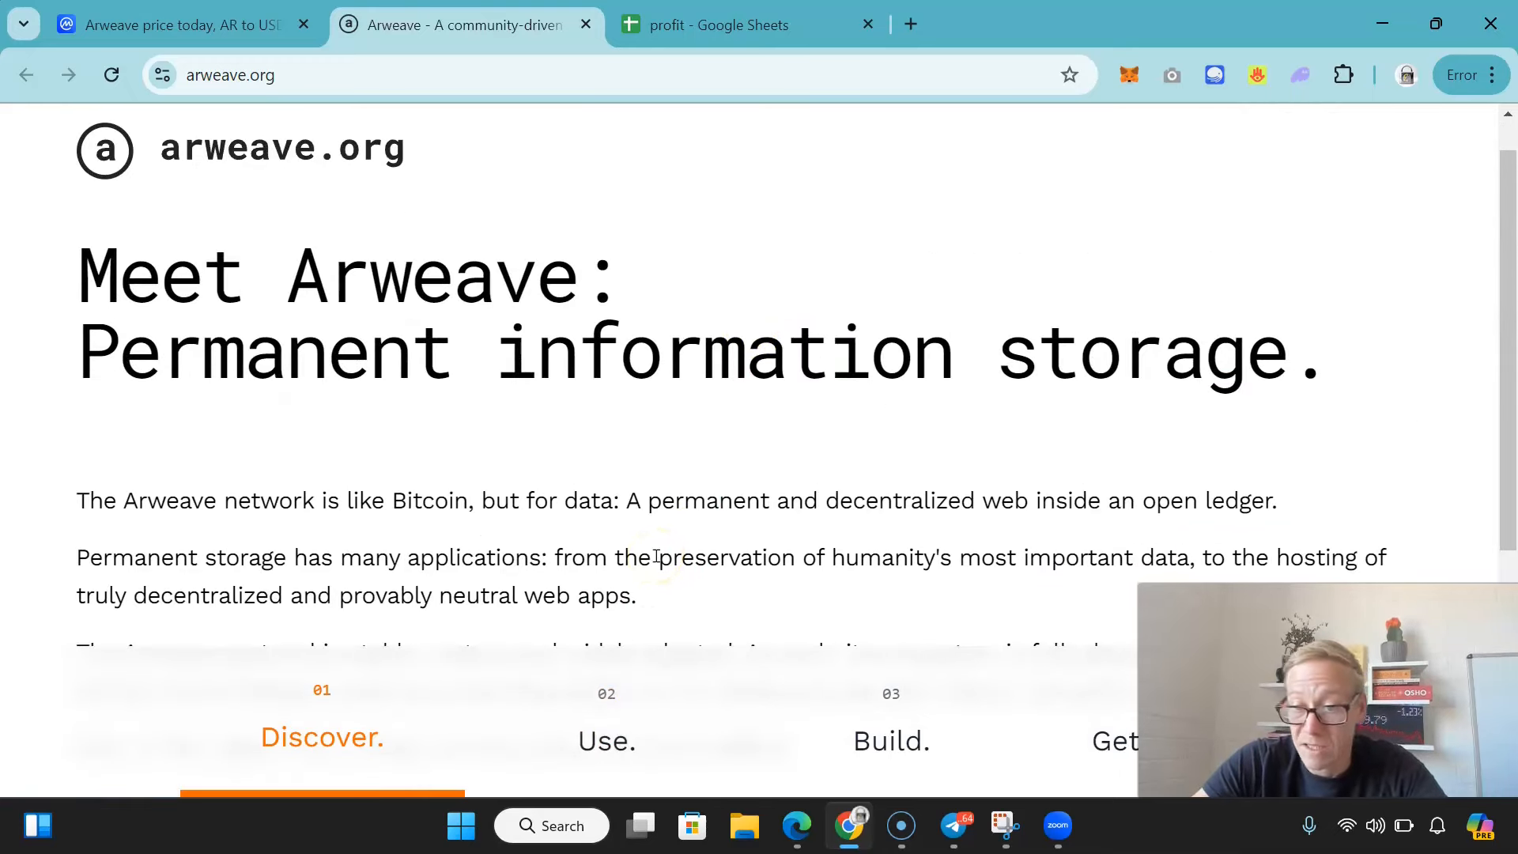
scroll(down, 3)
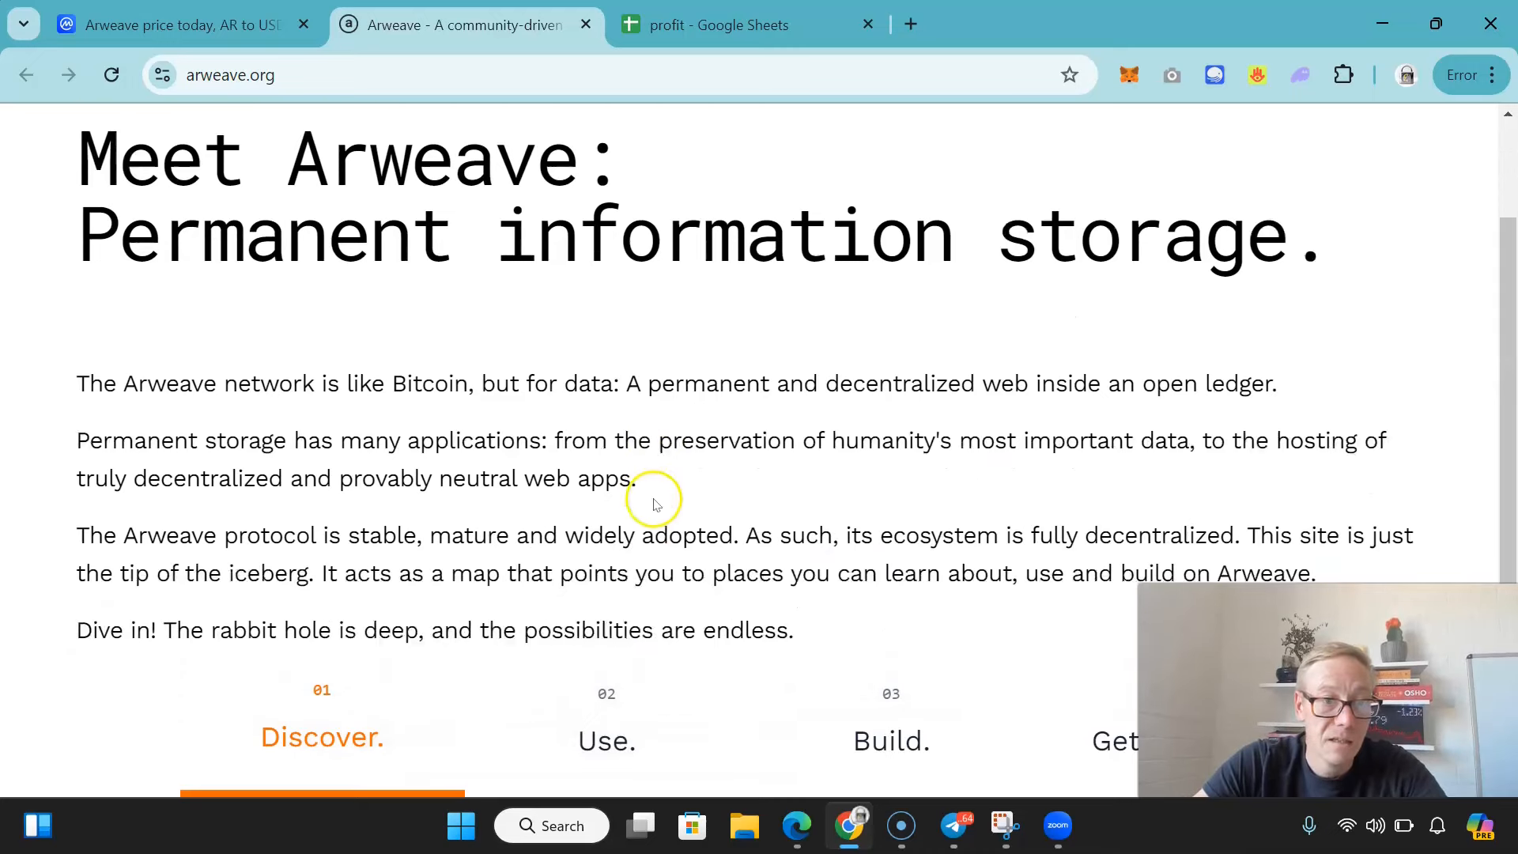
- Continue down the home page to the closing Dive in paragraph and footer
scroll(down, 3)
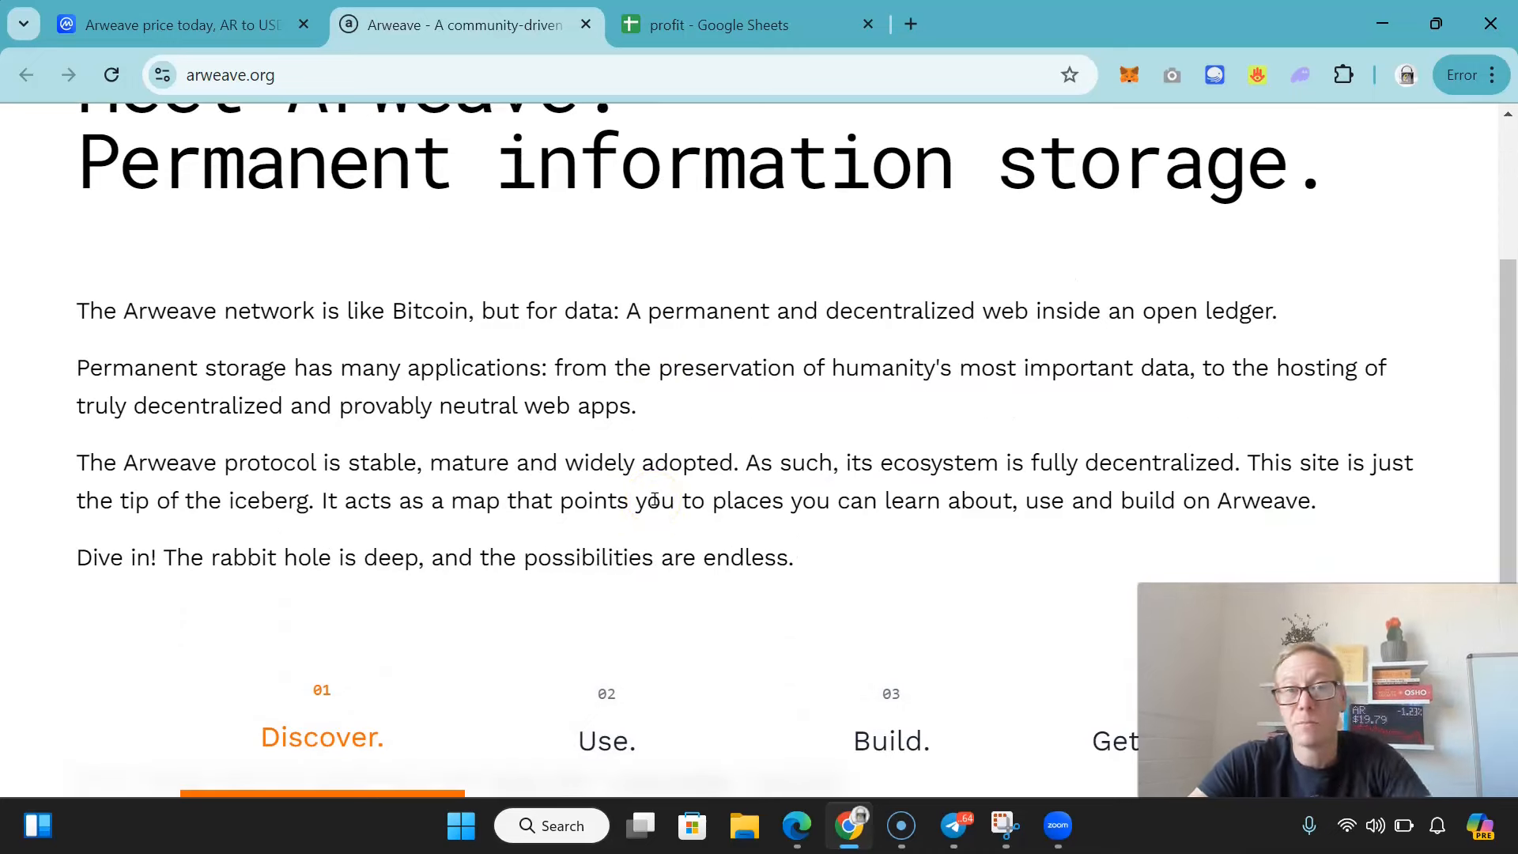
scroll(down, 3)
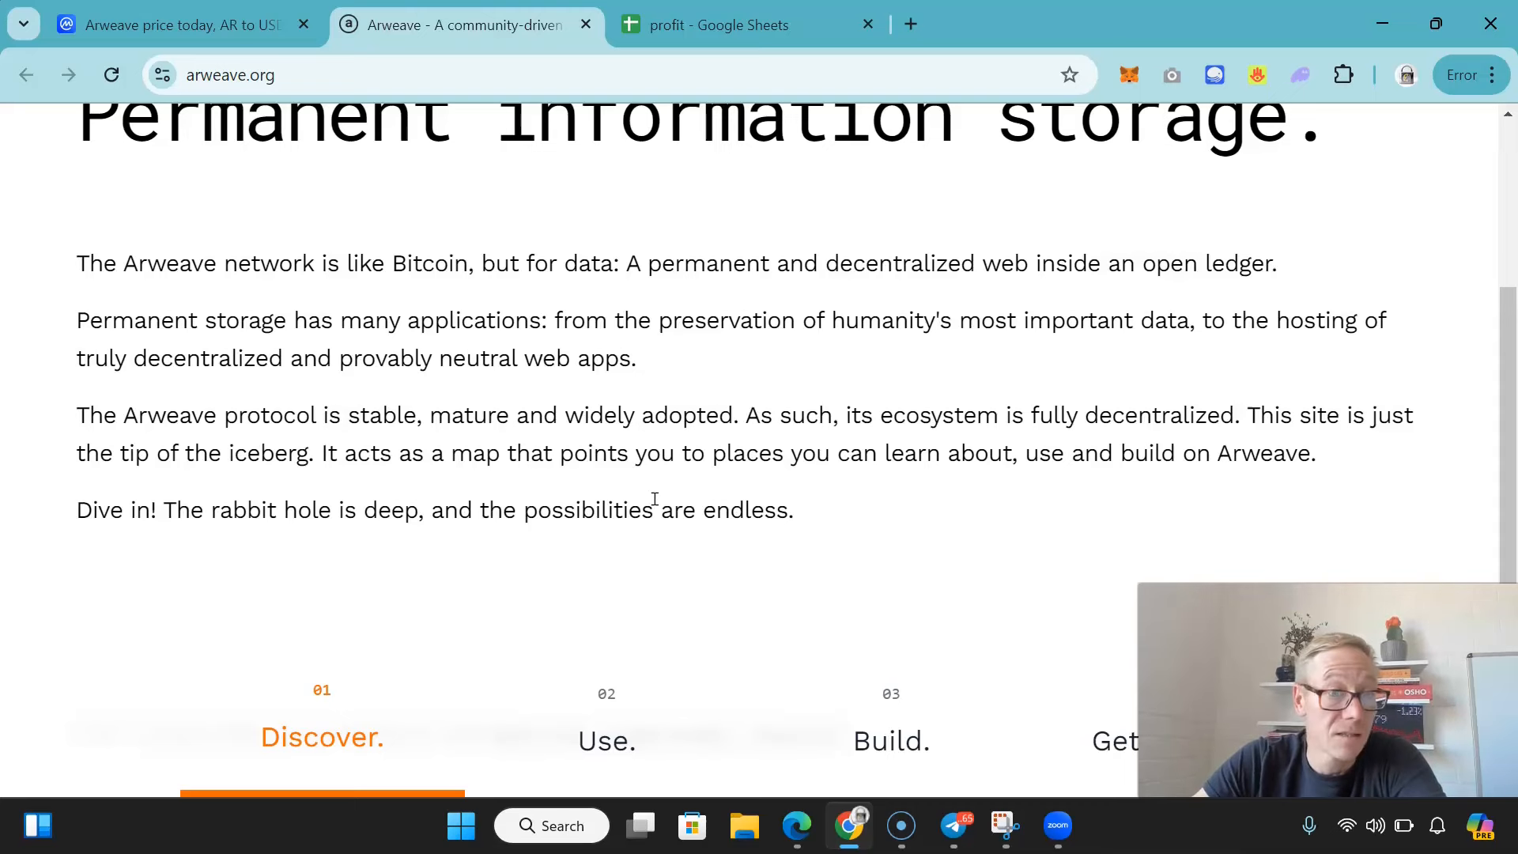
scroll(down, 3)
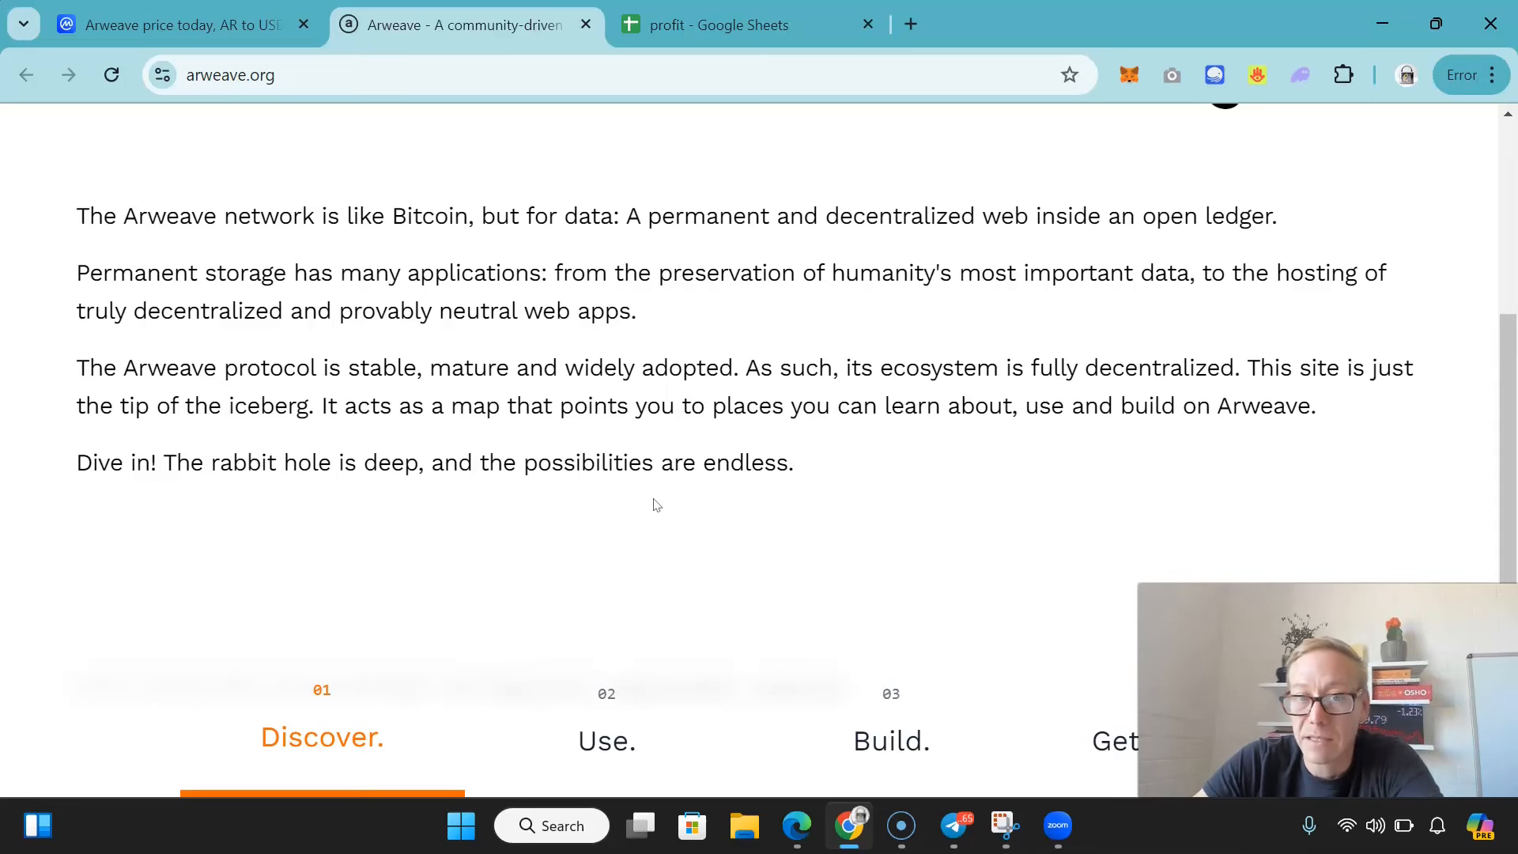
scroll(down, 3)
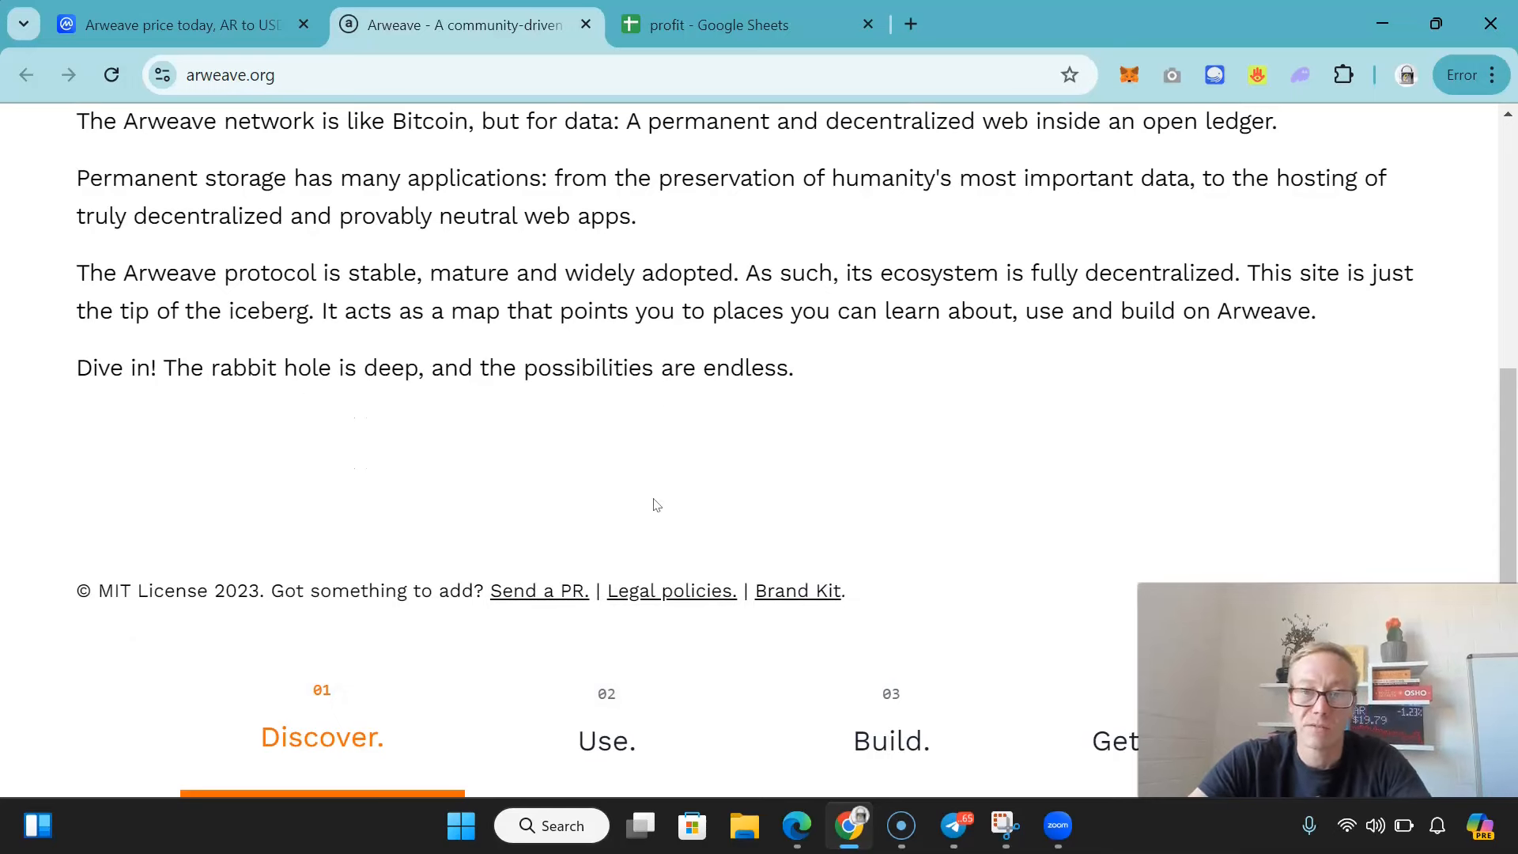
scroll(down, 3)
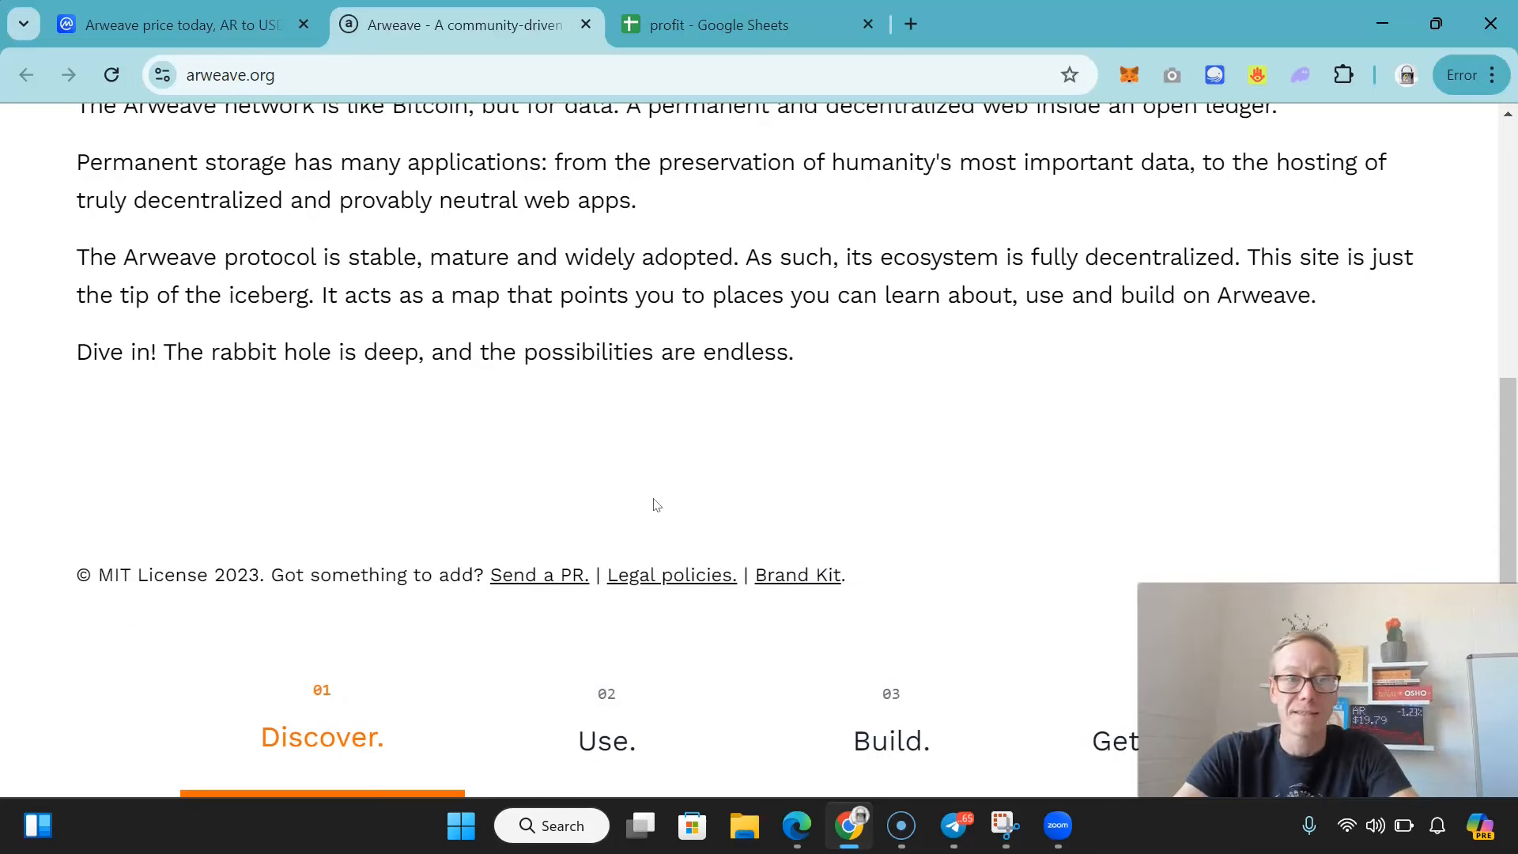
click(653, 504)
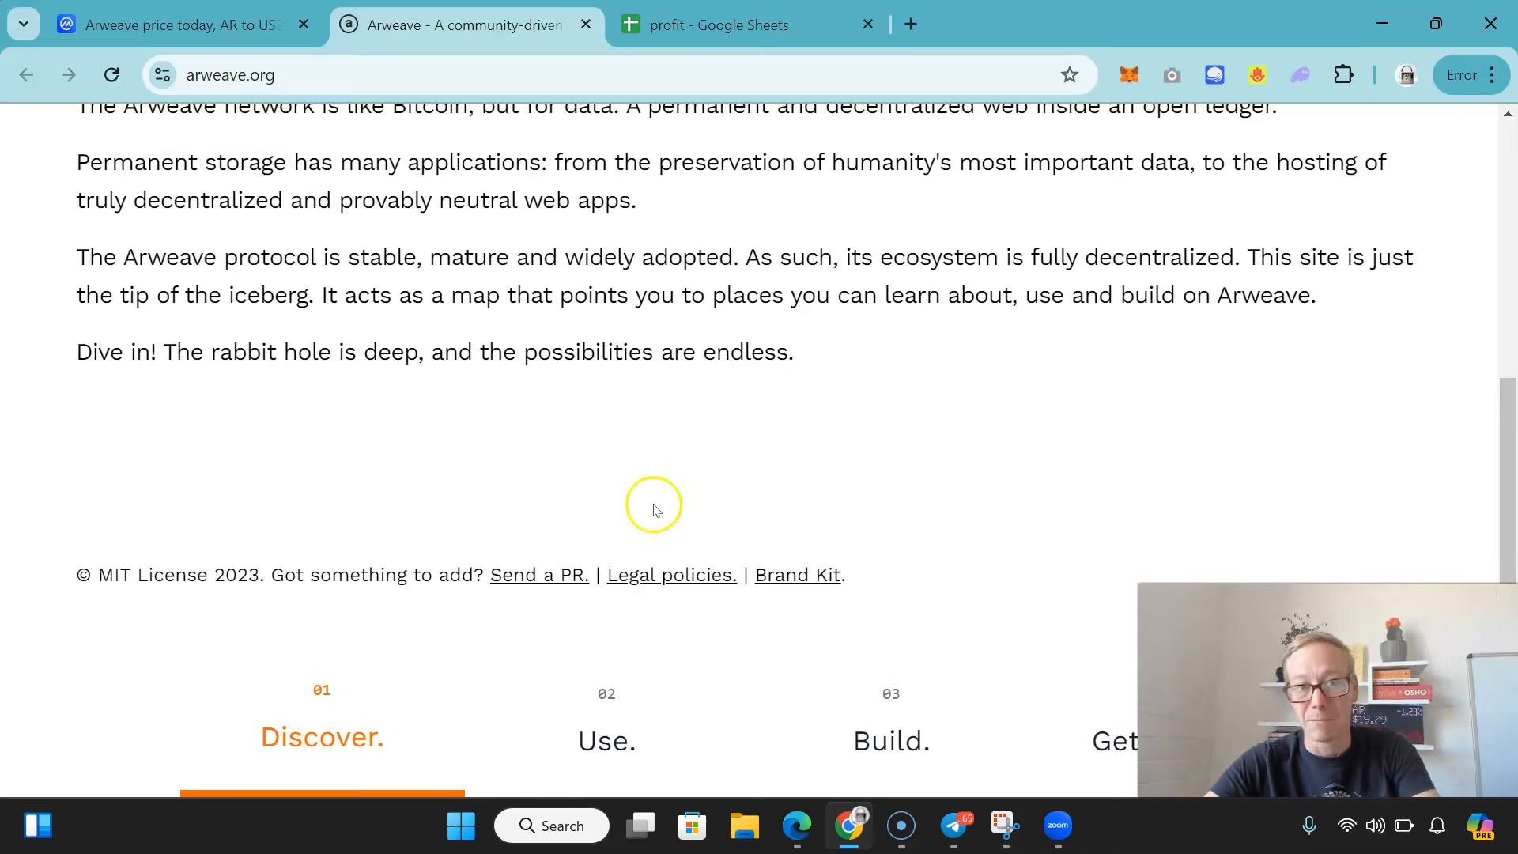
mouse_move(643, 616)
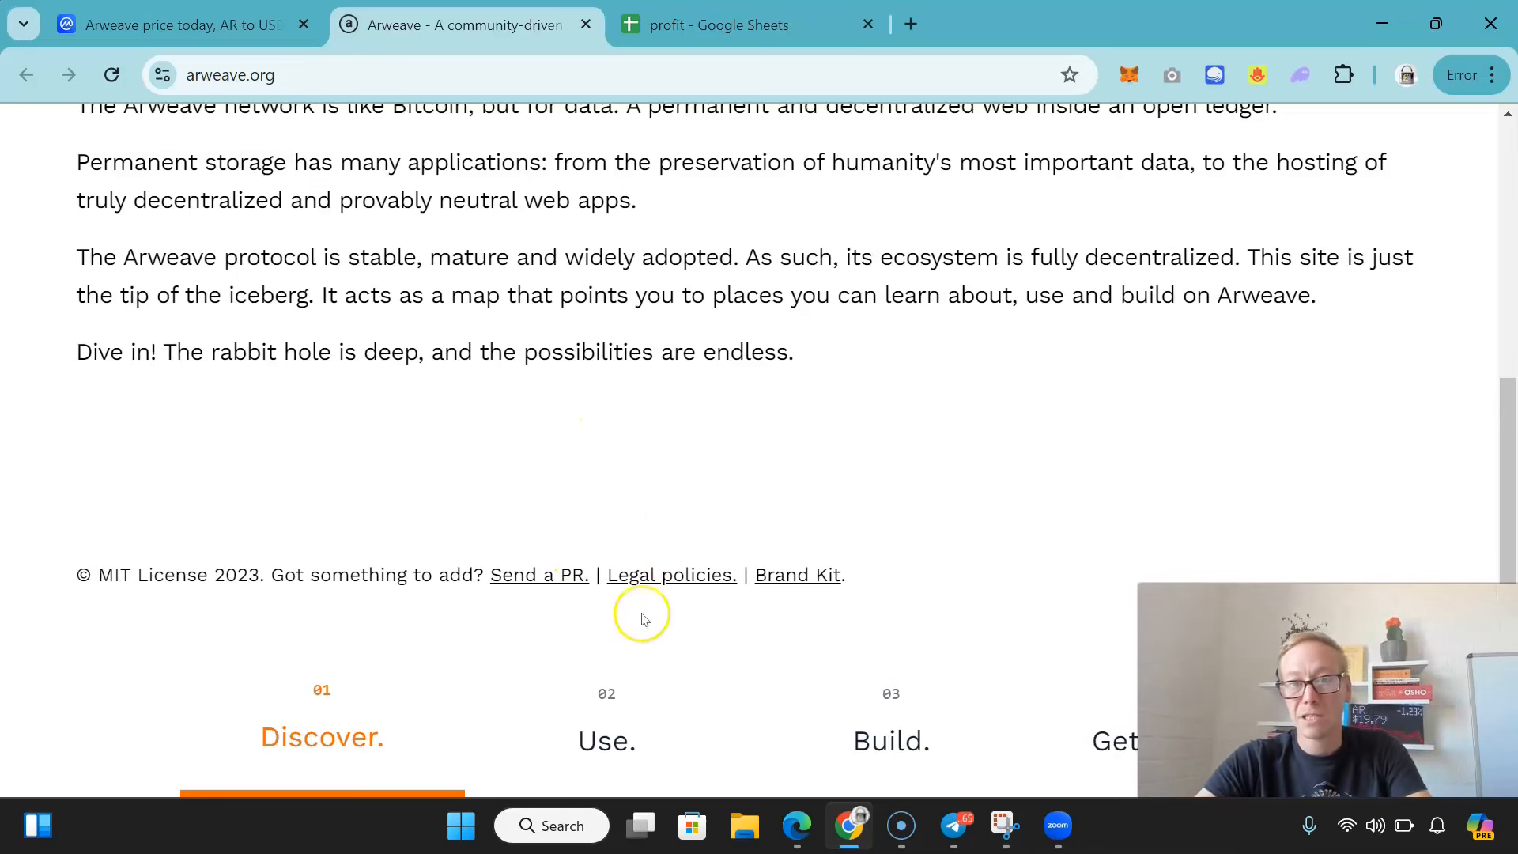
mouse_move(631, 729)
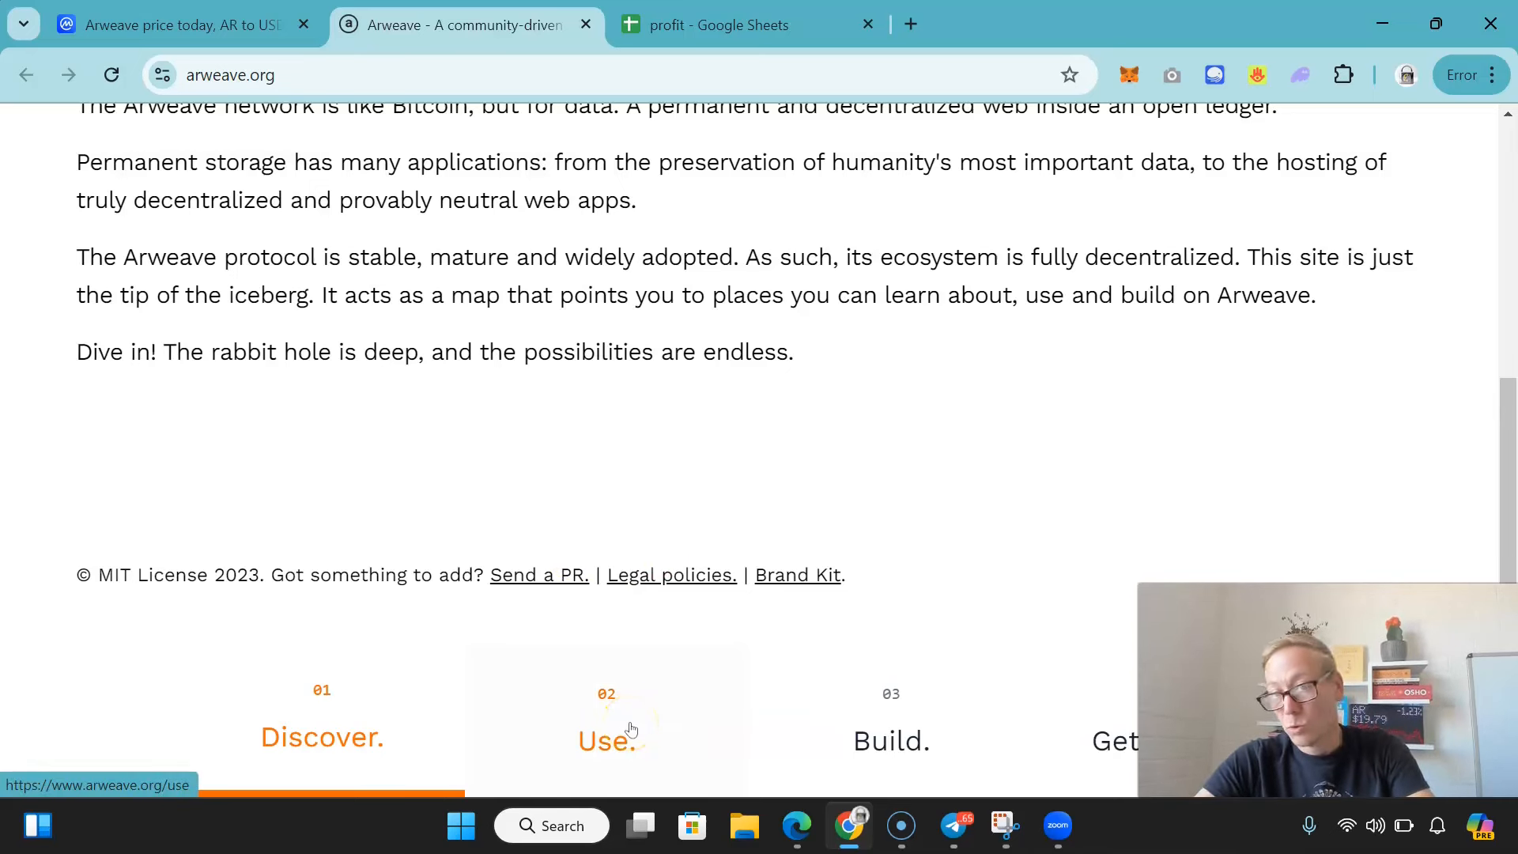
click(624, 737)
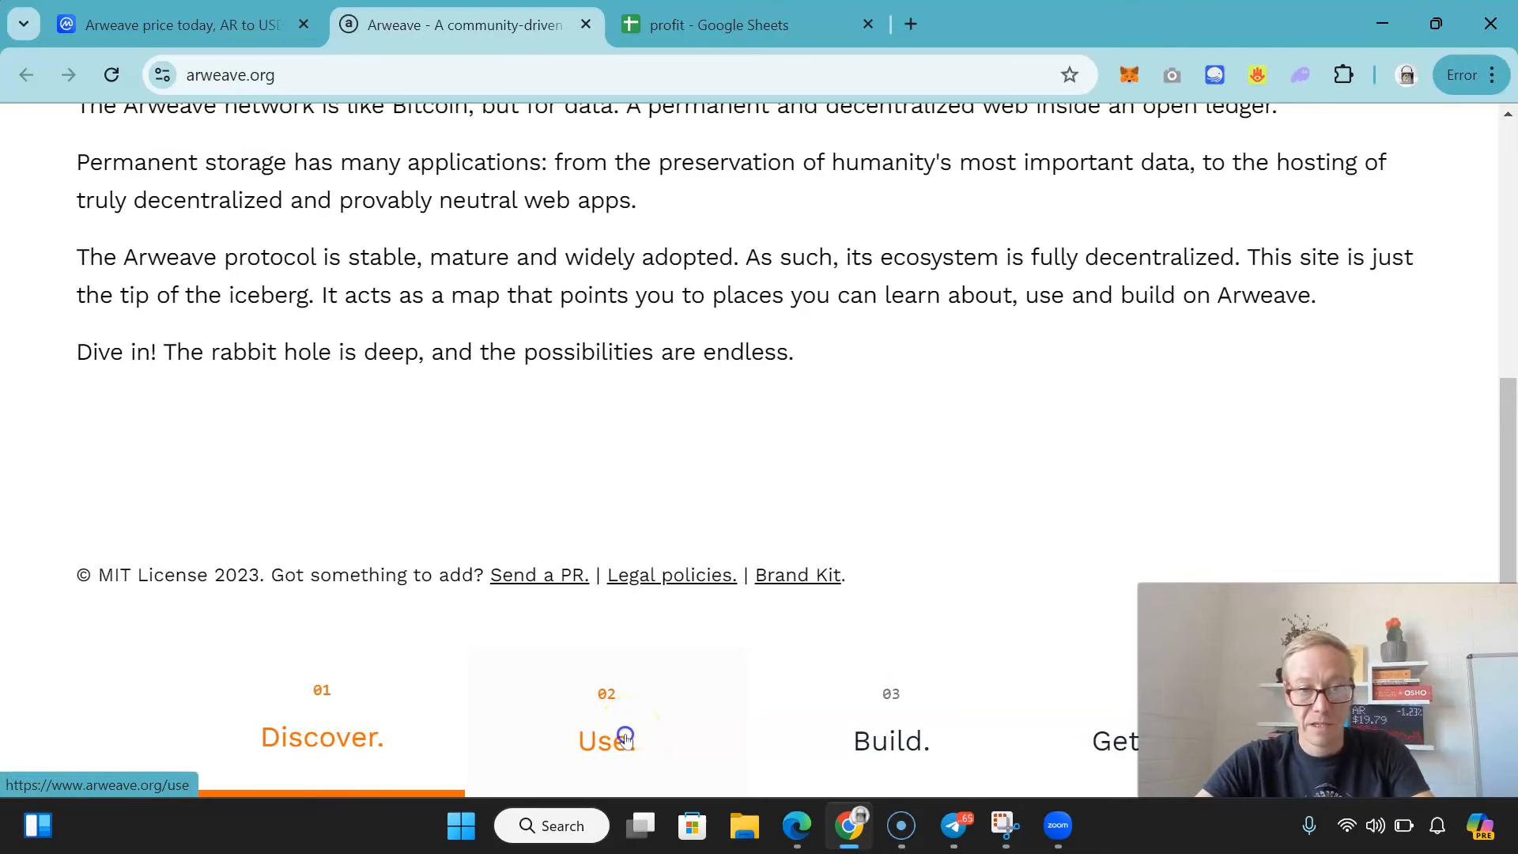
- Show the Use page and view Get Started, Dive Deep and Trusted by the best
click(606, 740)
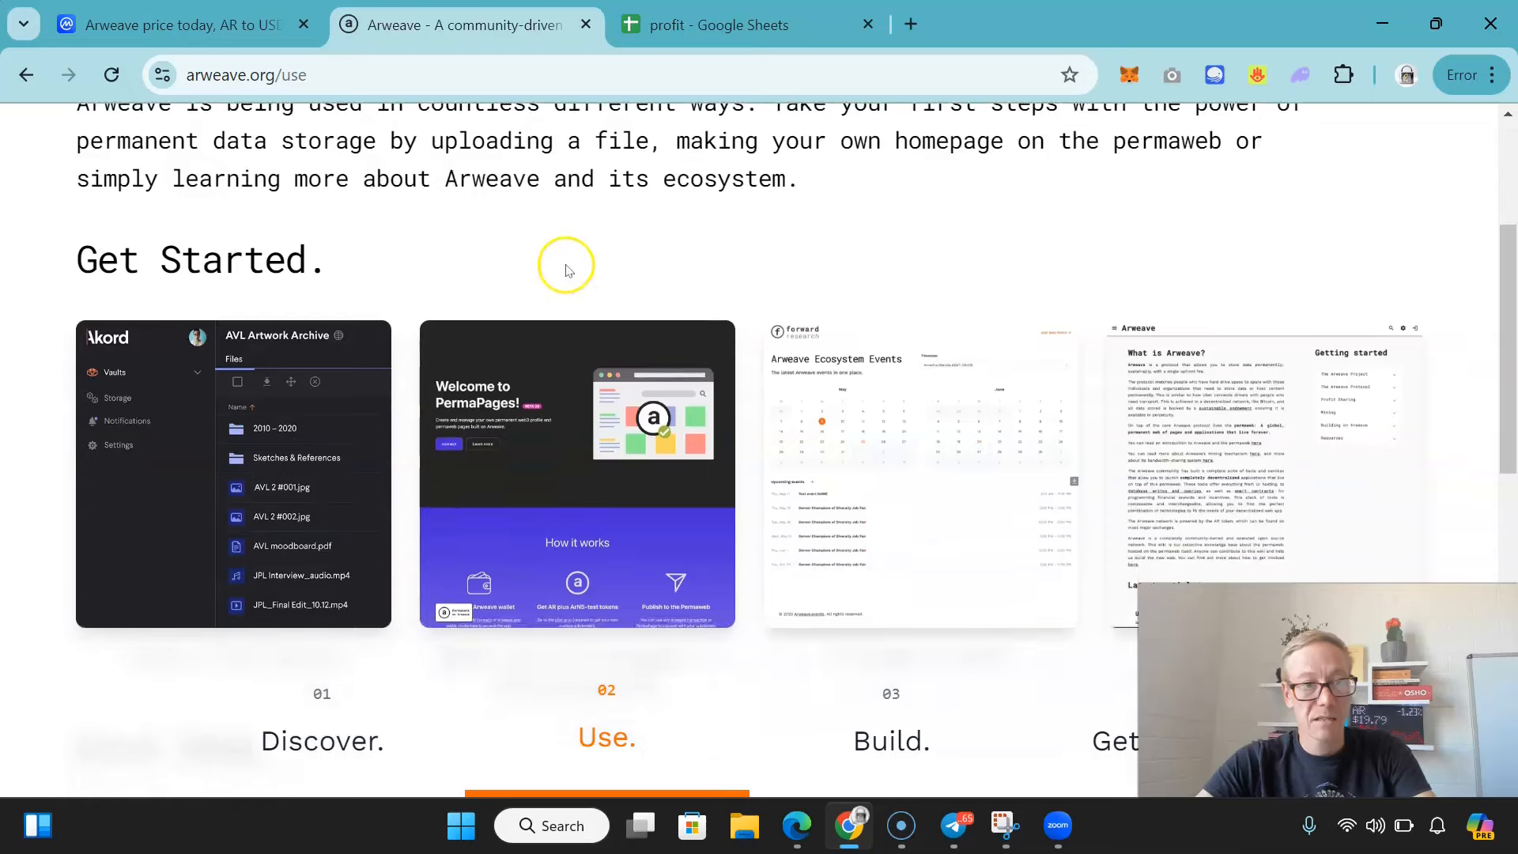
scroll(up, 3)
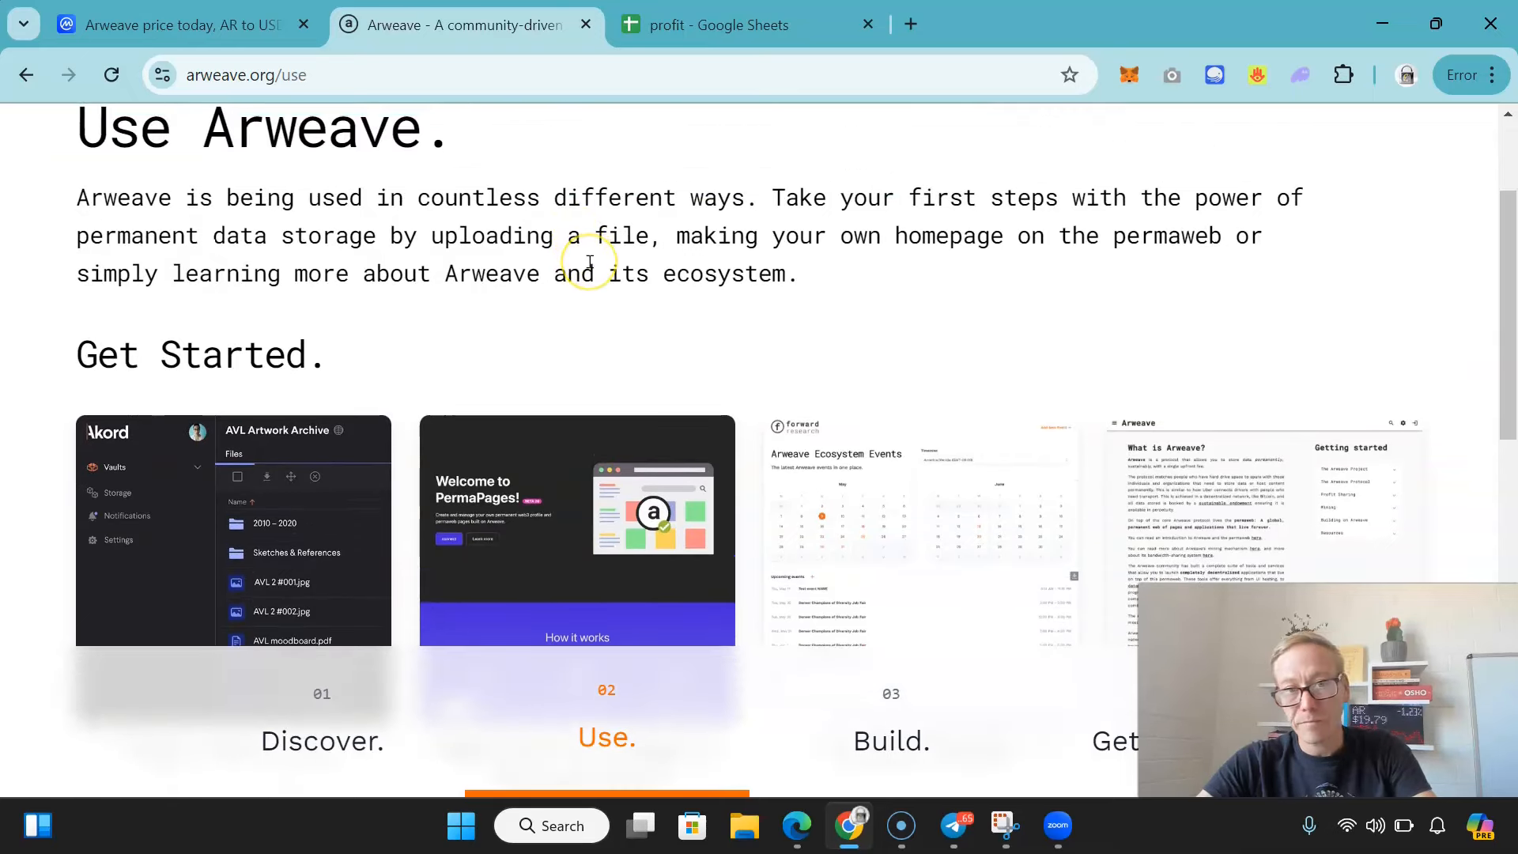
scroll(down, 3)
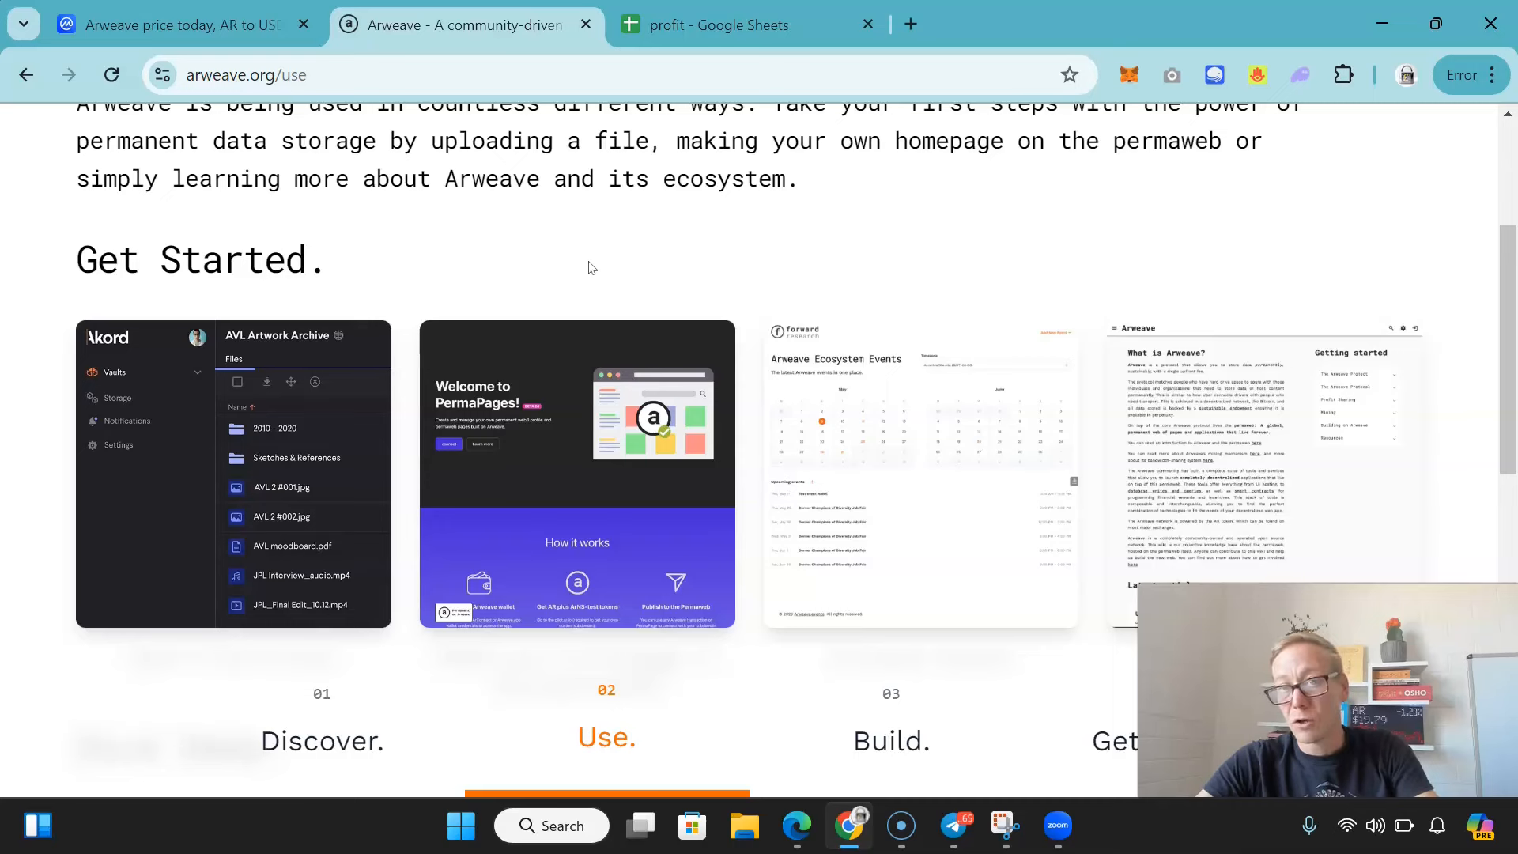
scroll(down, 3)
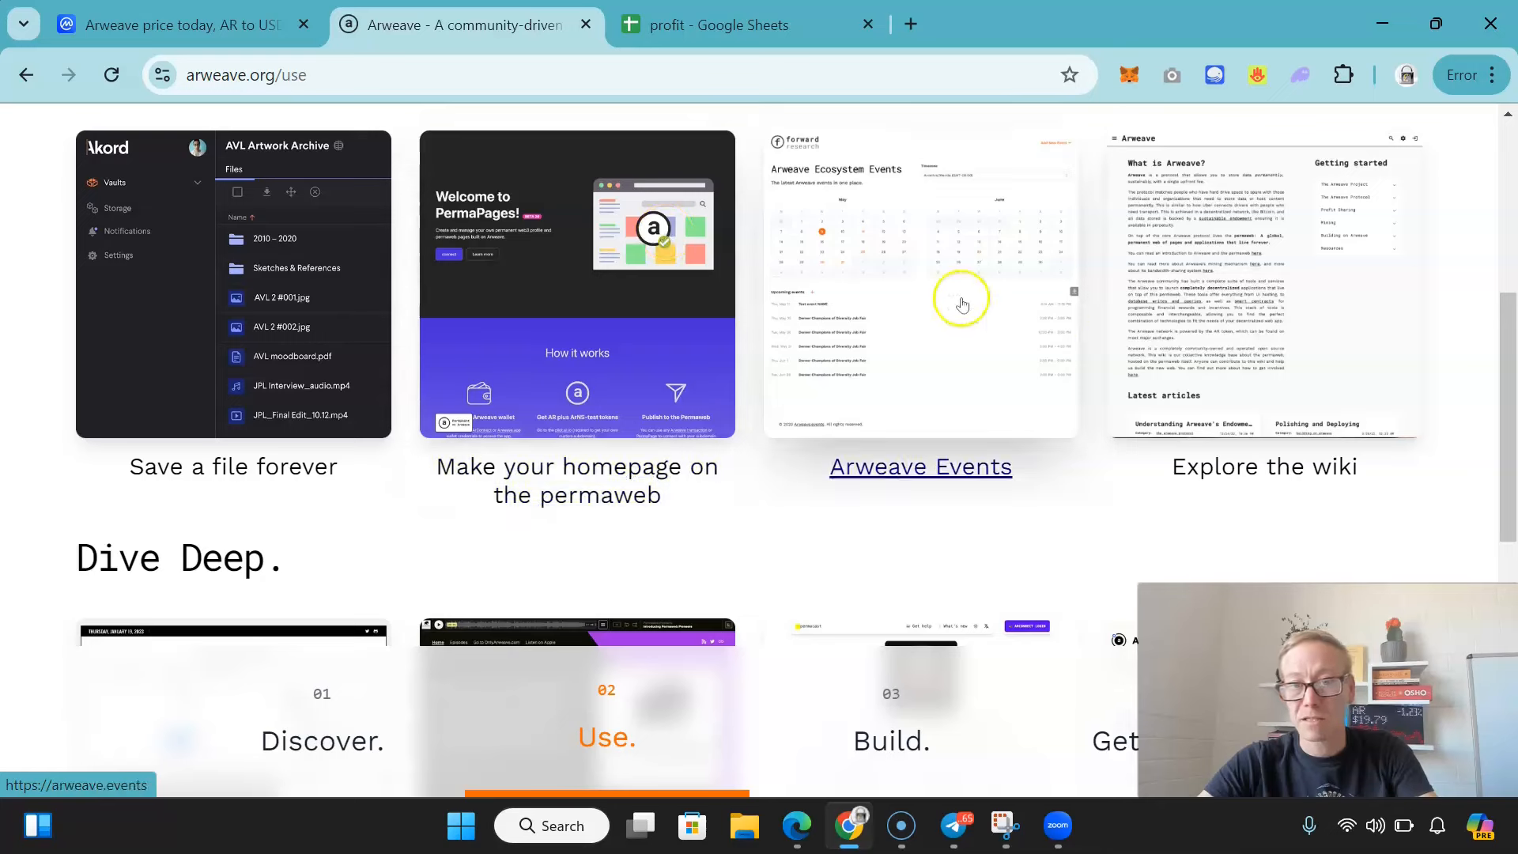
scroll(down, 3)
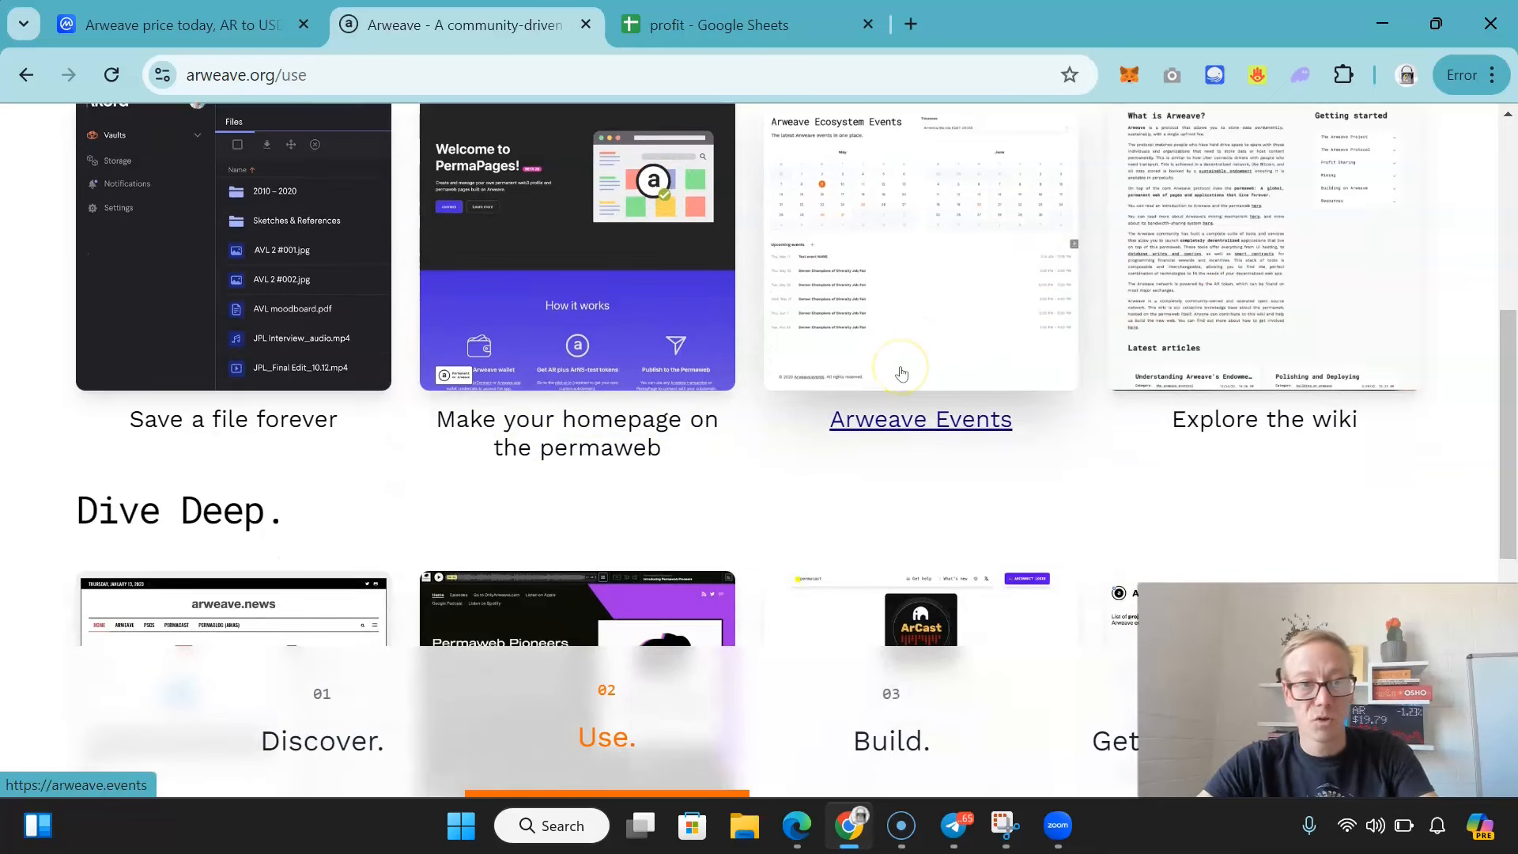
scroll(down, 3)
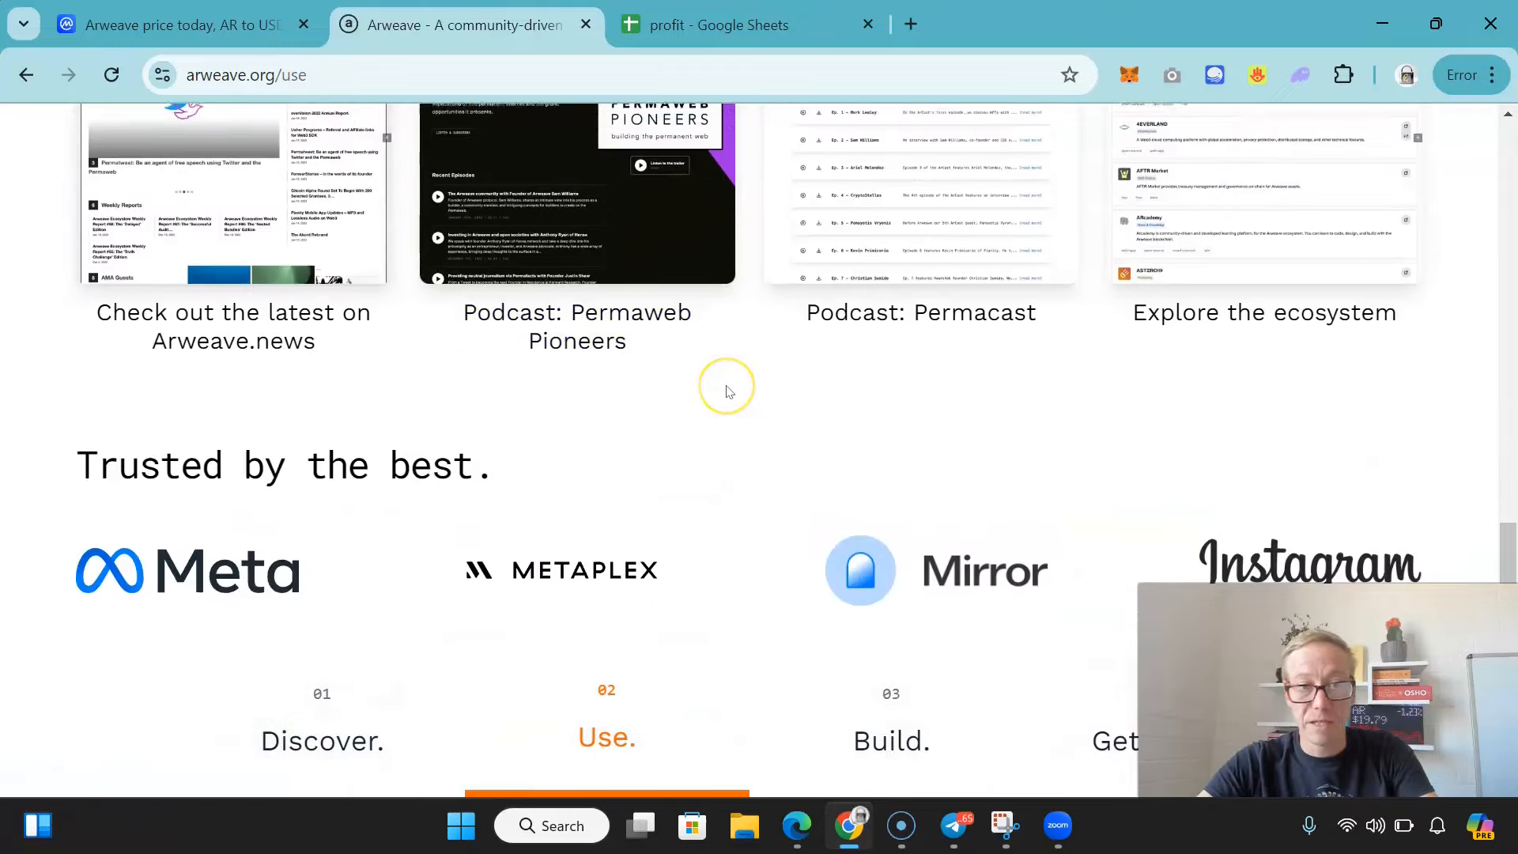
mouse_move(1206, 320)
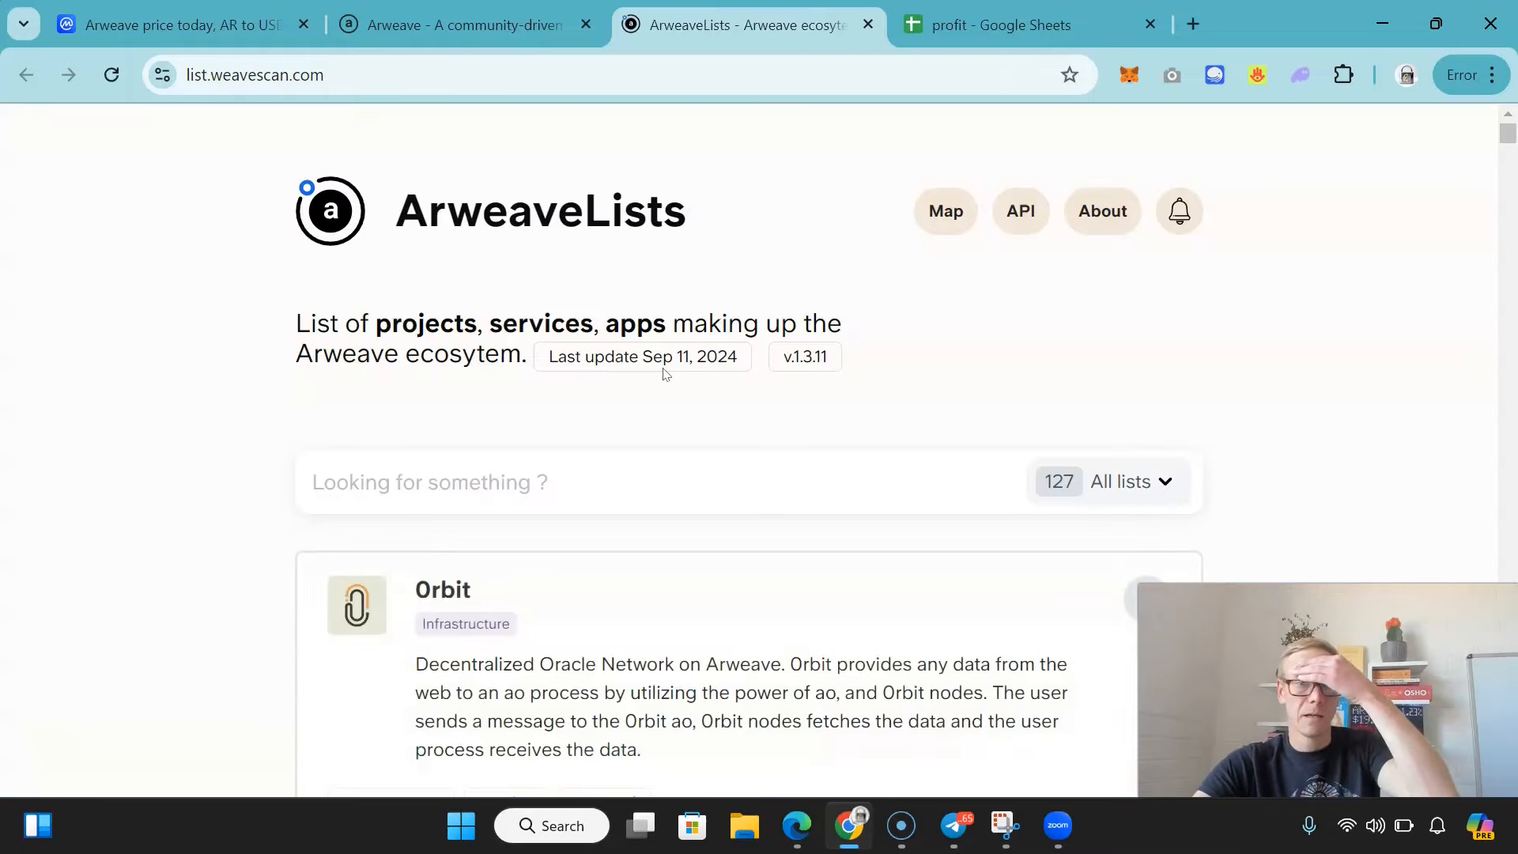
- Scroll the ArweaveLists directory from ArDrive ArFS past BAR and BundleDAO to Dojima
scroll(down, 3)
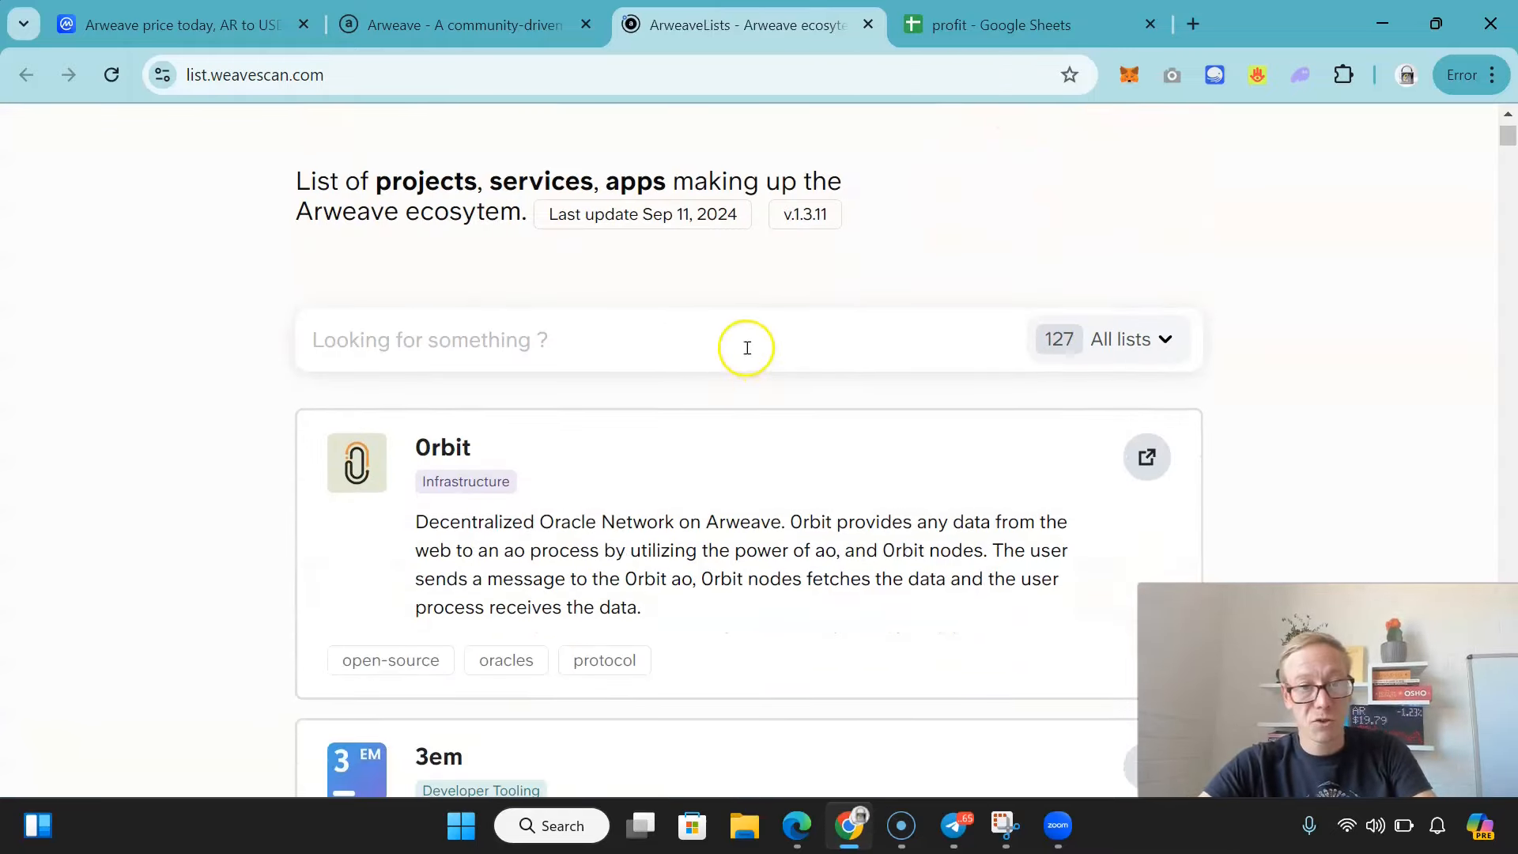
scroll(down, 3)
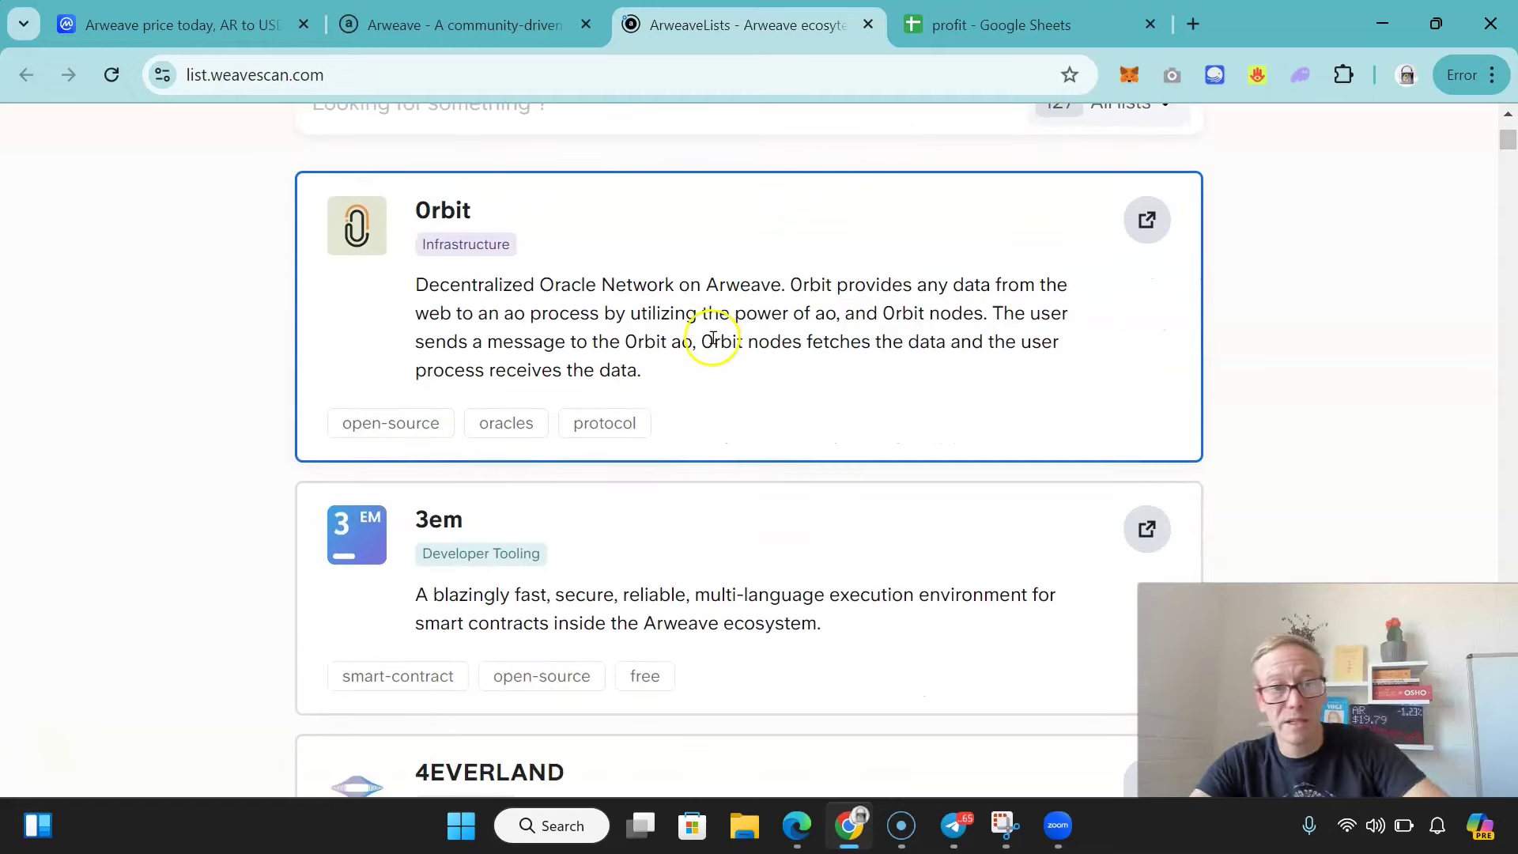
scroll(down, 3)
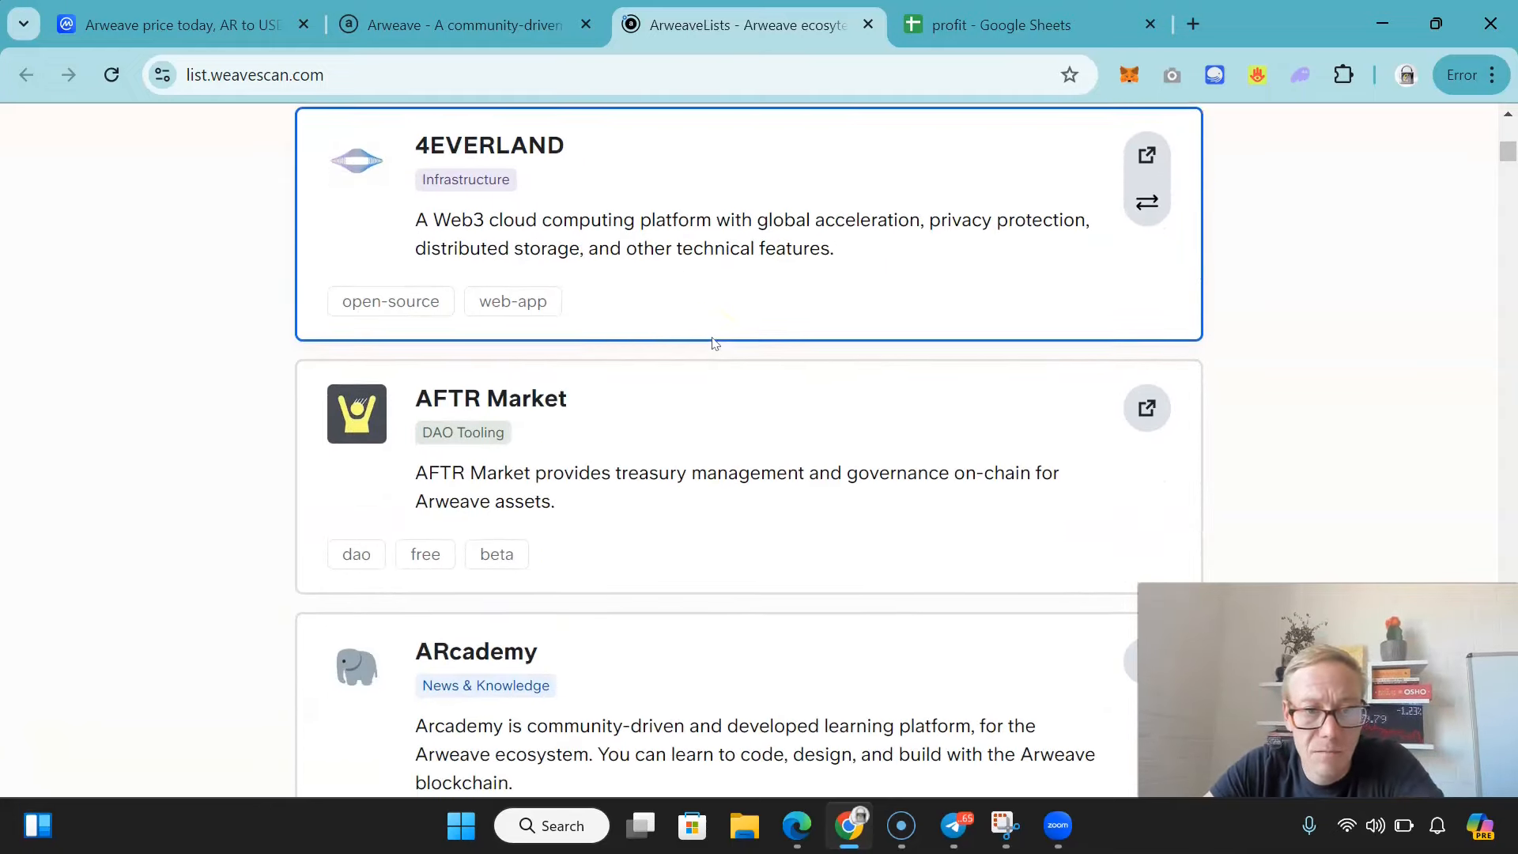
scroll(down, 3)
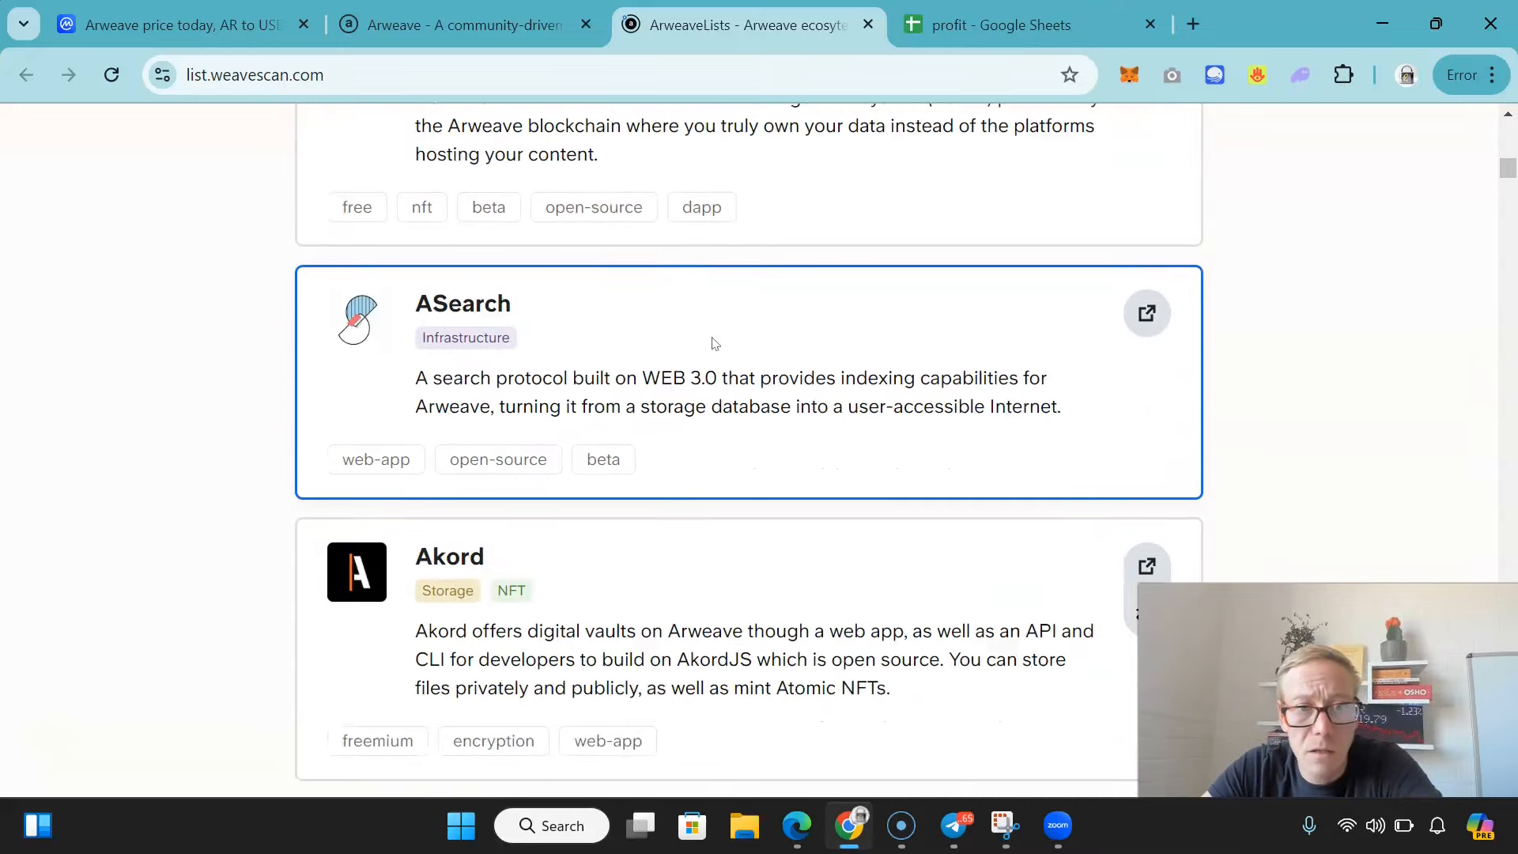
scroll(down, 3)
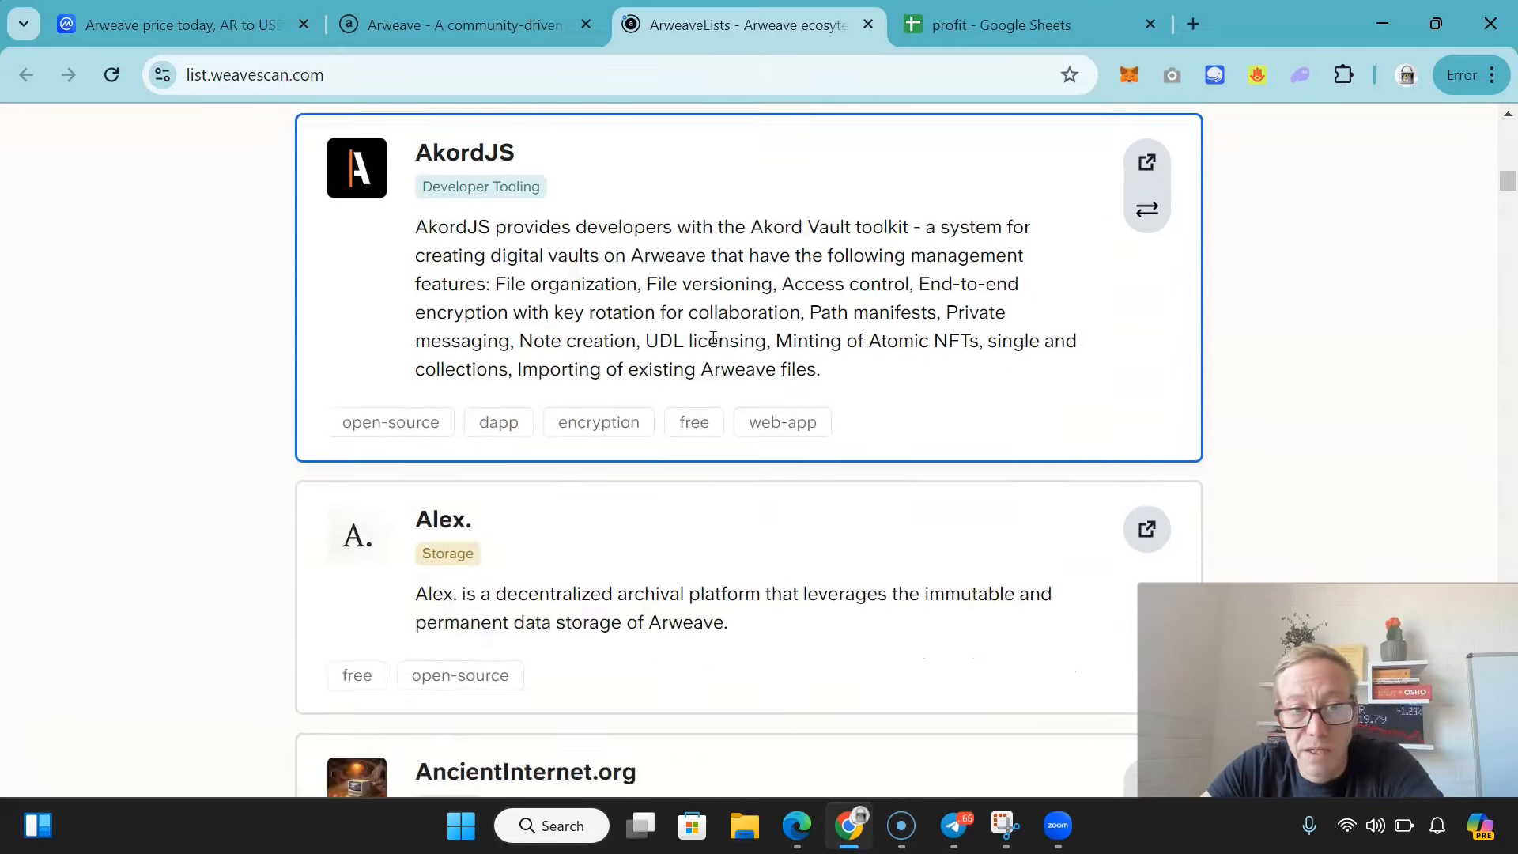
scroll(down, 3)
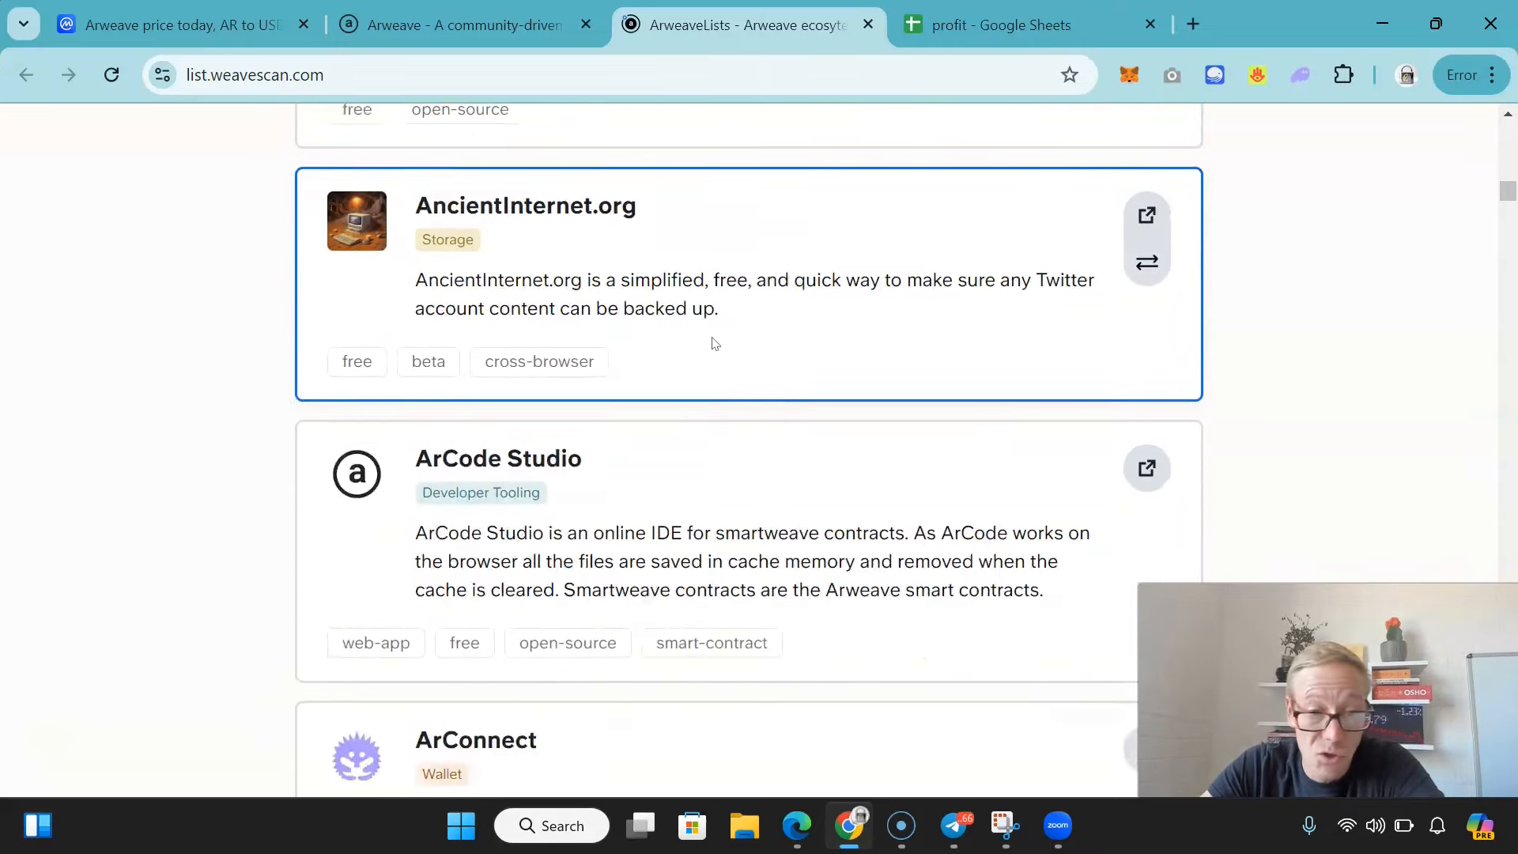
scroll(down, 3)
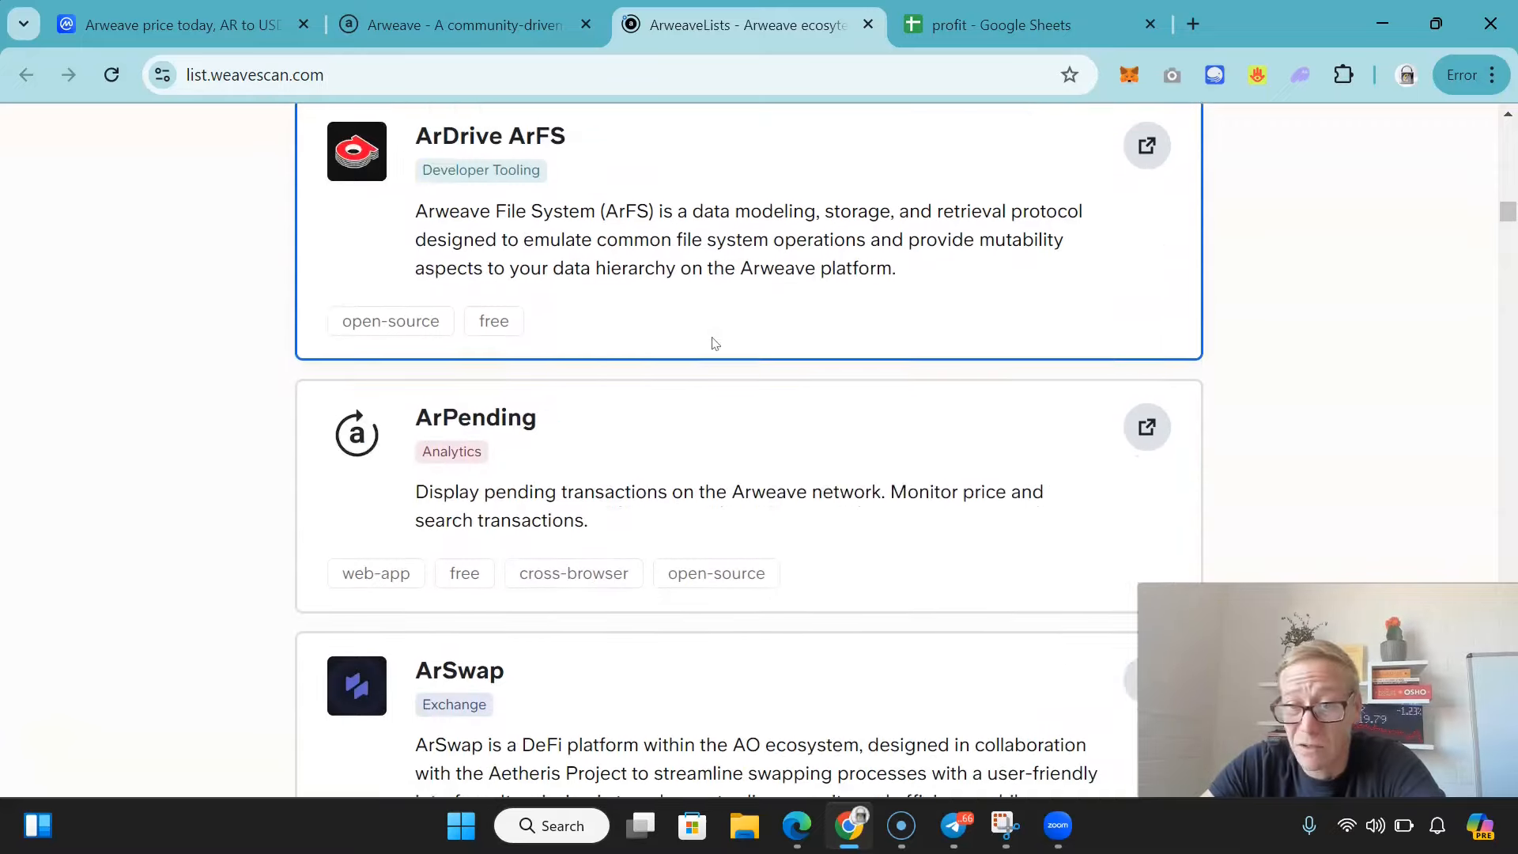
scroll(down, 3)
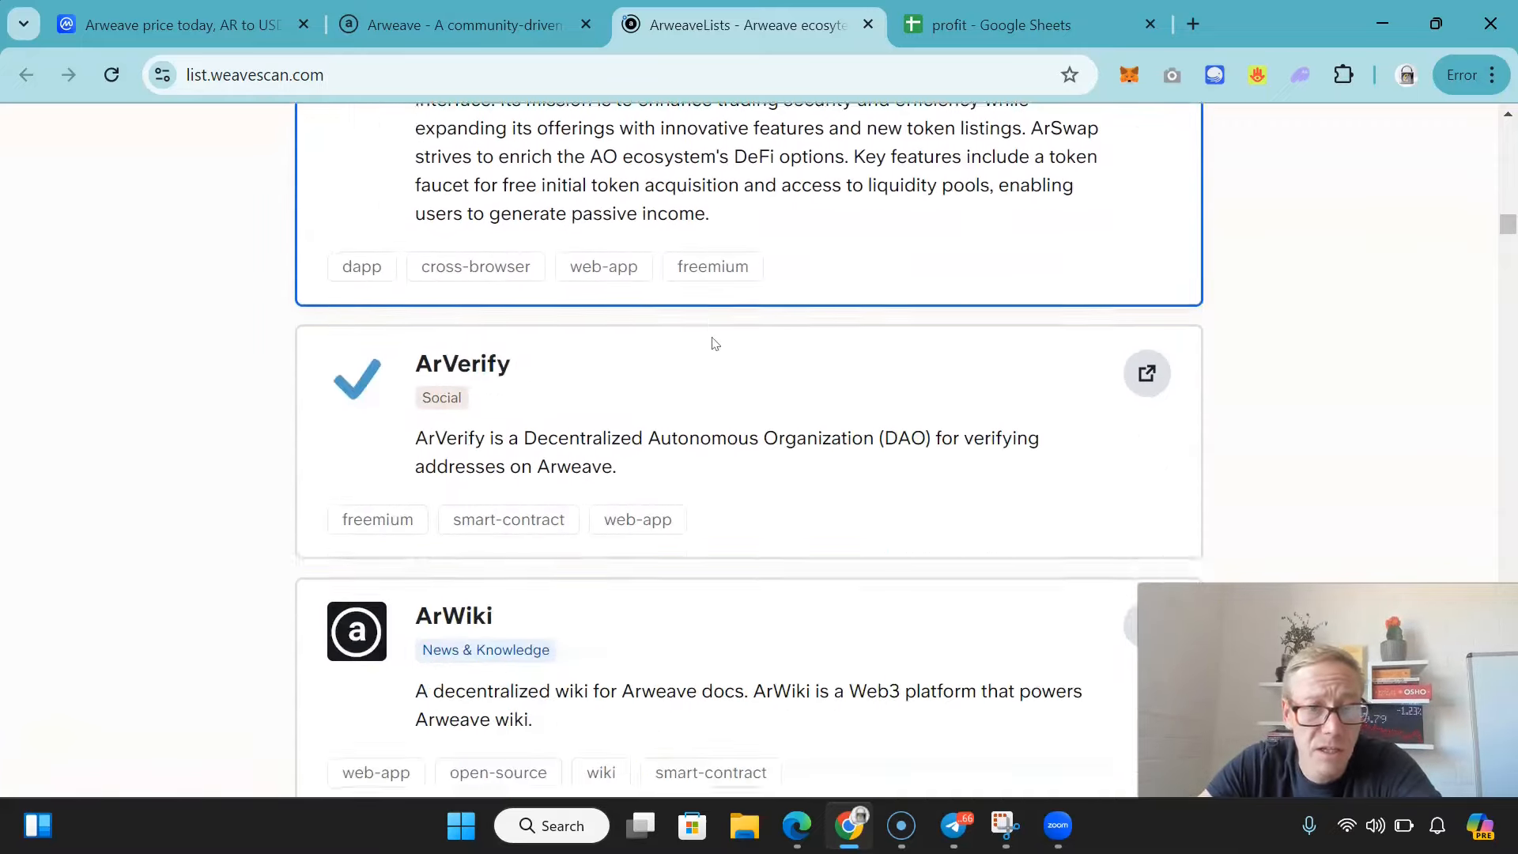
scroll(down, 3)
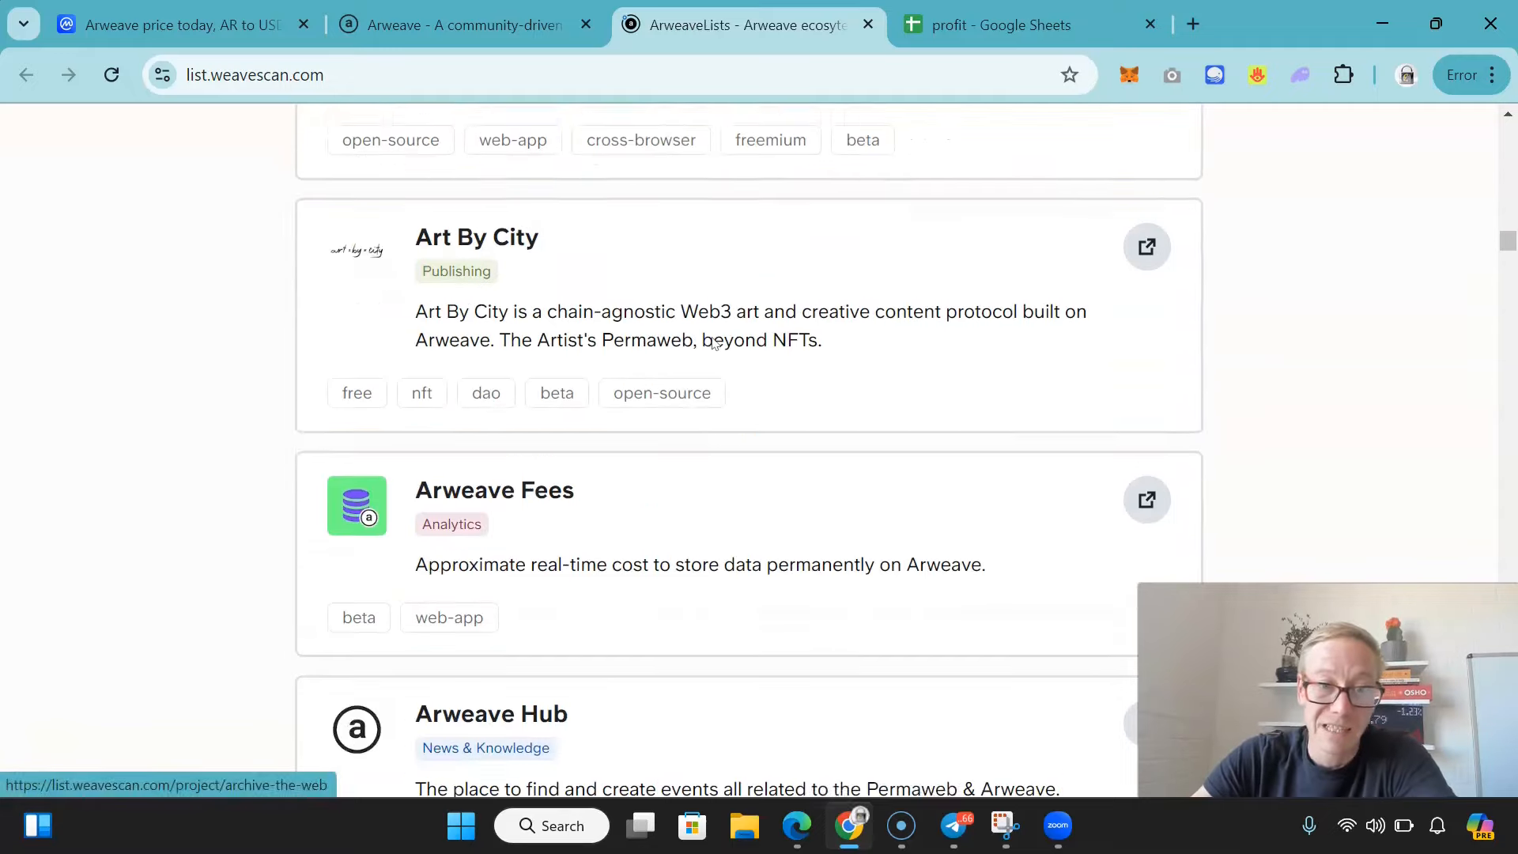
scroll(down, 3)
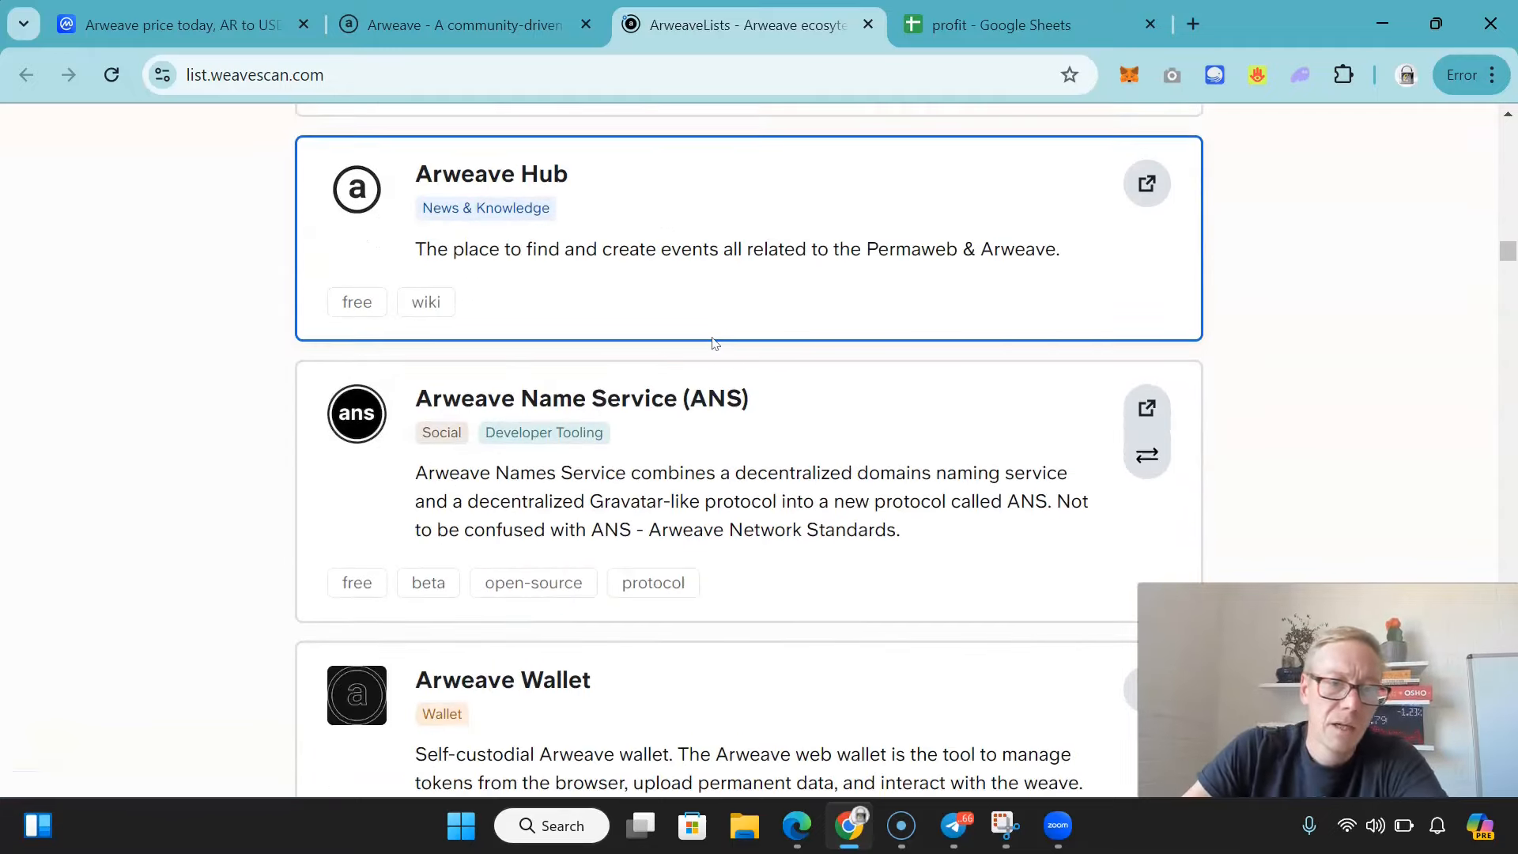
scroll(down, 3)
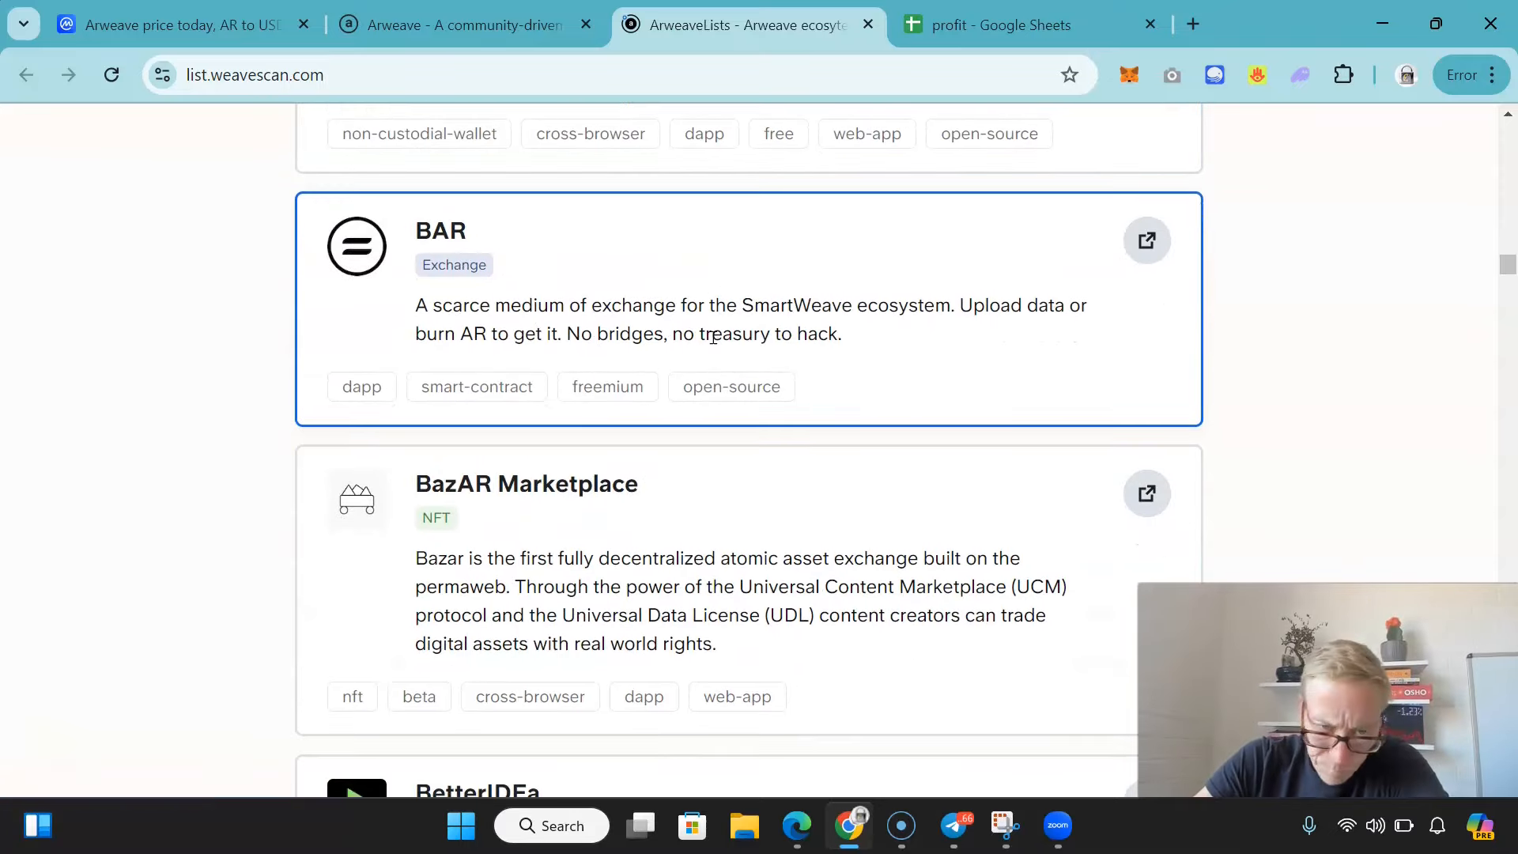
scroll(down, 3)
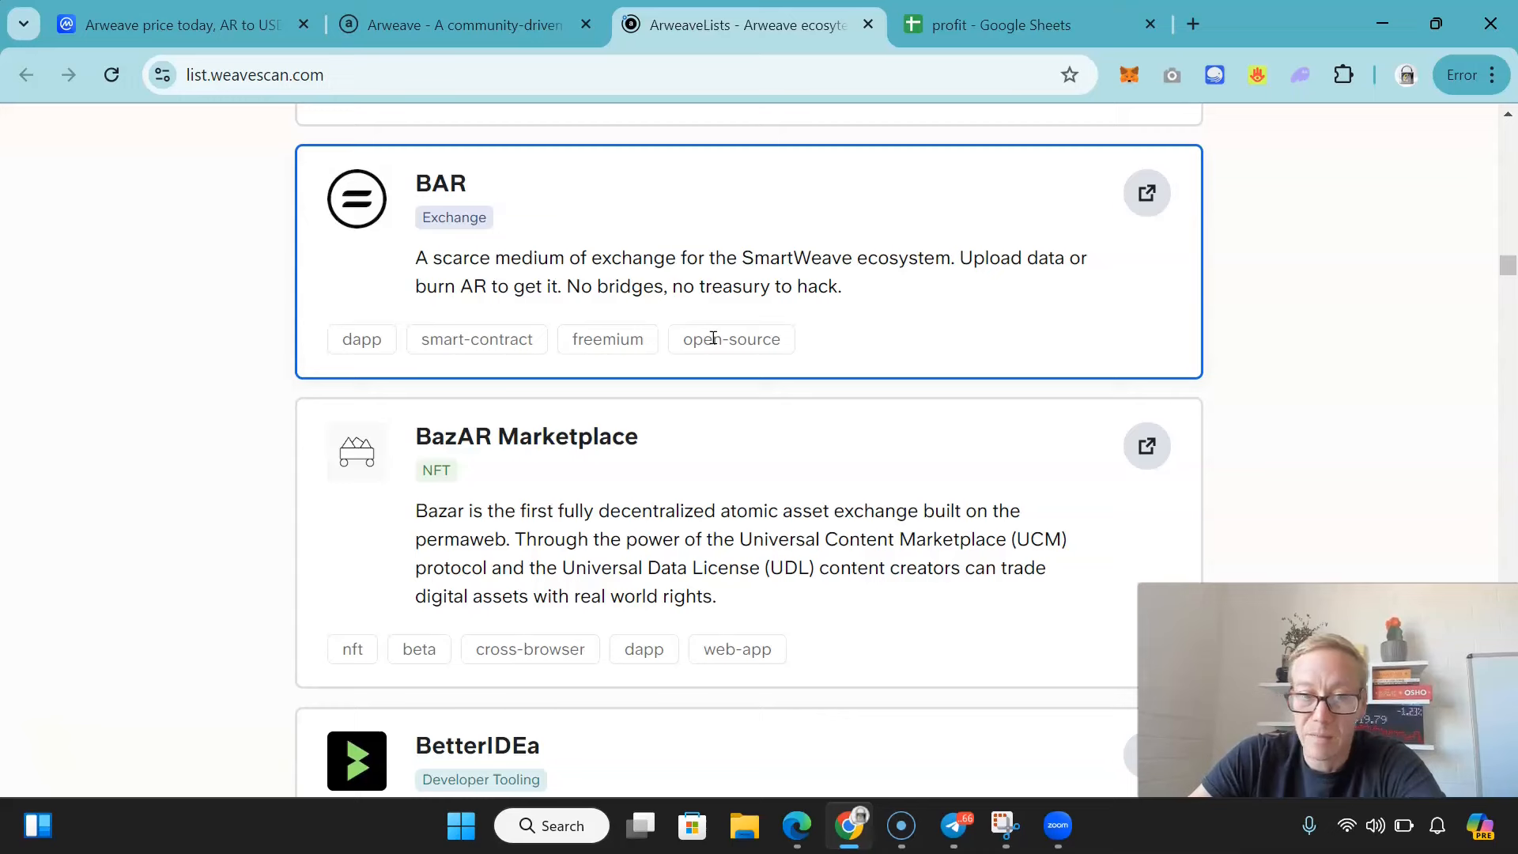
scroll(down, 3)
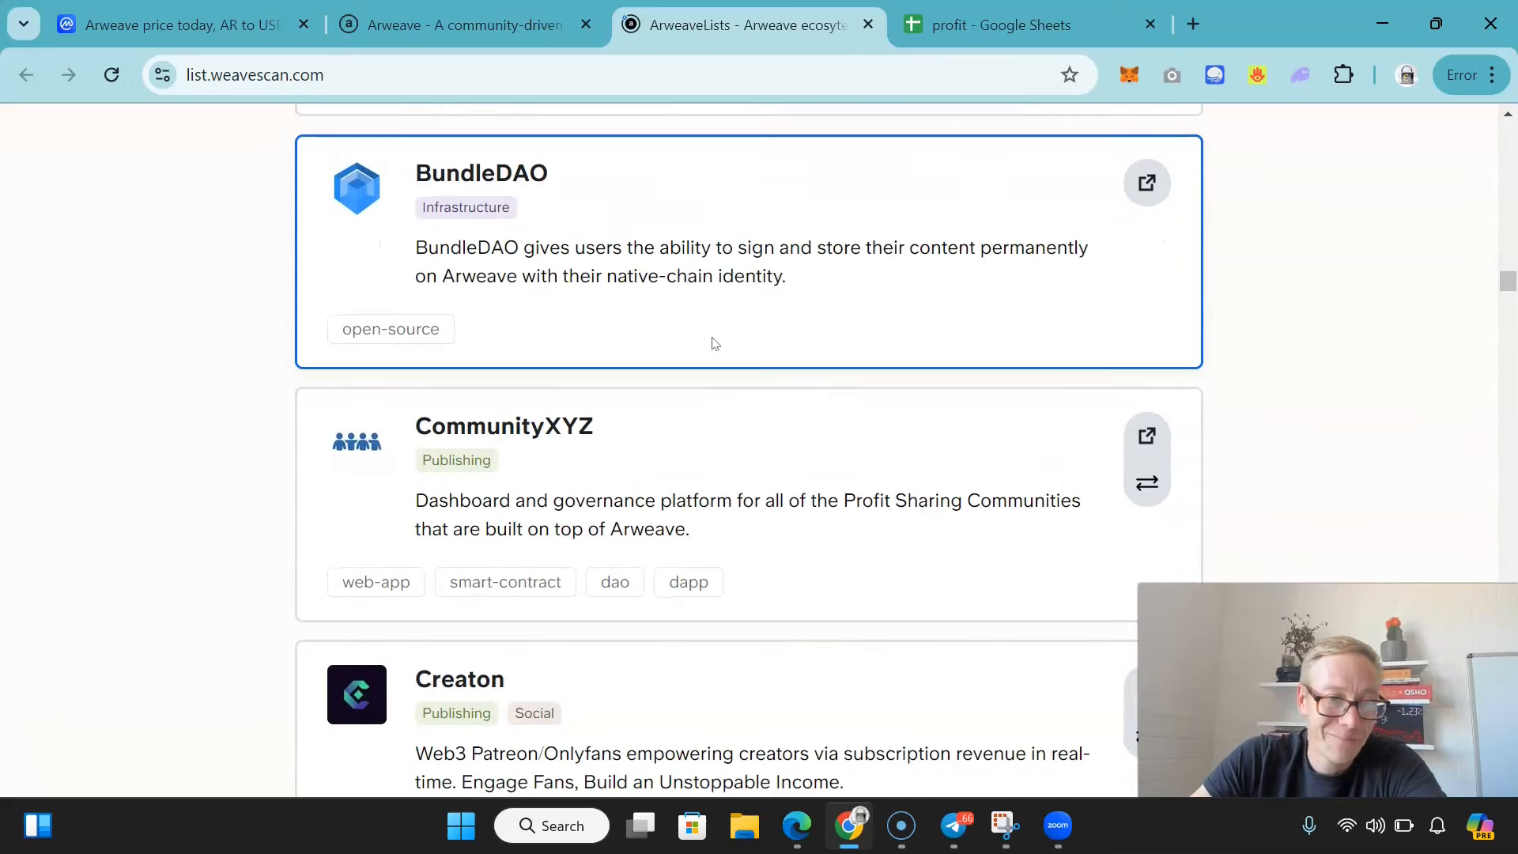
scroll(down, 3)
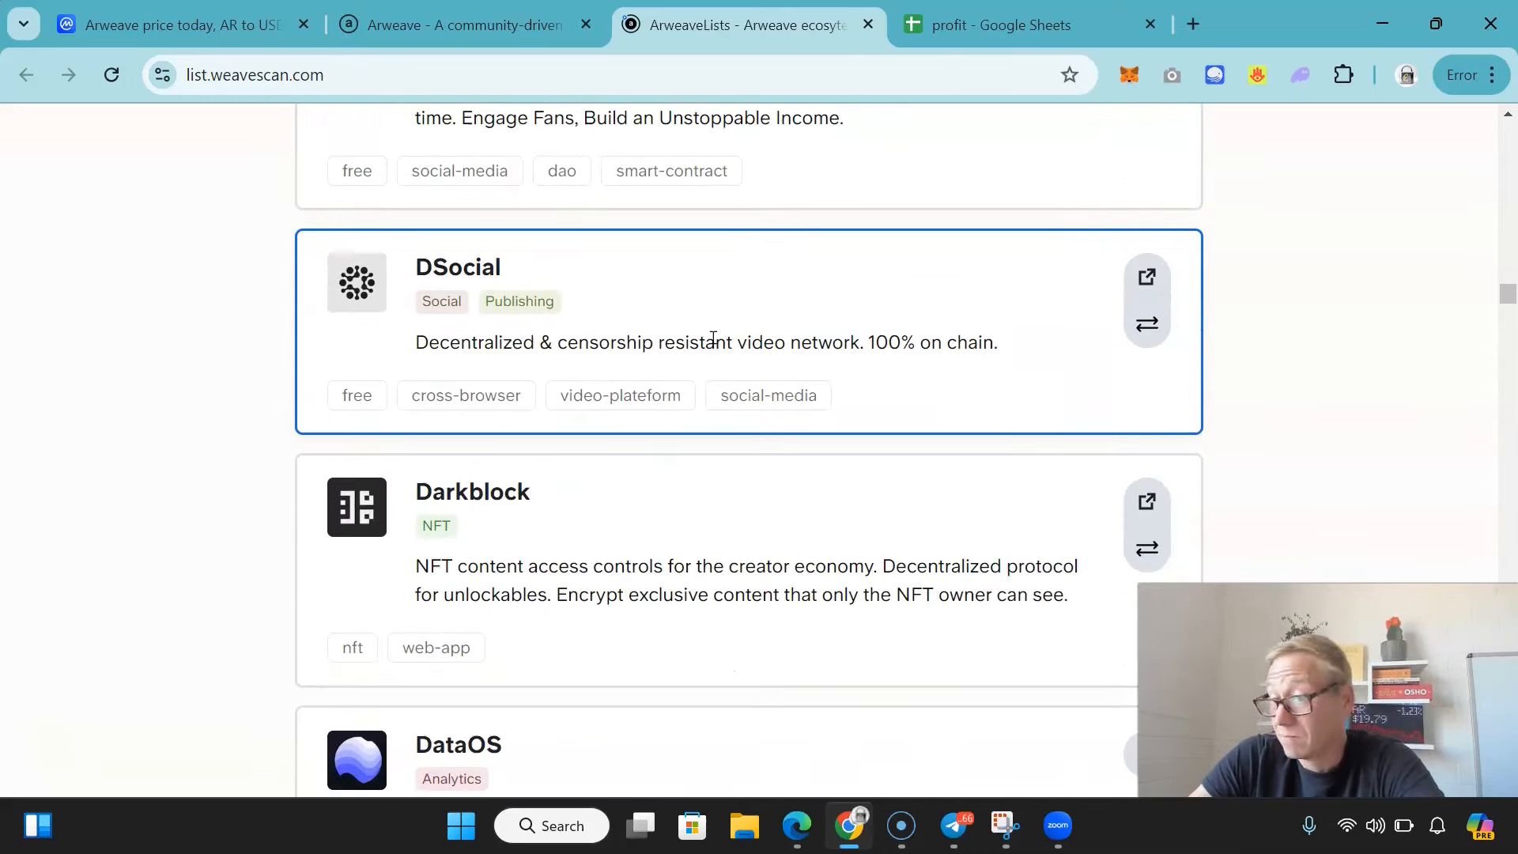
scroll(down, 3)
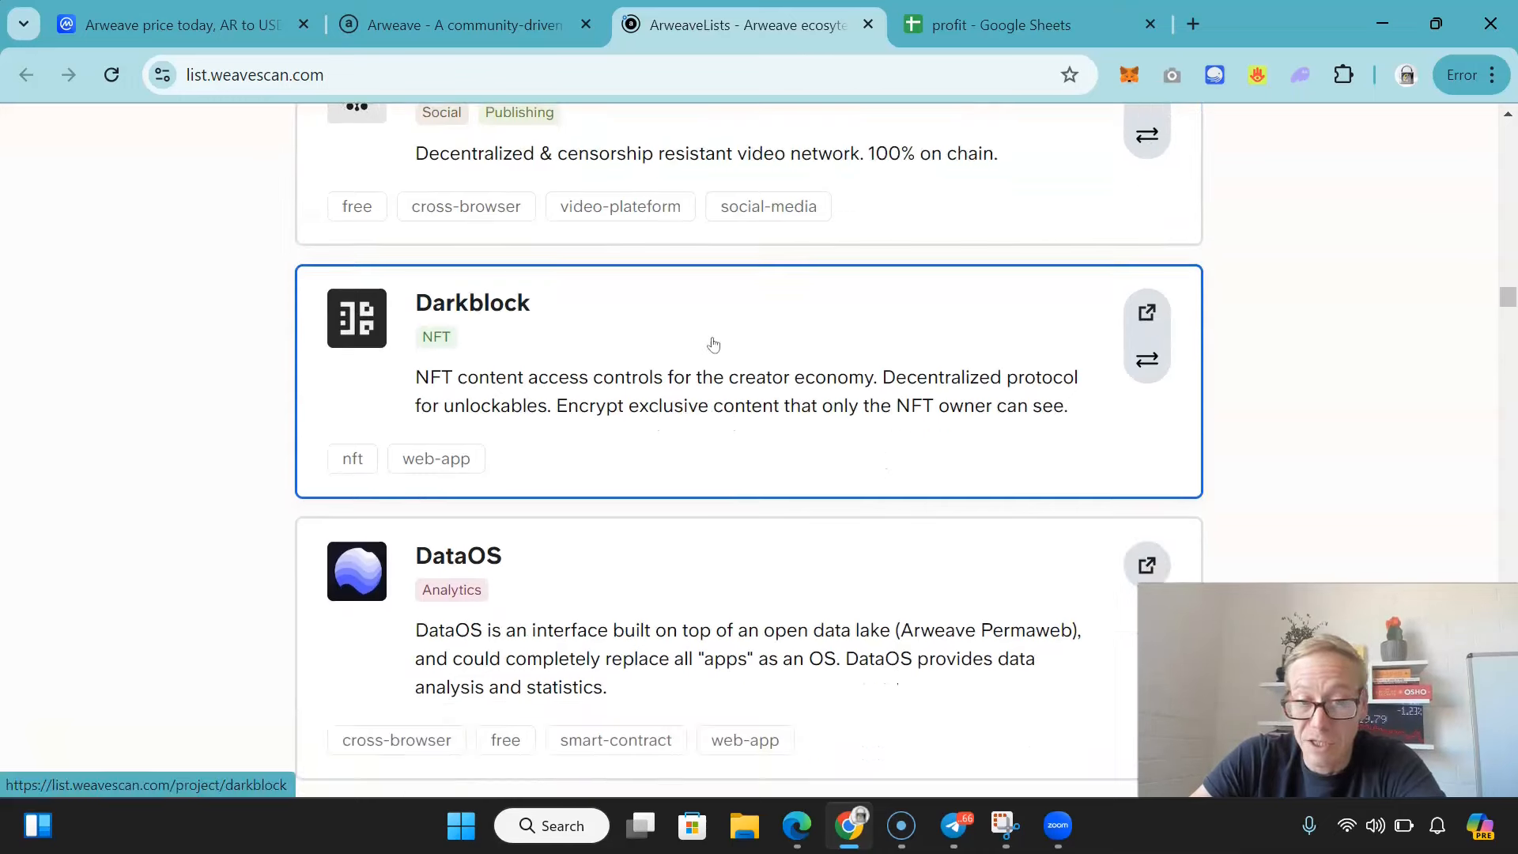
scroll(down, 3)
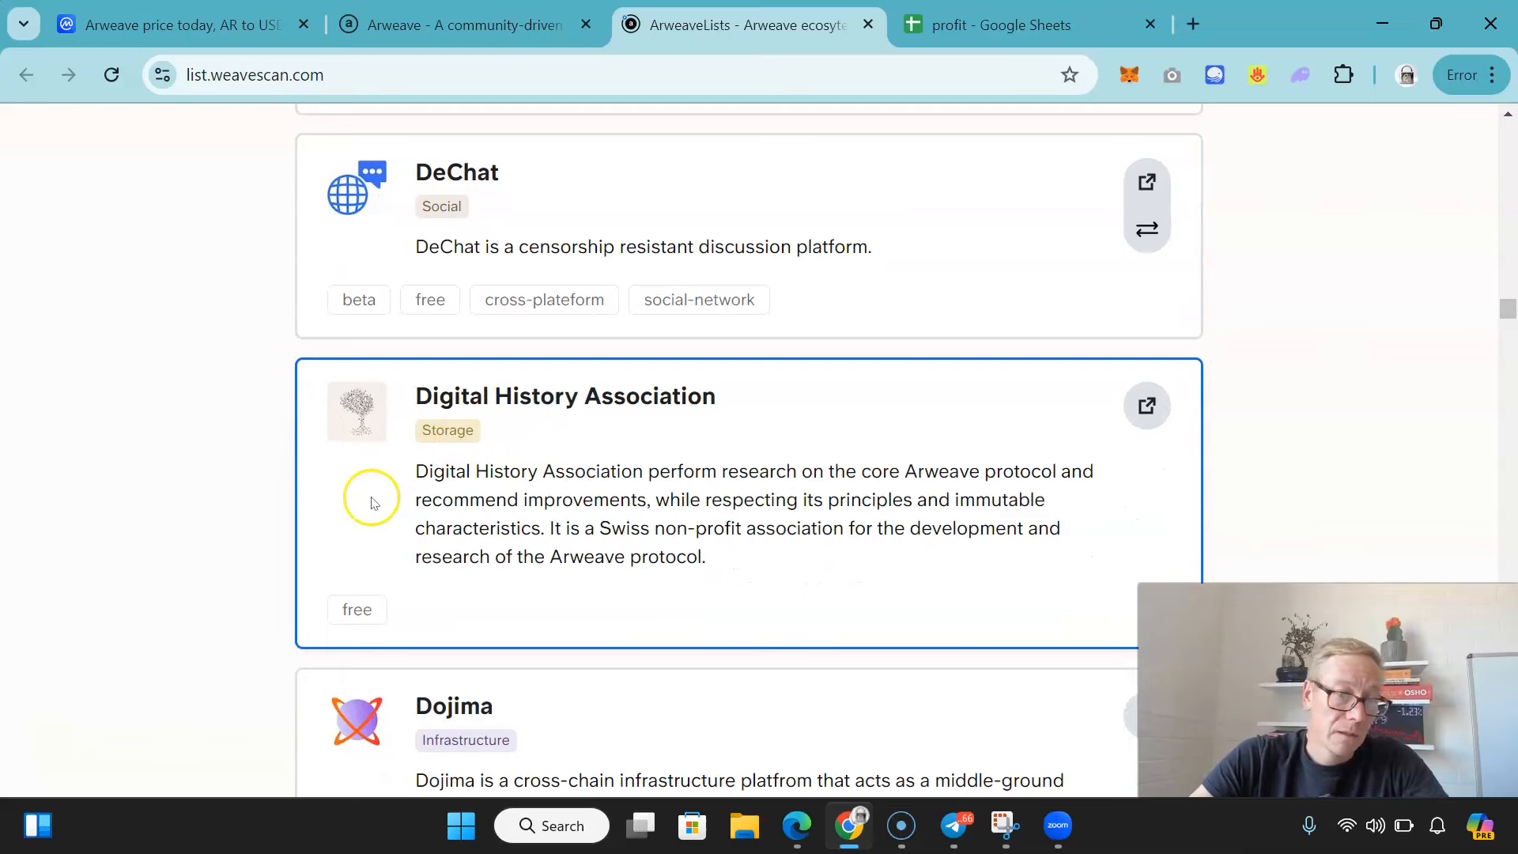
scroll(down, 3)
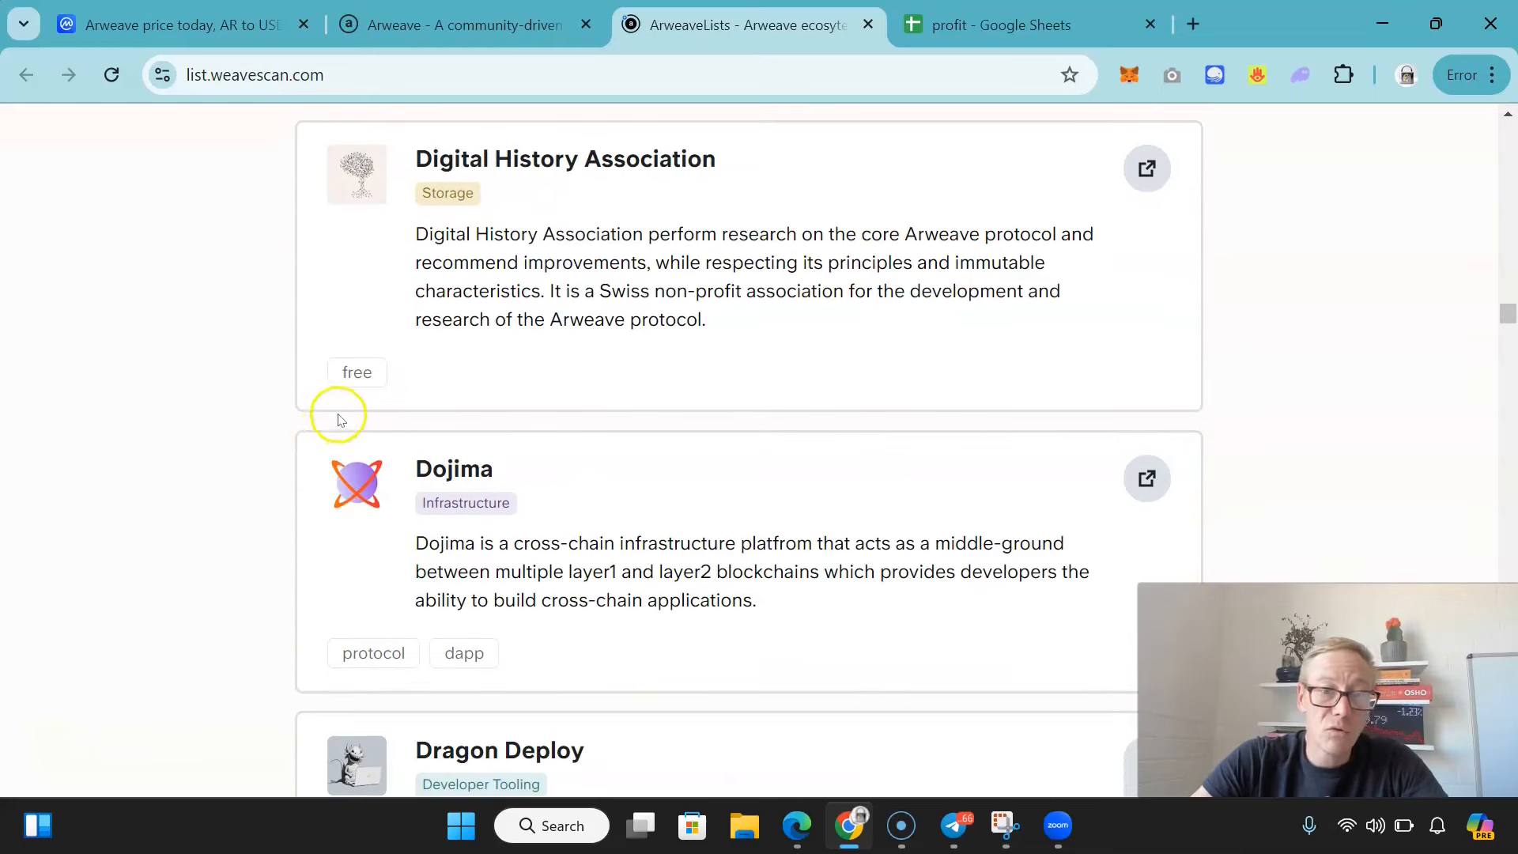
- Return to CoinMarketCap's Arweave page and show its Chart, with $19.74 and $1.30B market cap
click(174, 23)
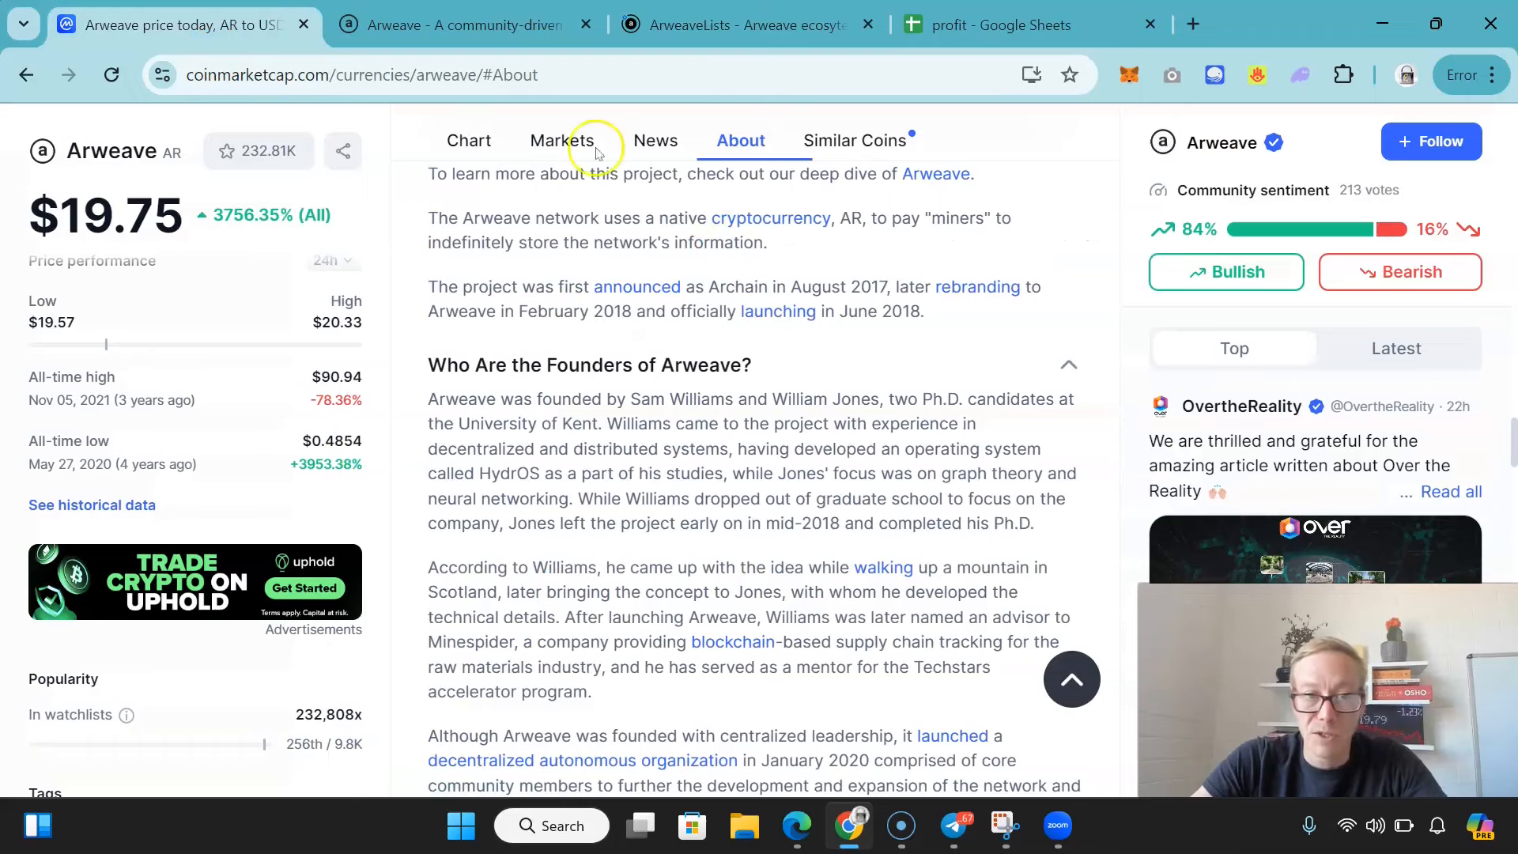
click(469, 140)
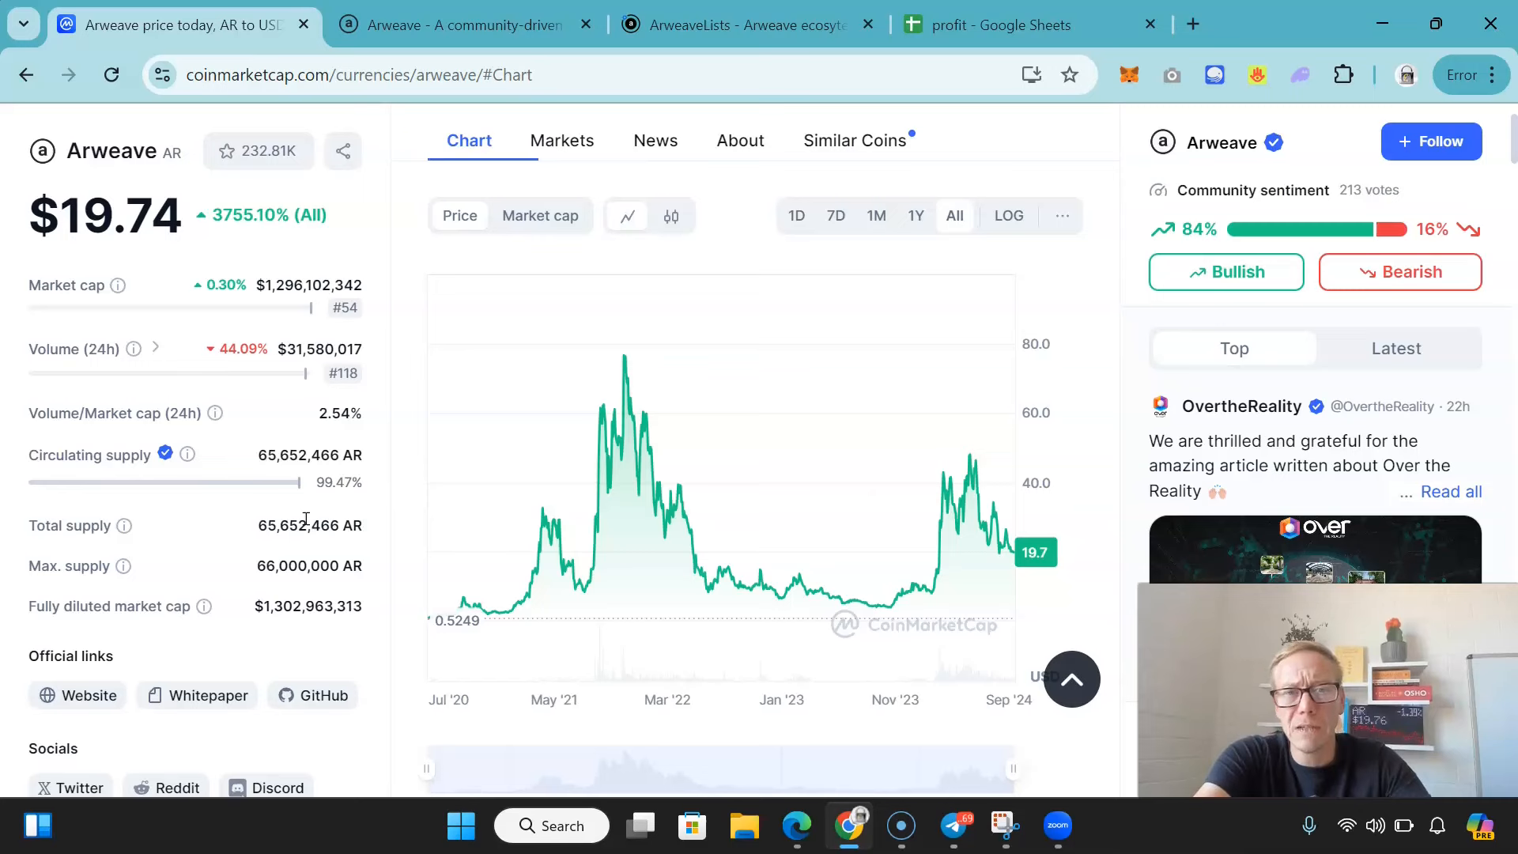
click(562, 141)
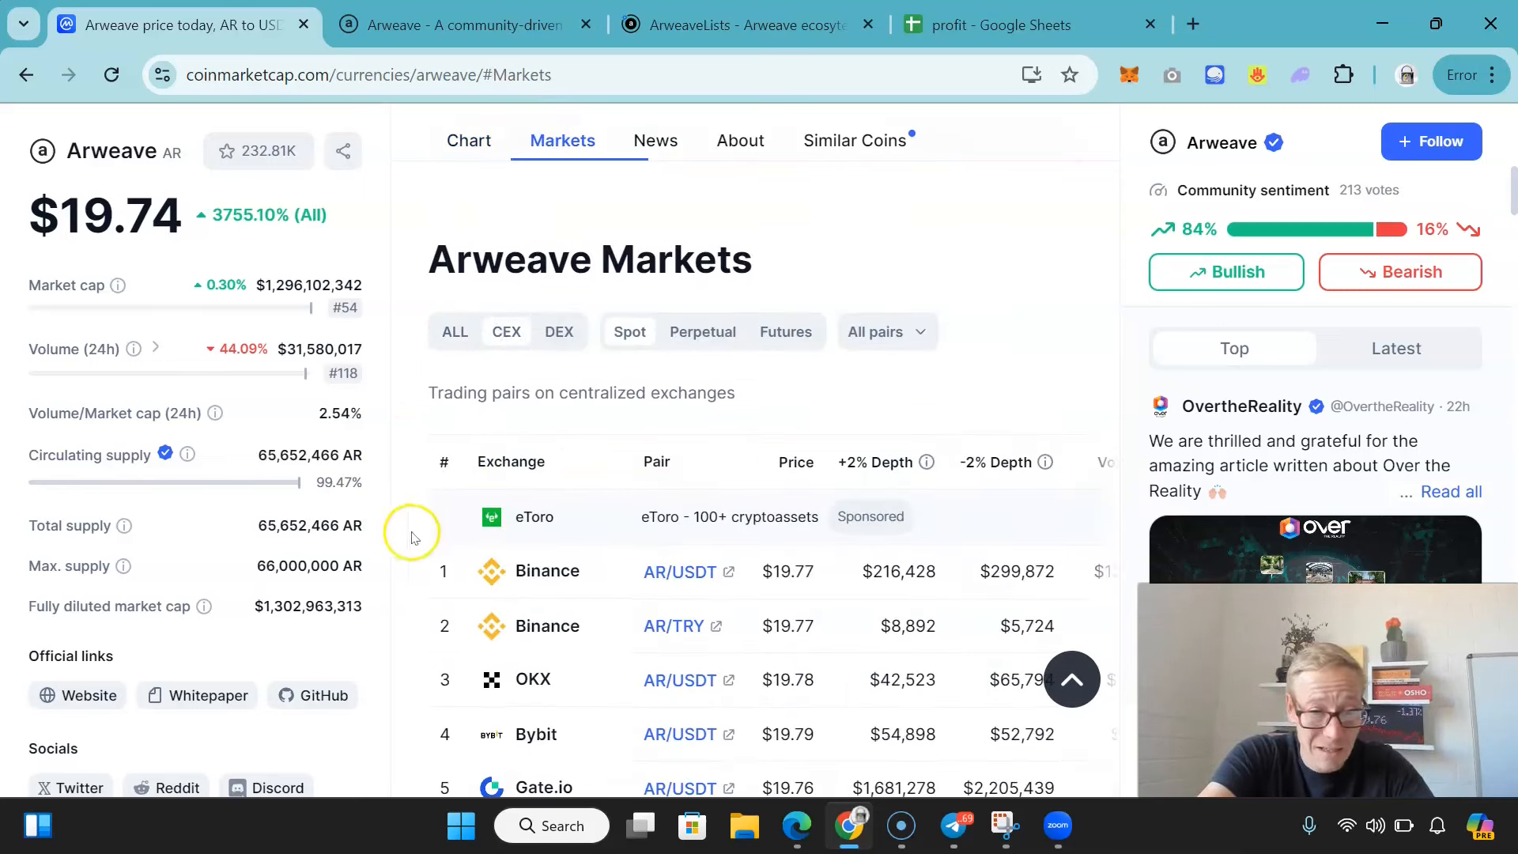
scroll(down, 3)
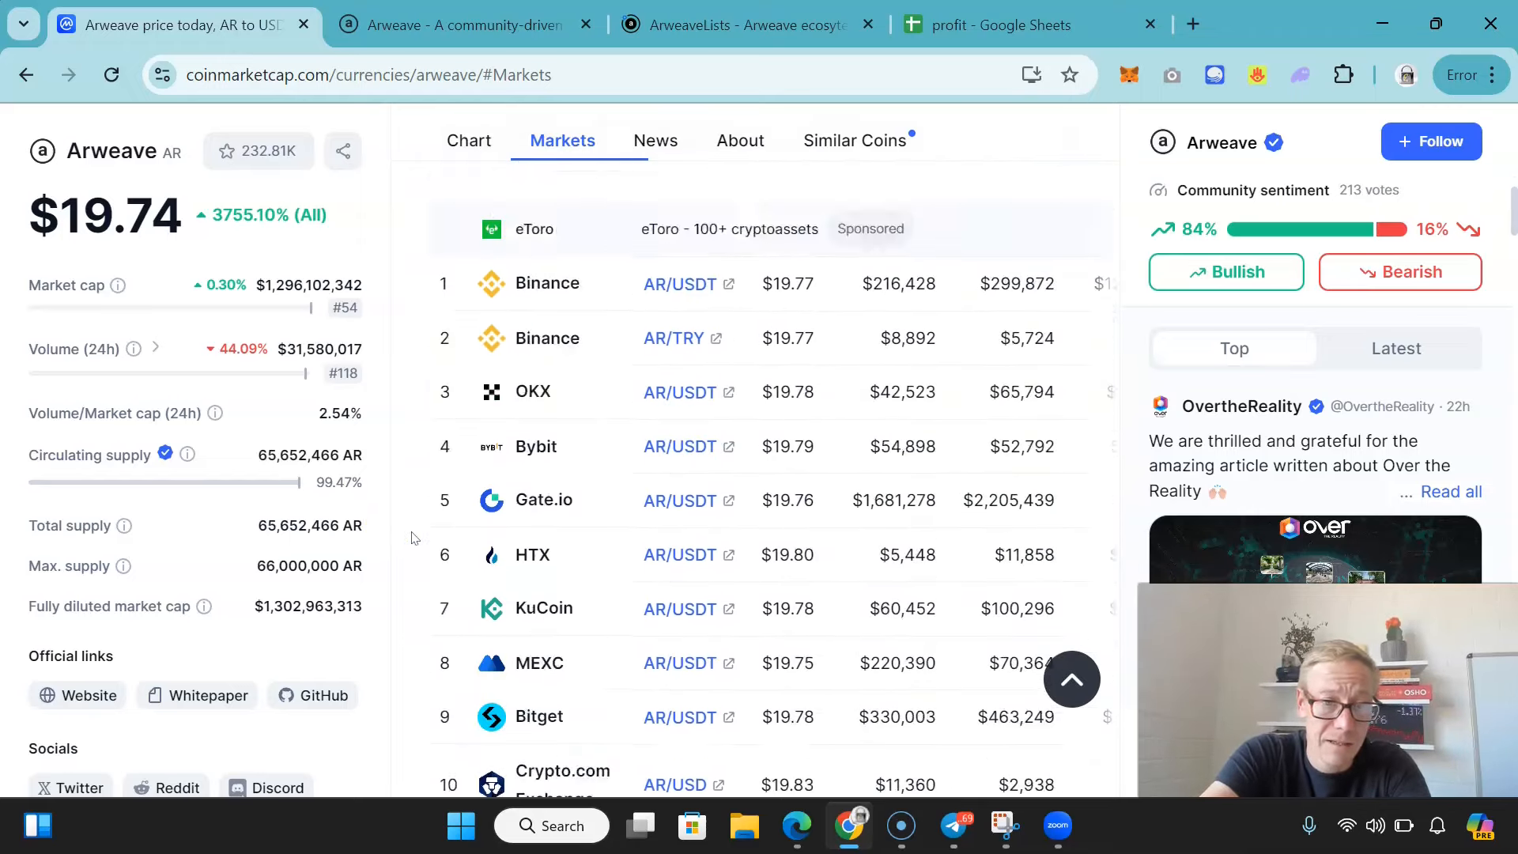
click(469, 141)
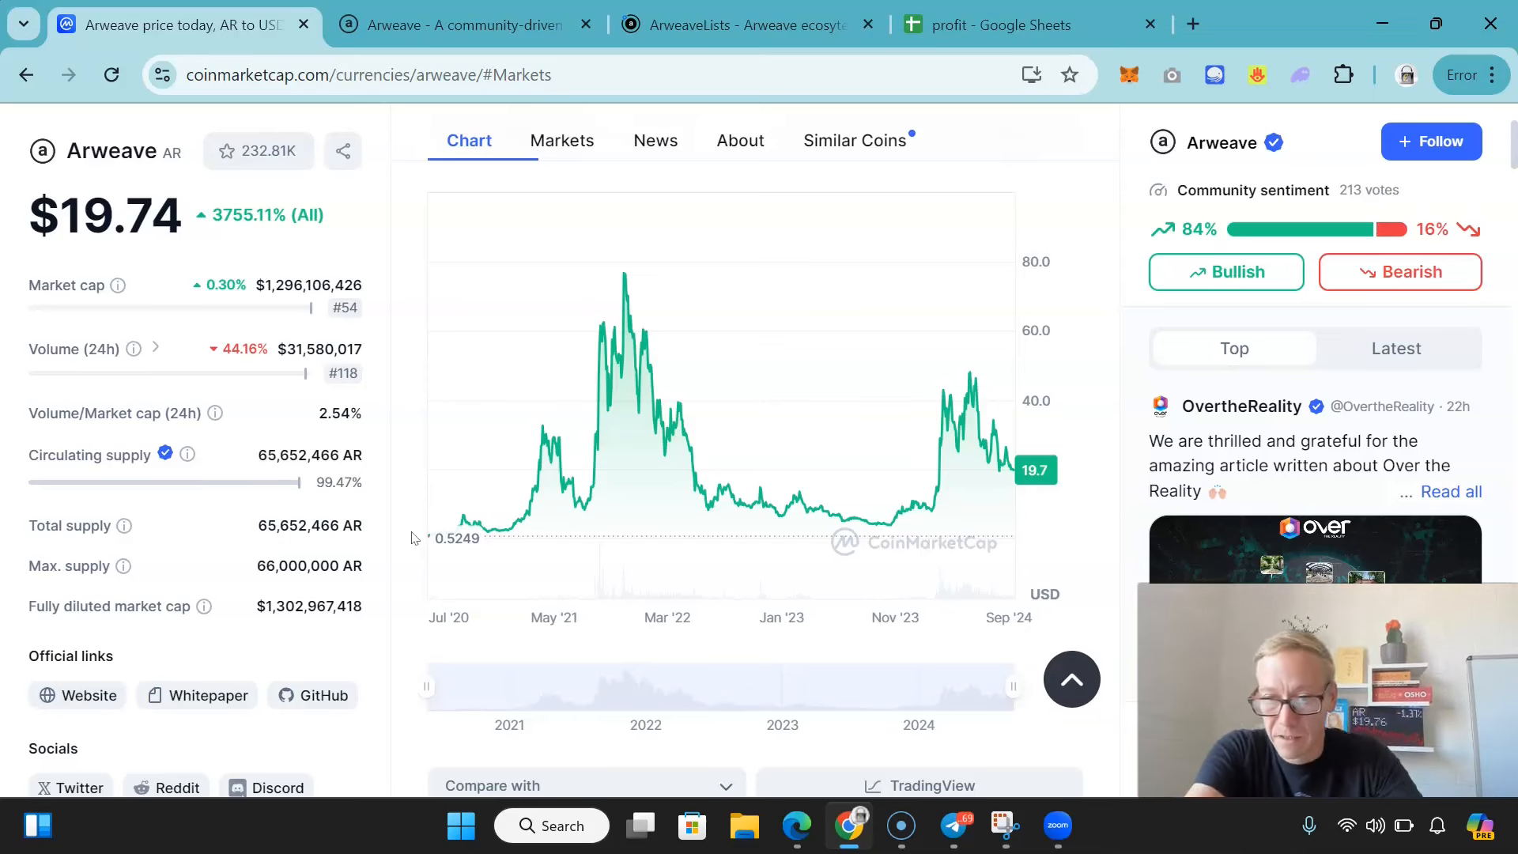
mouse_move(1023, 421)
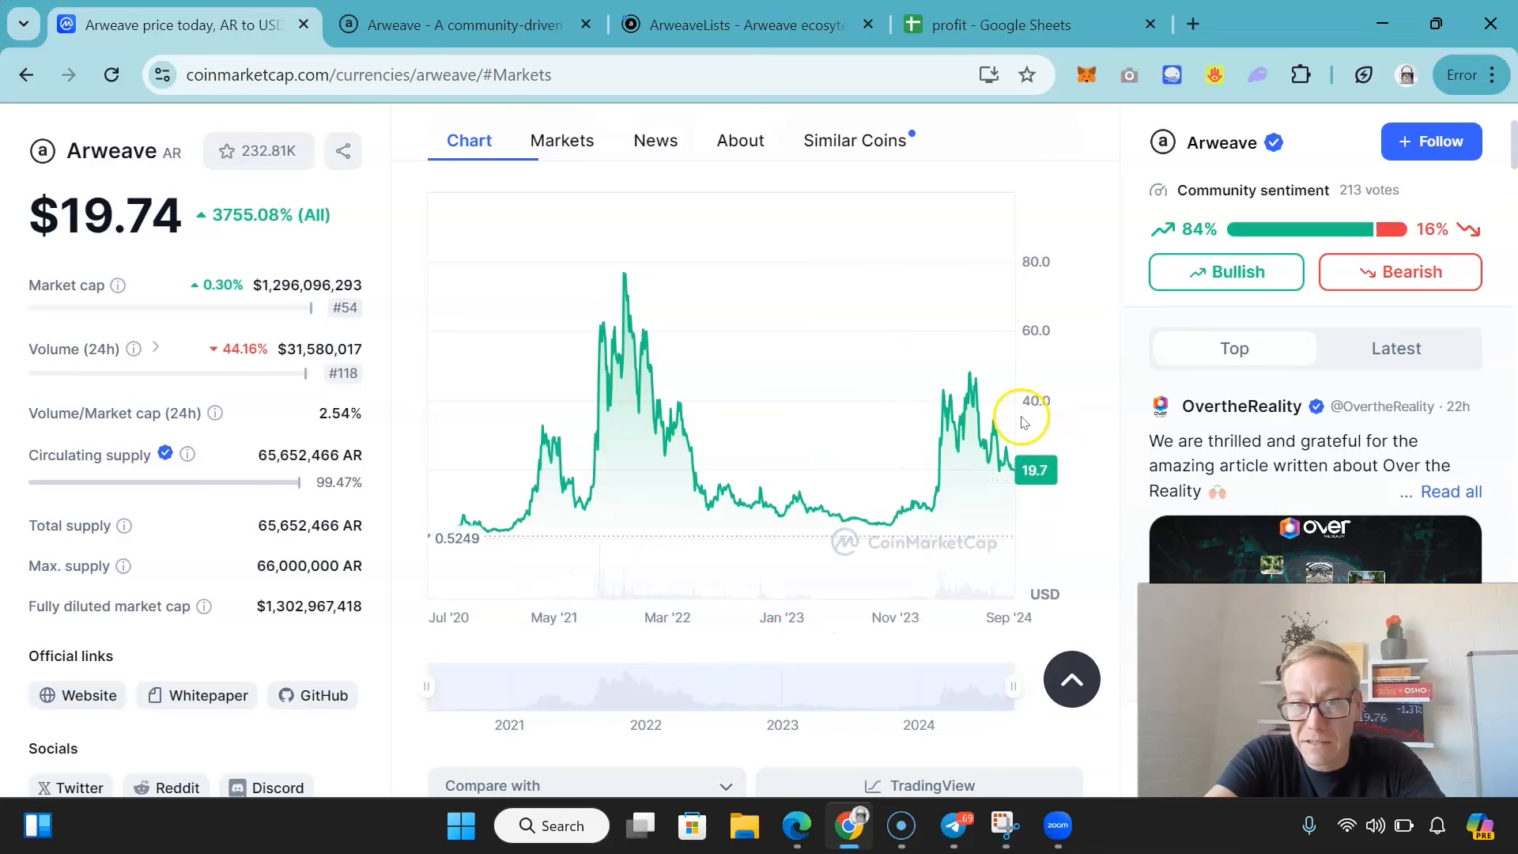
mouse_move(972, 395)
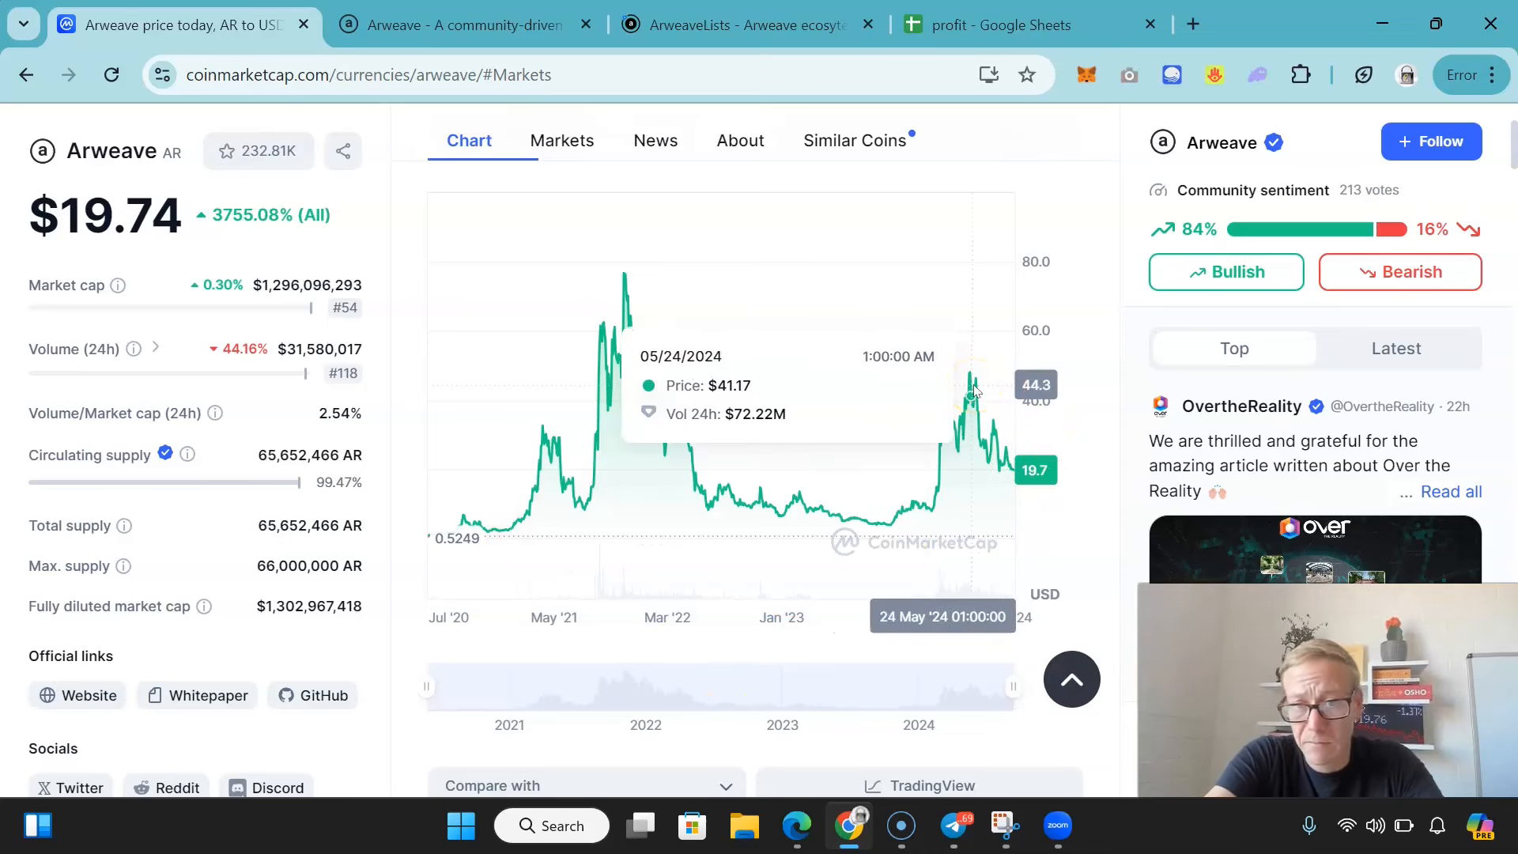
mouse_move(604, 576)
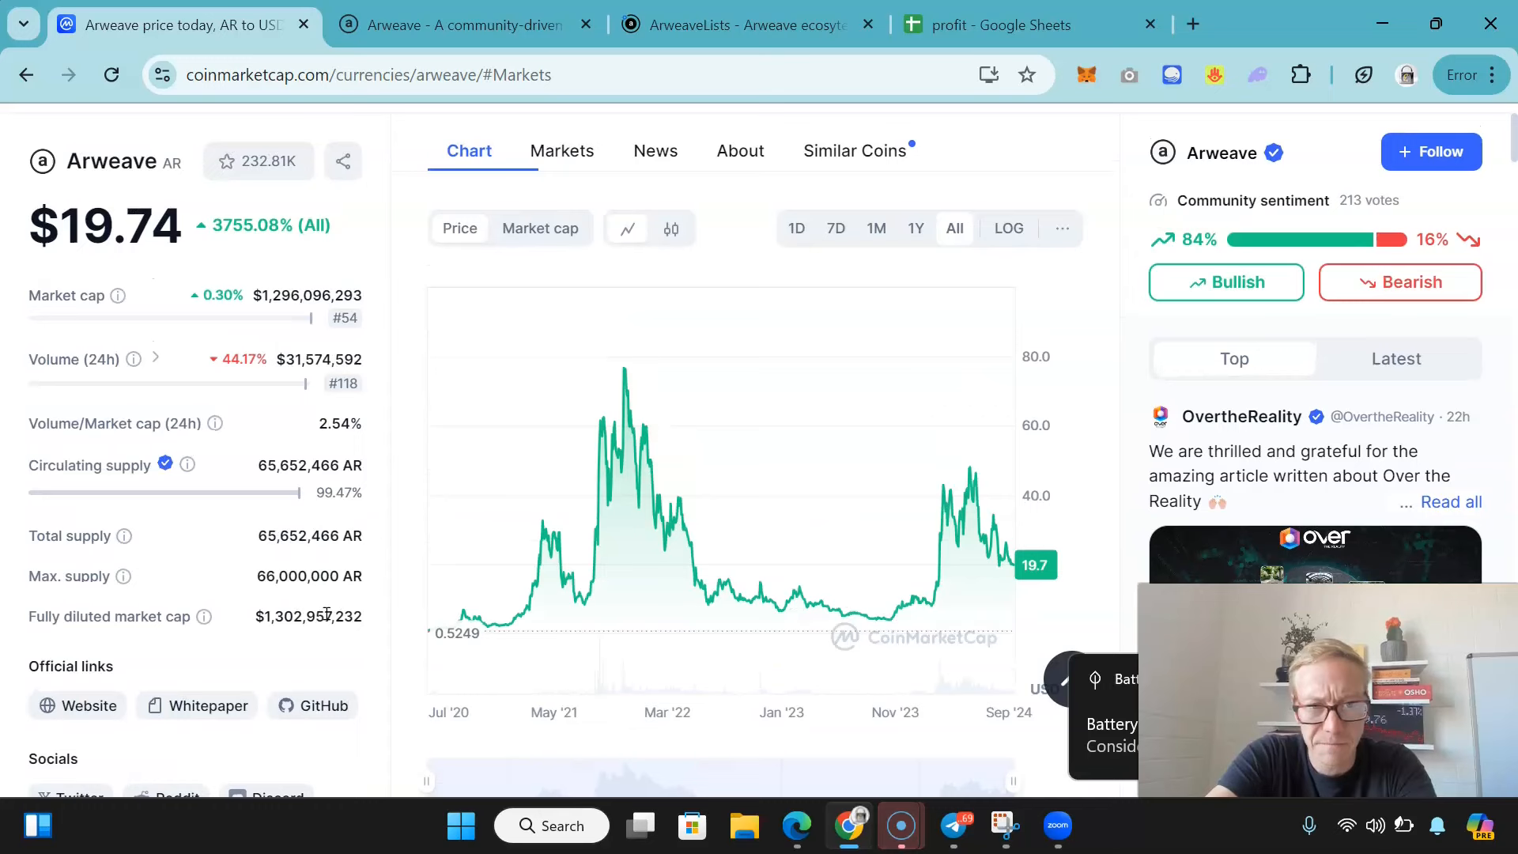
mouse_move(910, 333)
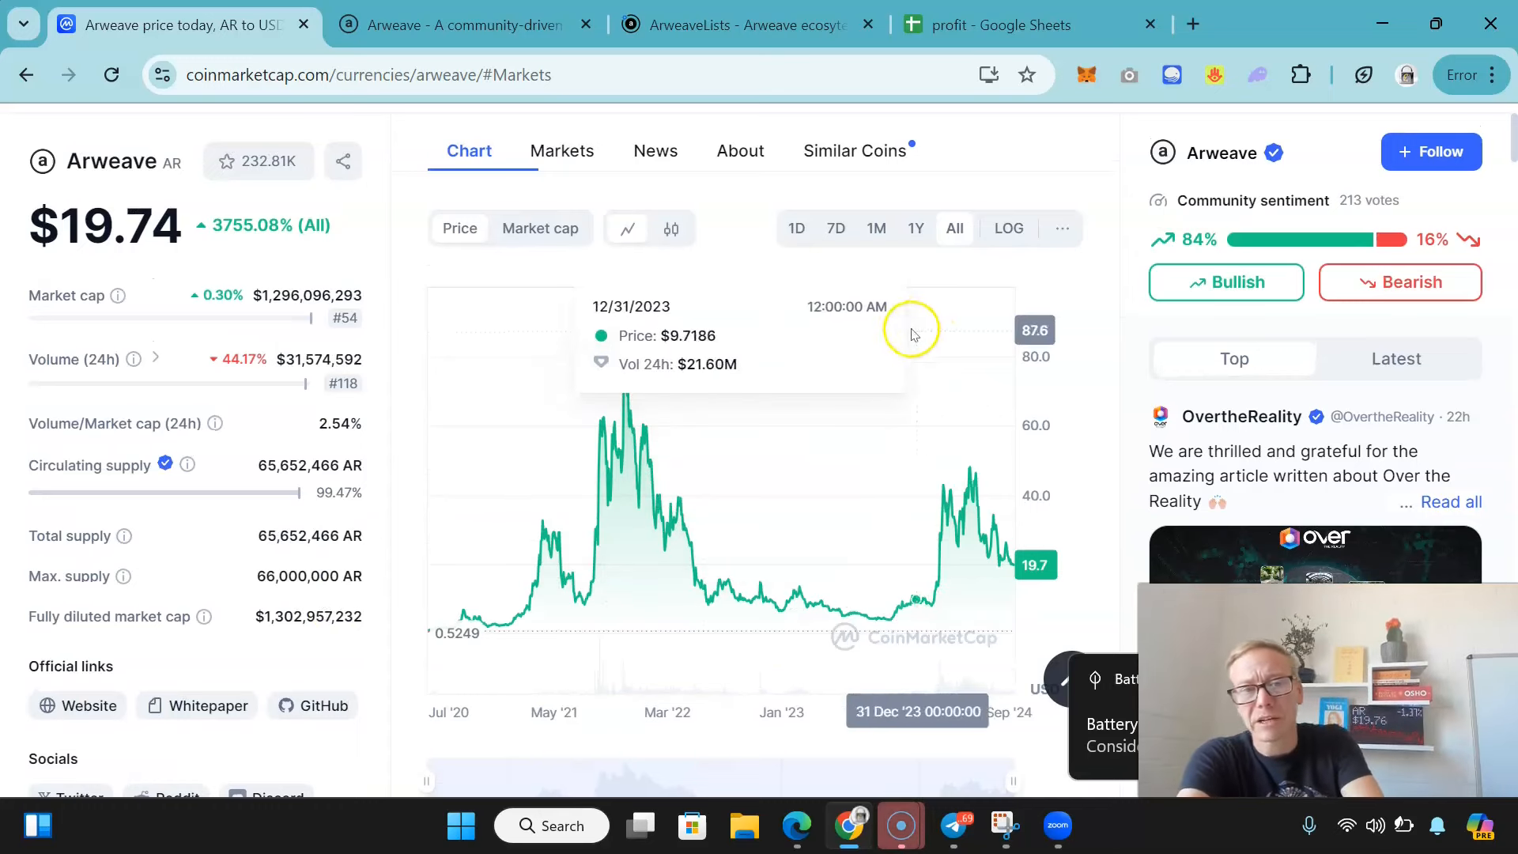
mouse_move(345, 507)
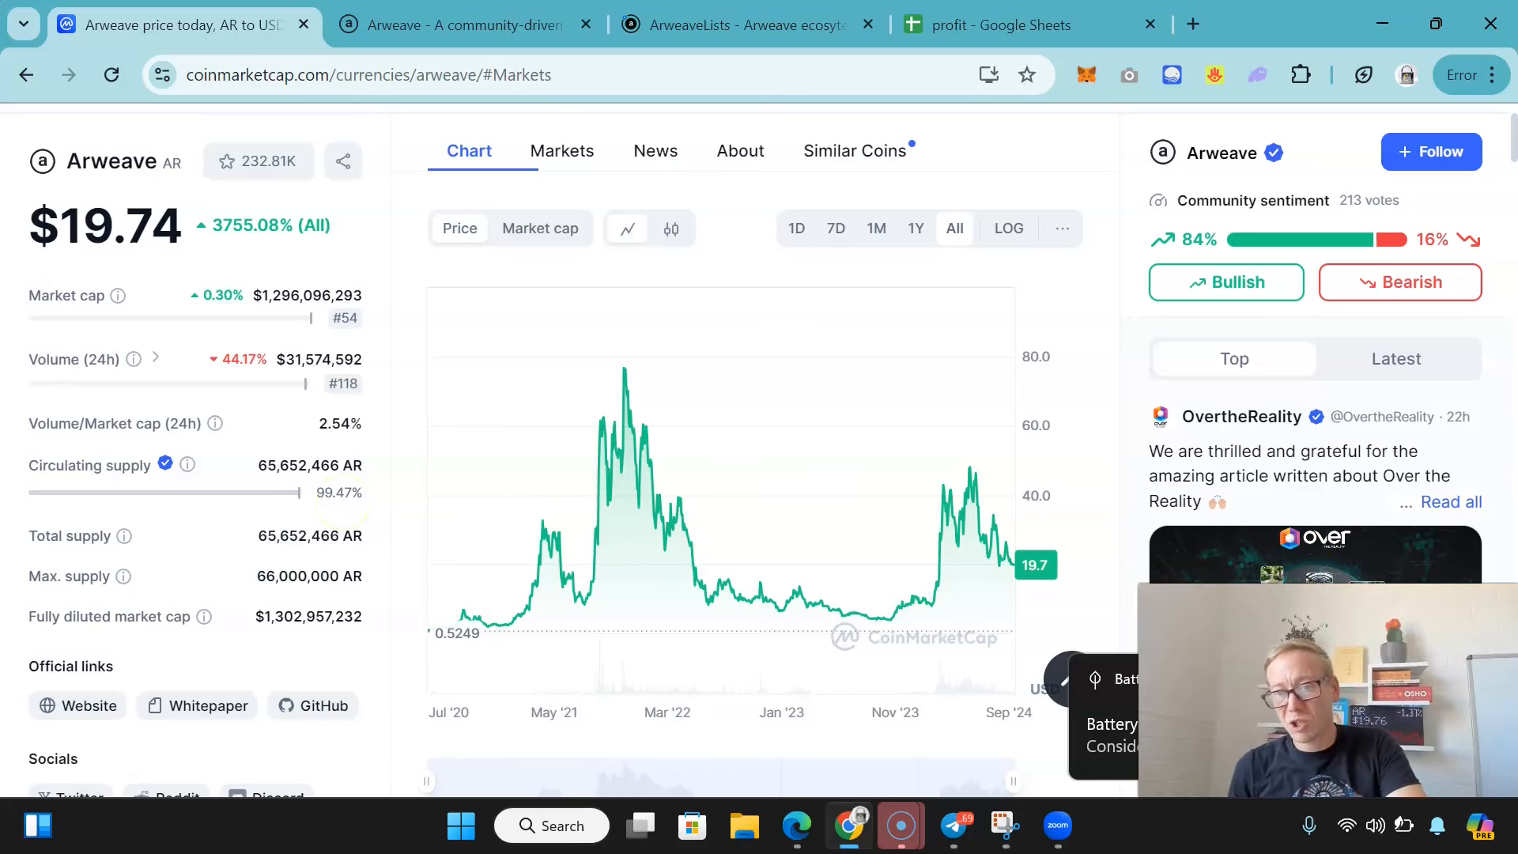
mouse_move(684, 616)
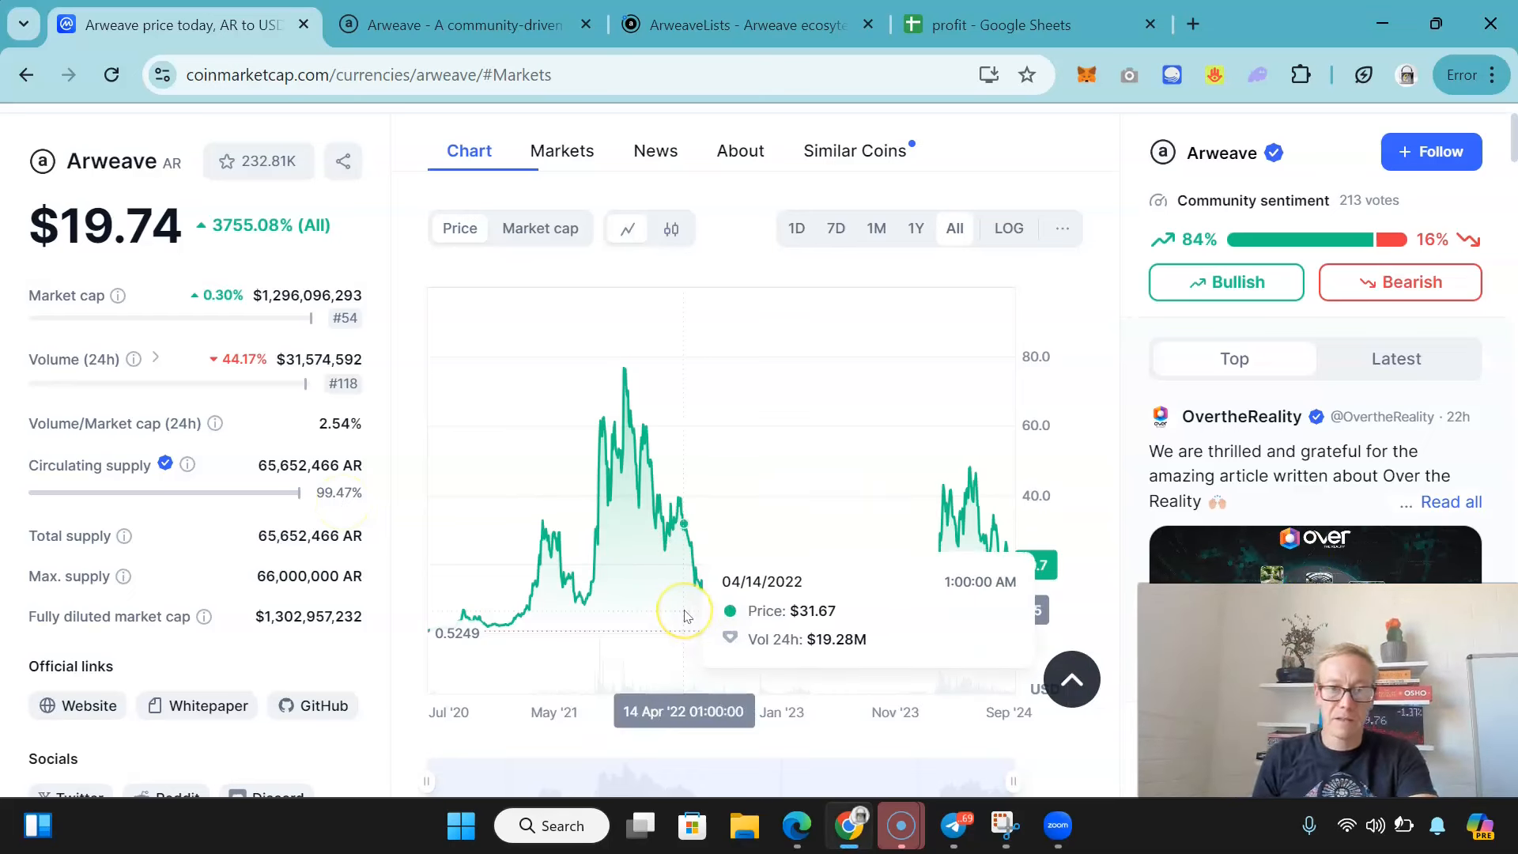
mouse_move(237, 502)
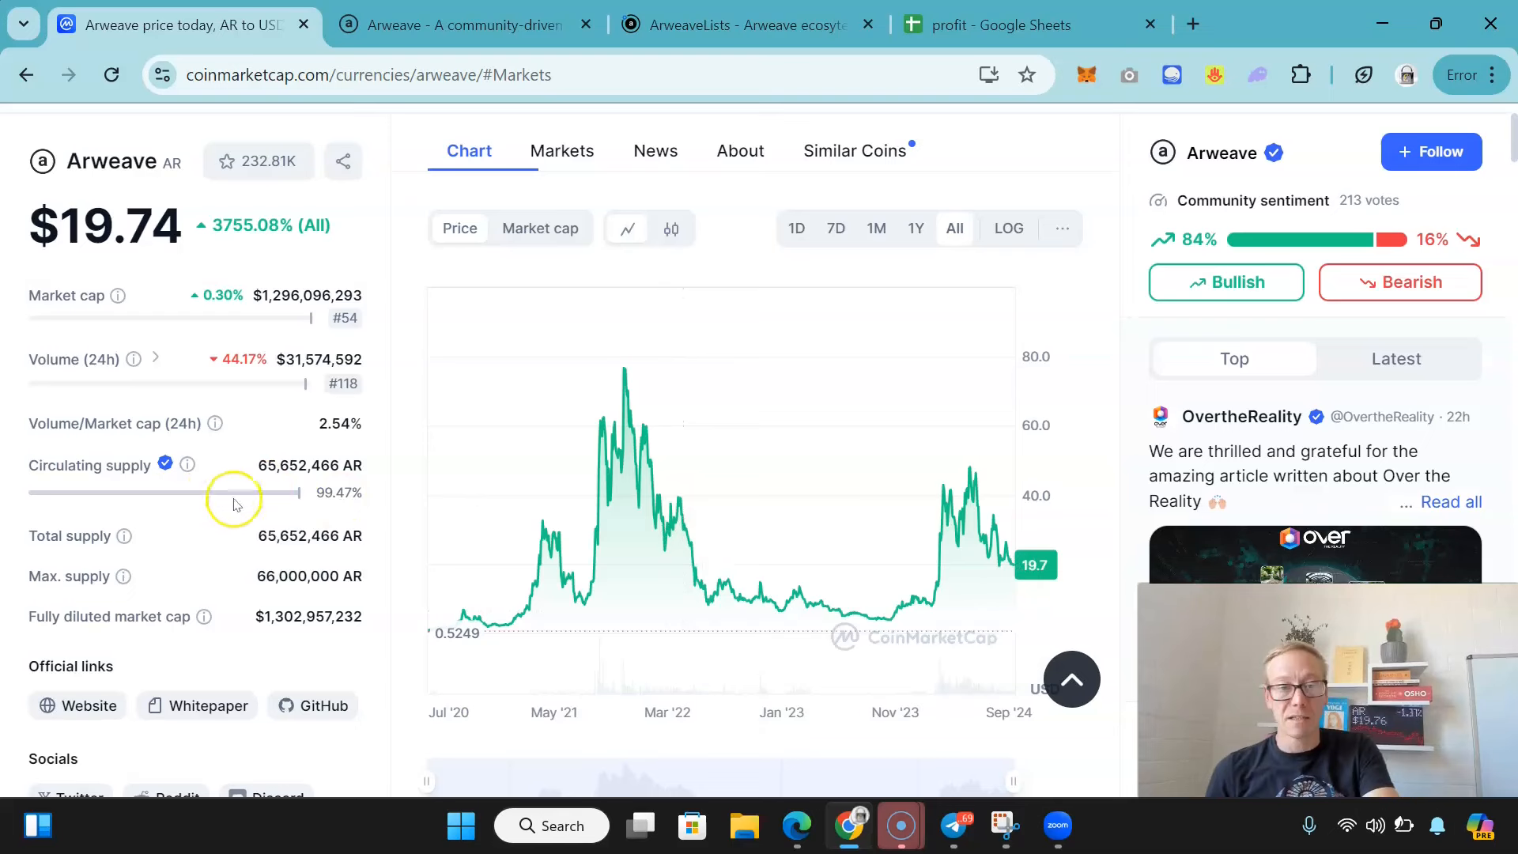
mouse_move(239, 500)
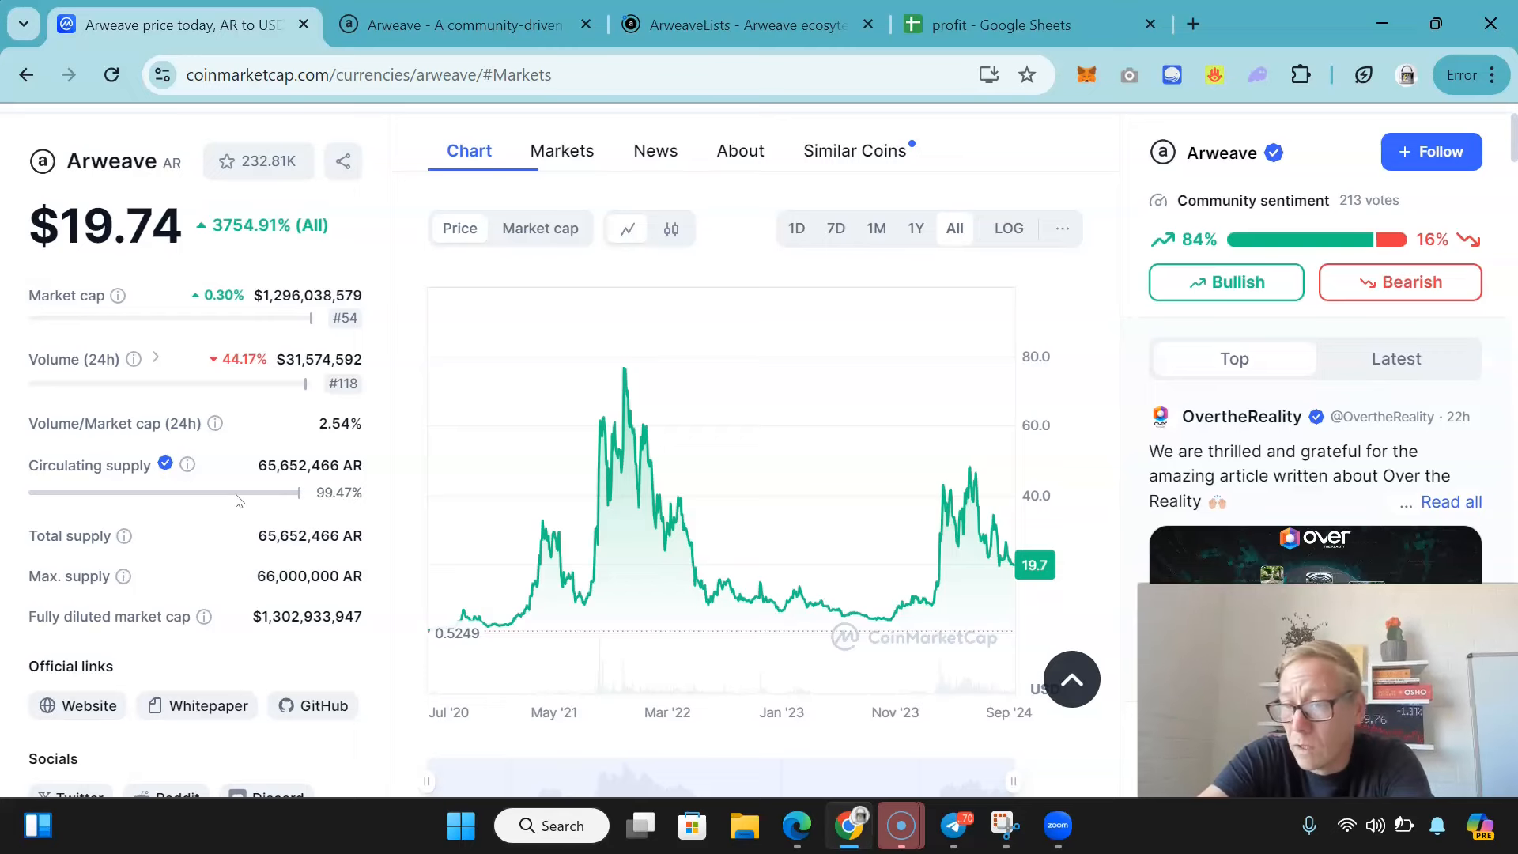
mouse_move(671, 641)
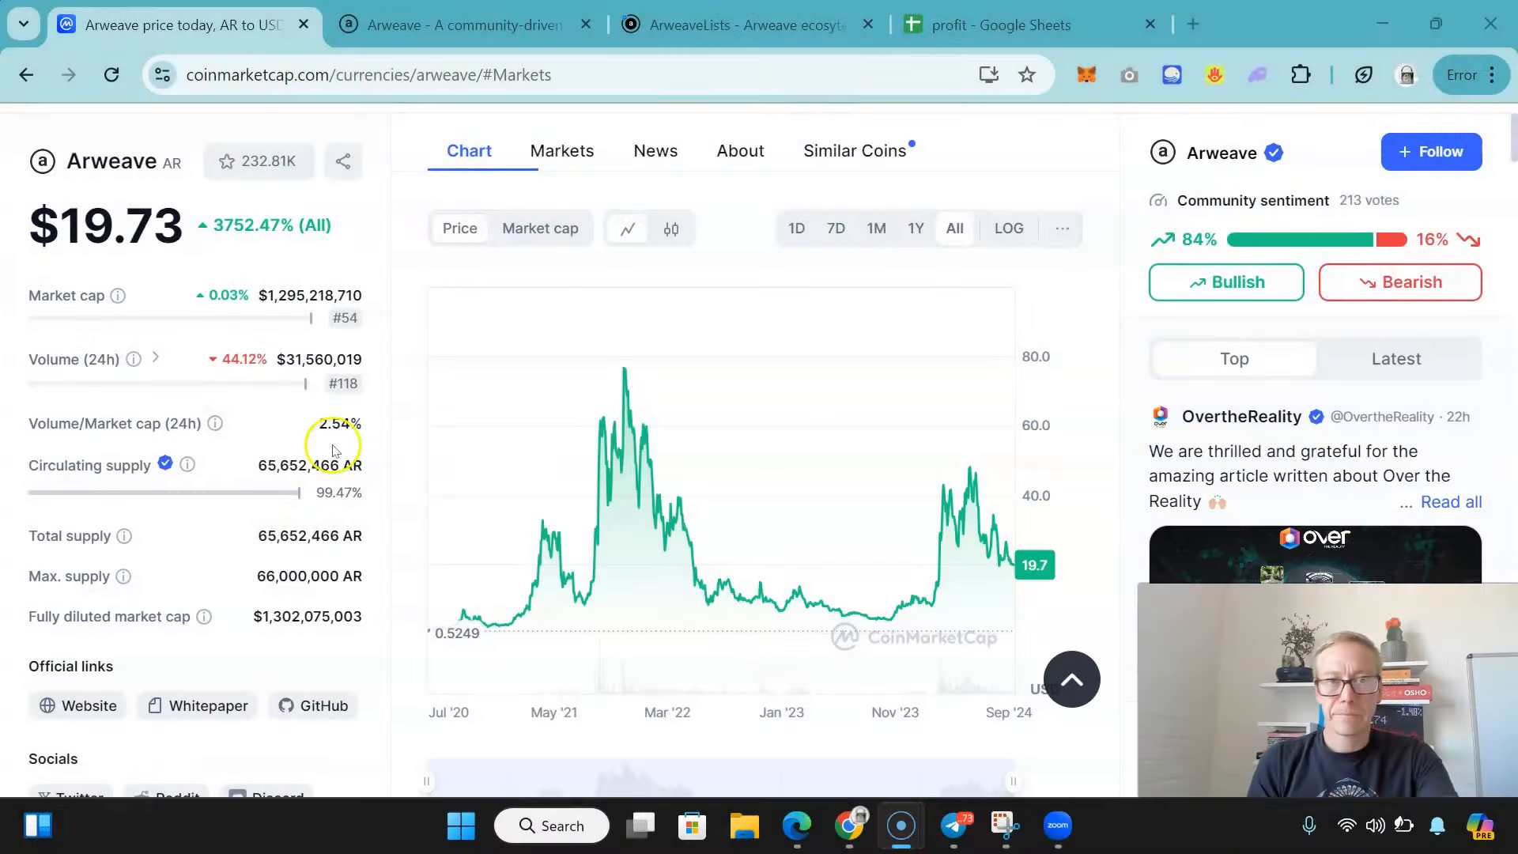
- Switch back to the 'profit - Google Sheets' tab showing the $123,765.17 total
click(1002, 25)
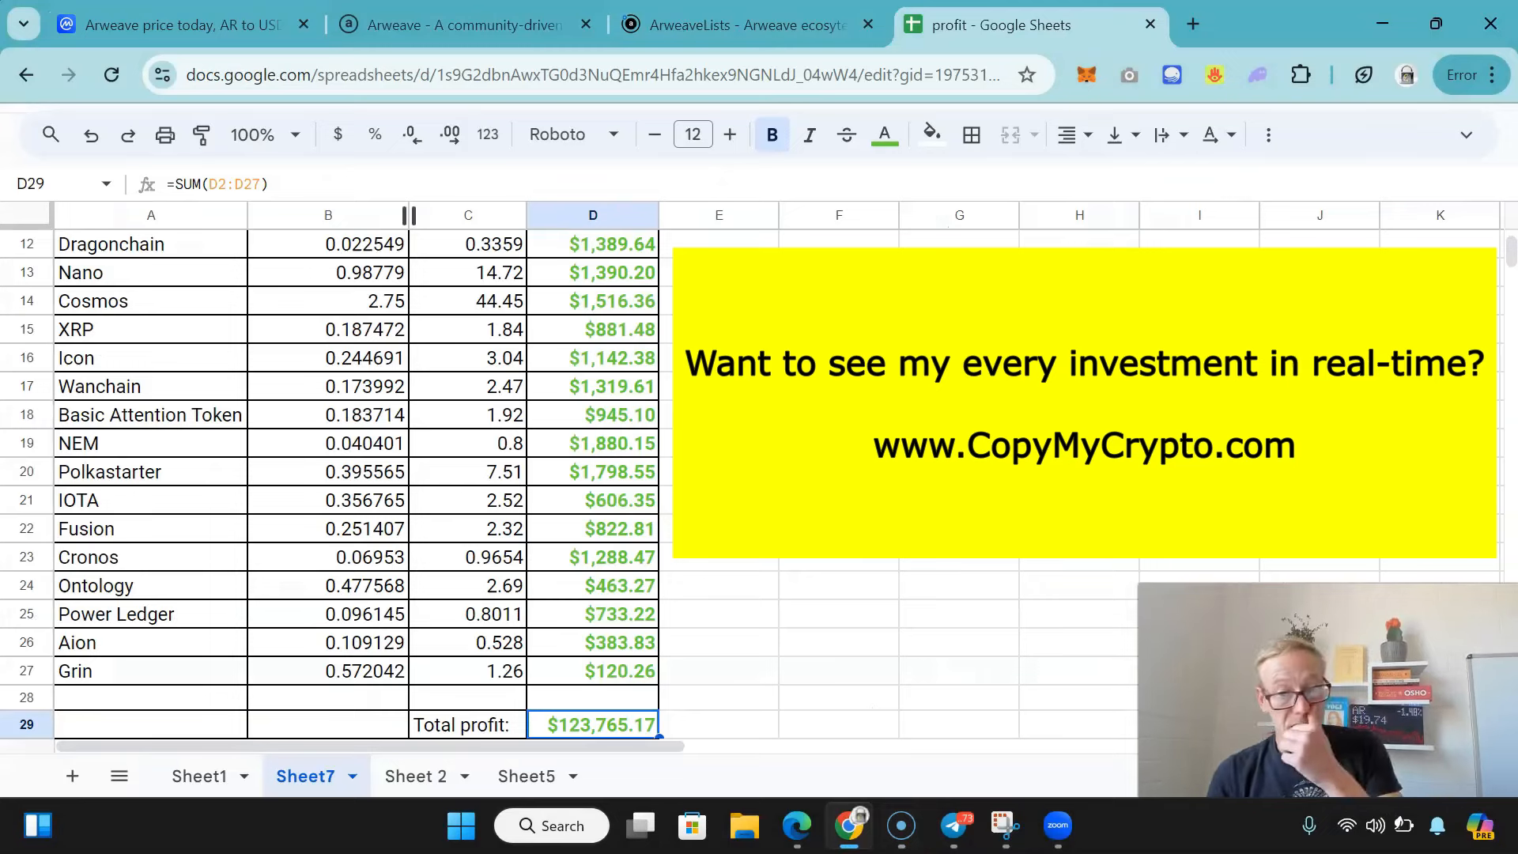